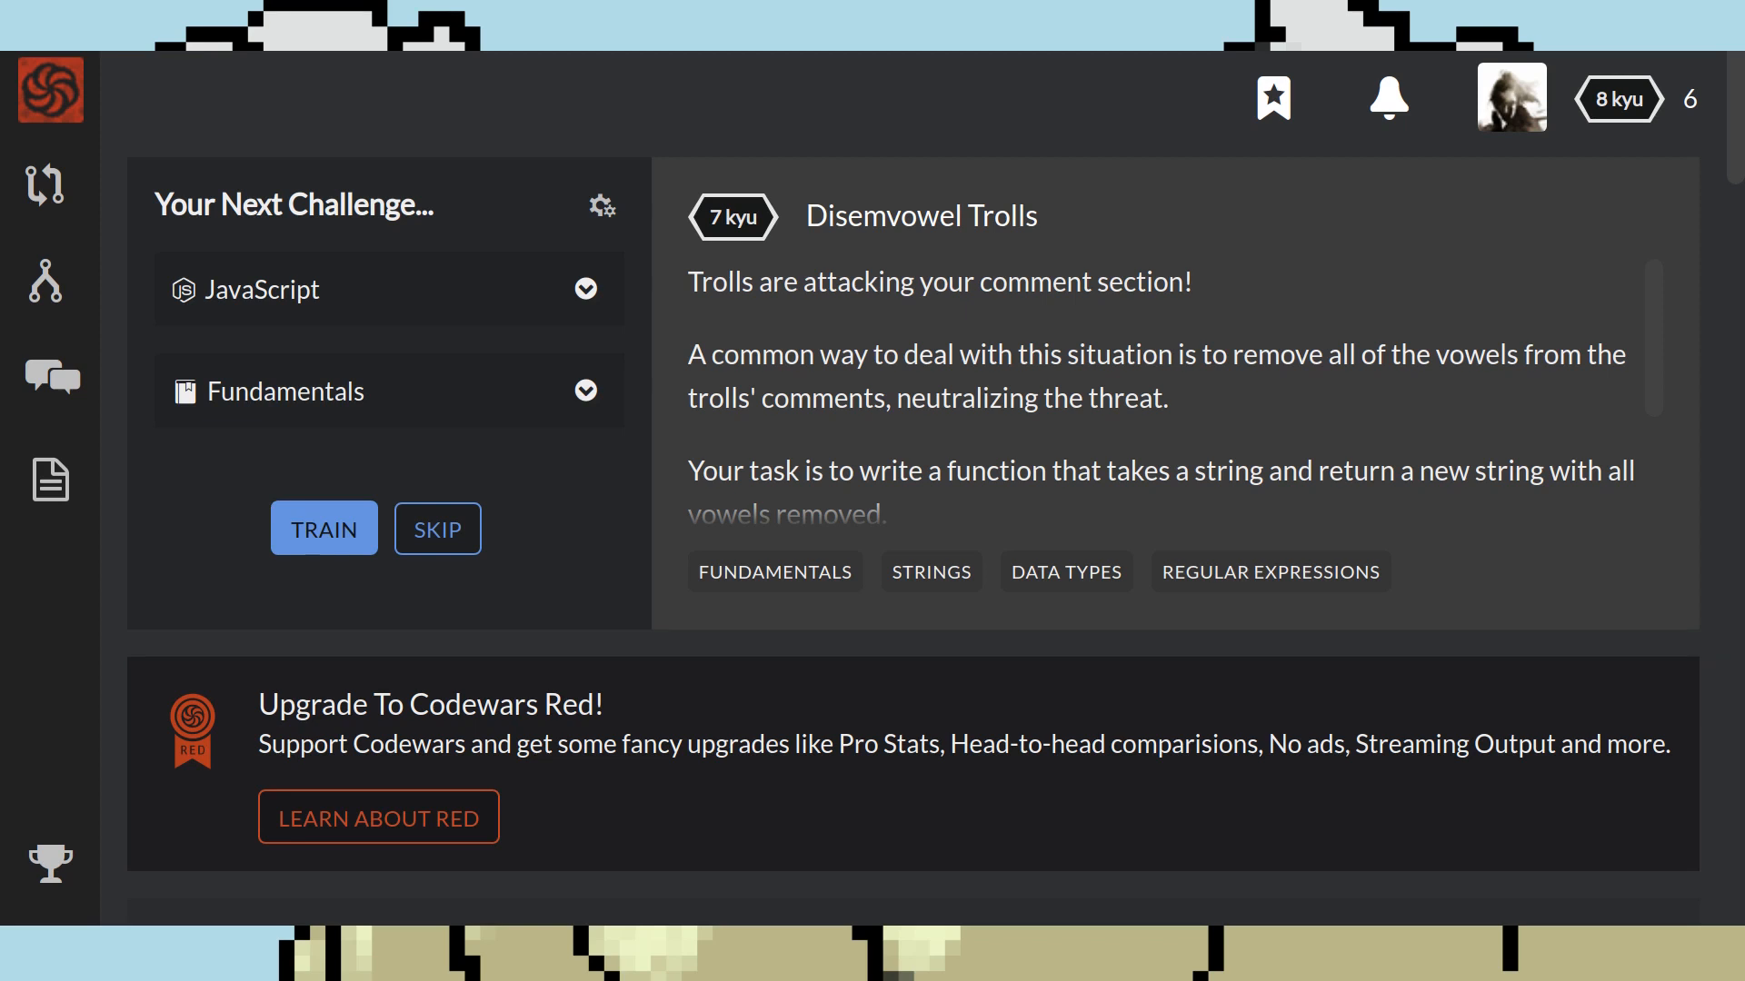
{"action": "mouse_move", "coordinate": [909, 216]}
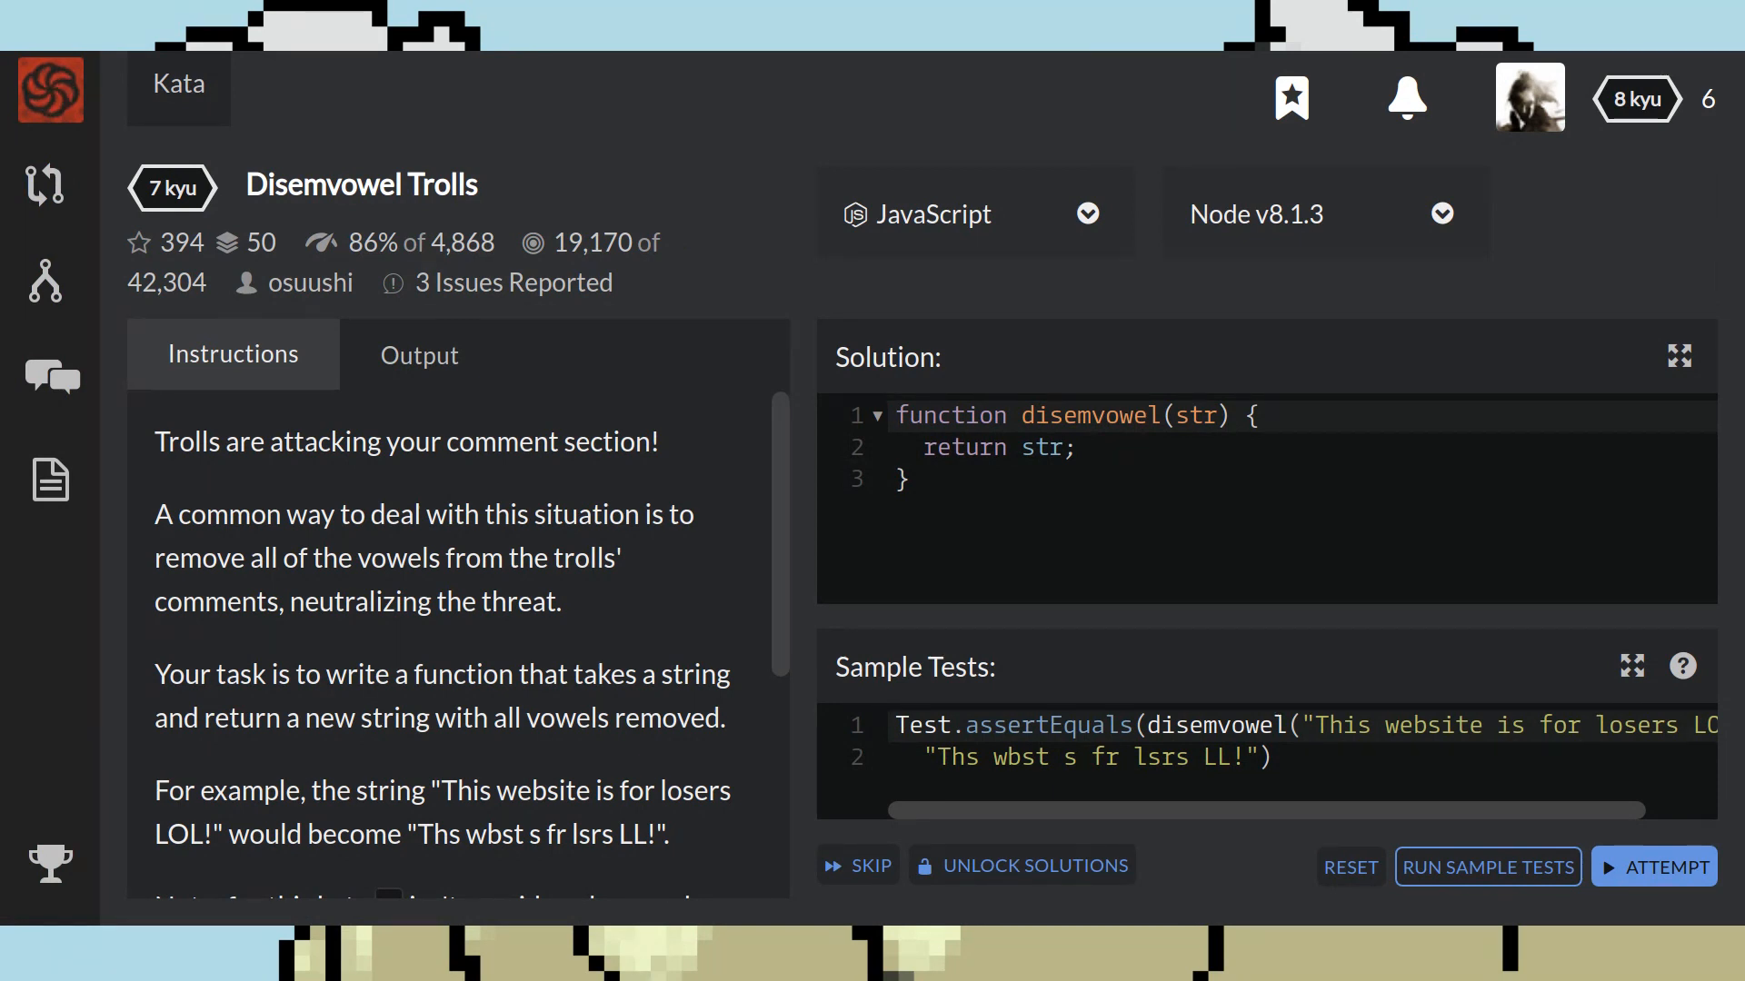
Step: Scroll through the Disemvowel Trolls kata instructions
{"action": "scroll", "scroll_direction": "down", "scroll_amount": 3}
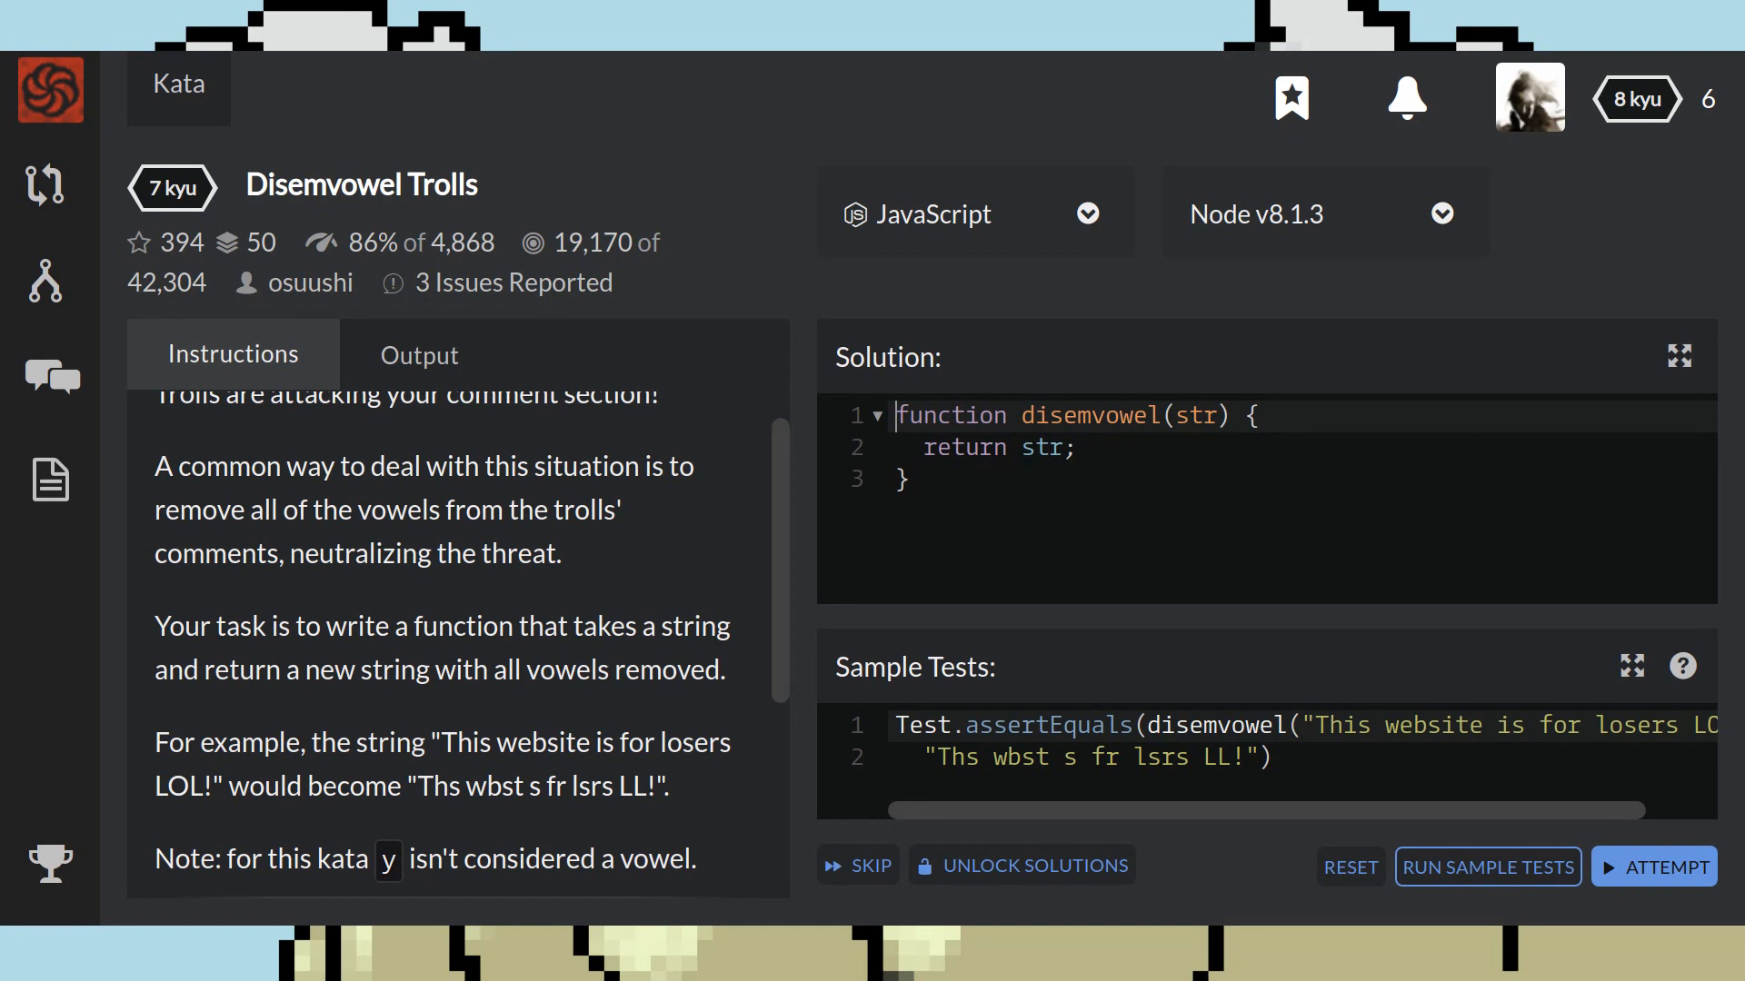
{"action": "scroll", "scroll_direction": "down", "scroll_amount": 3}
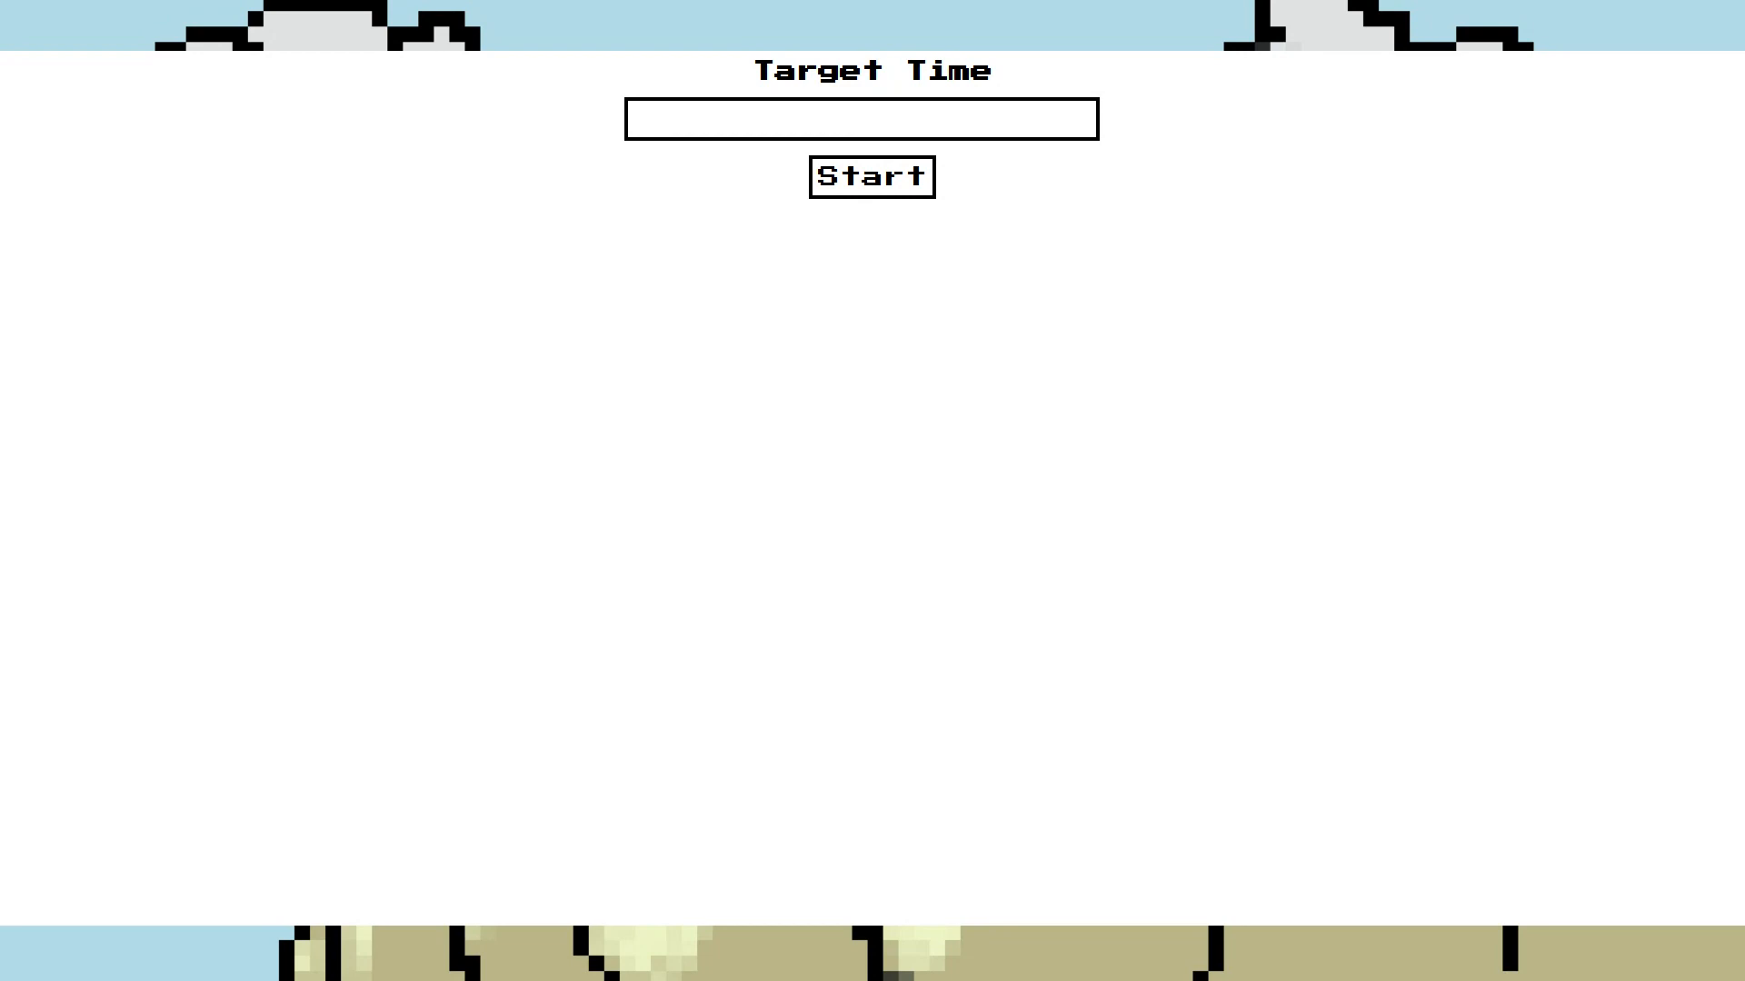
Step: Enter 10 as the timer's target time
{"action": "type", "text": "10"}
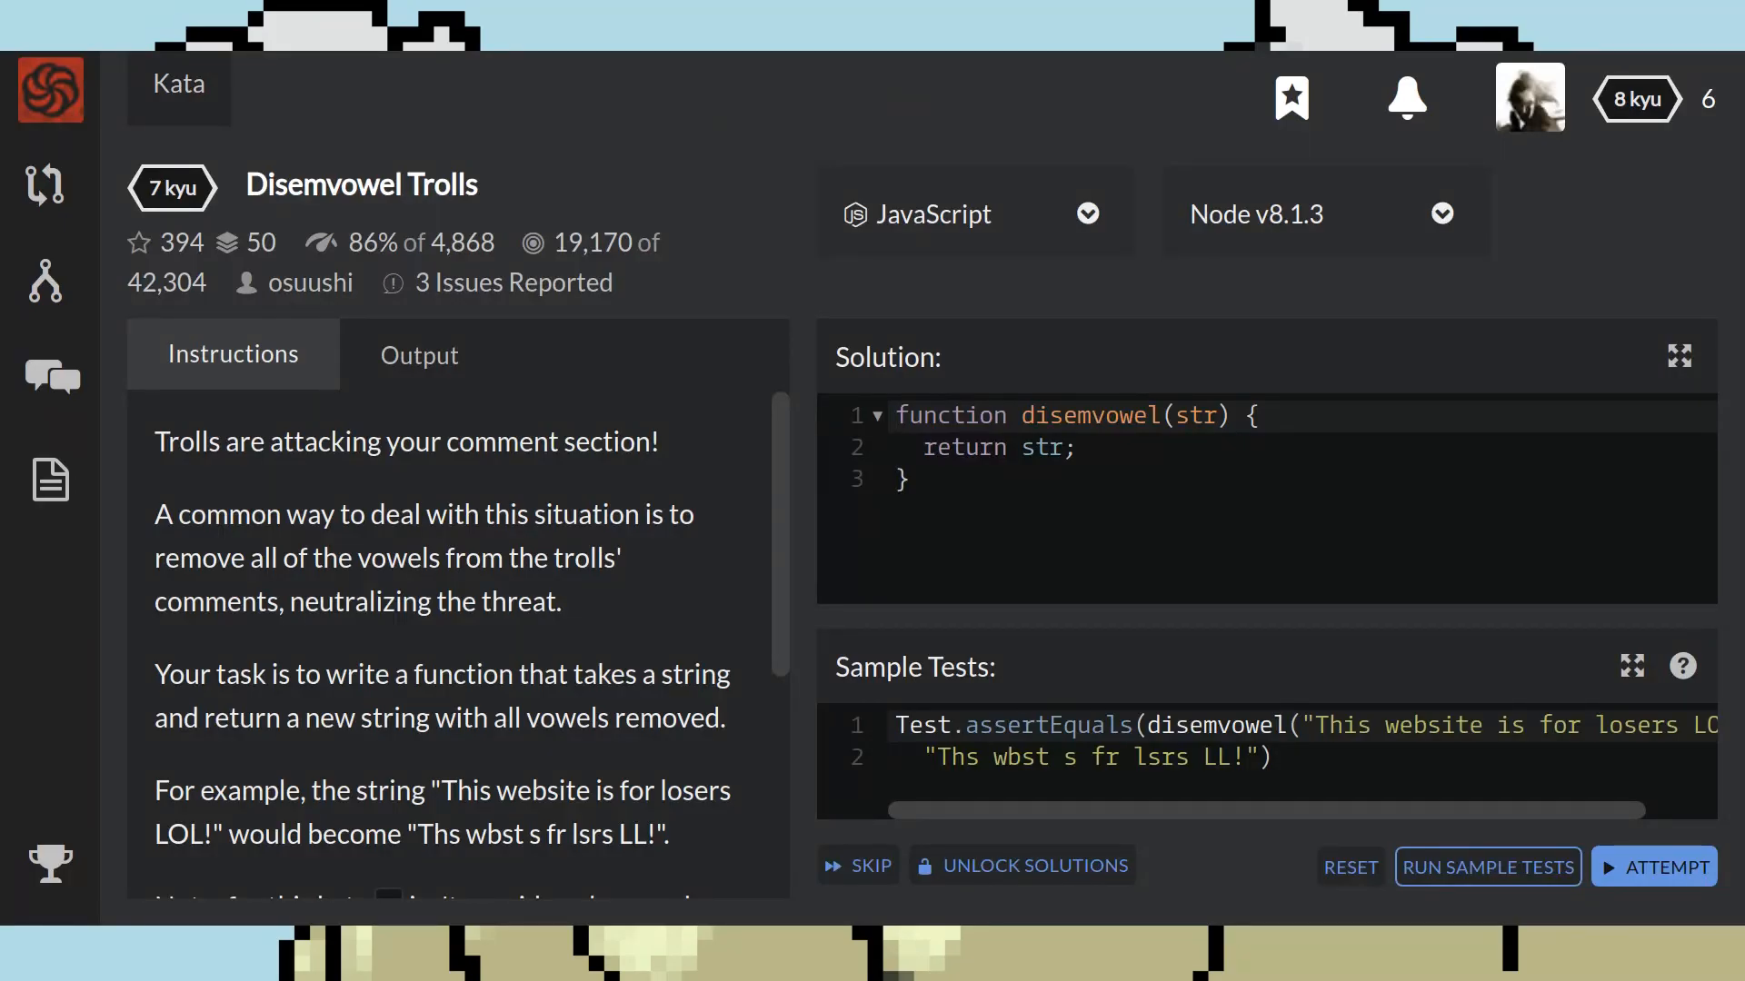
Step: Focus the disemvowel solution editor and maximize it to full screen
{"action": "left_click", "coordinate": [912, 479]}
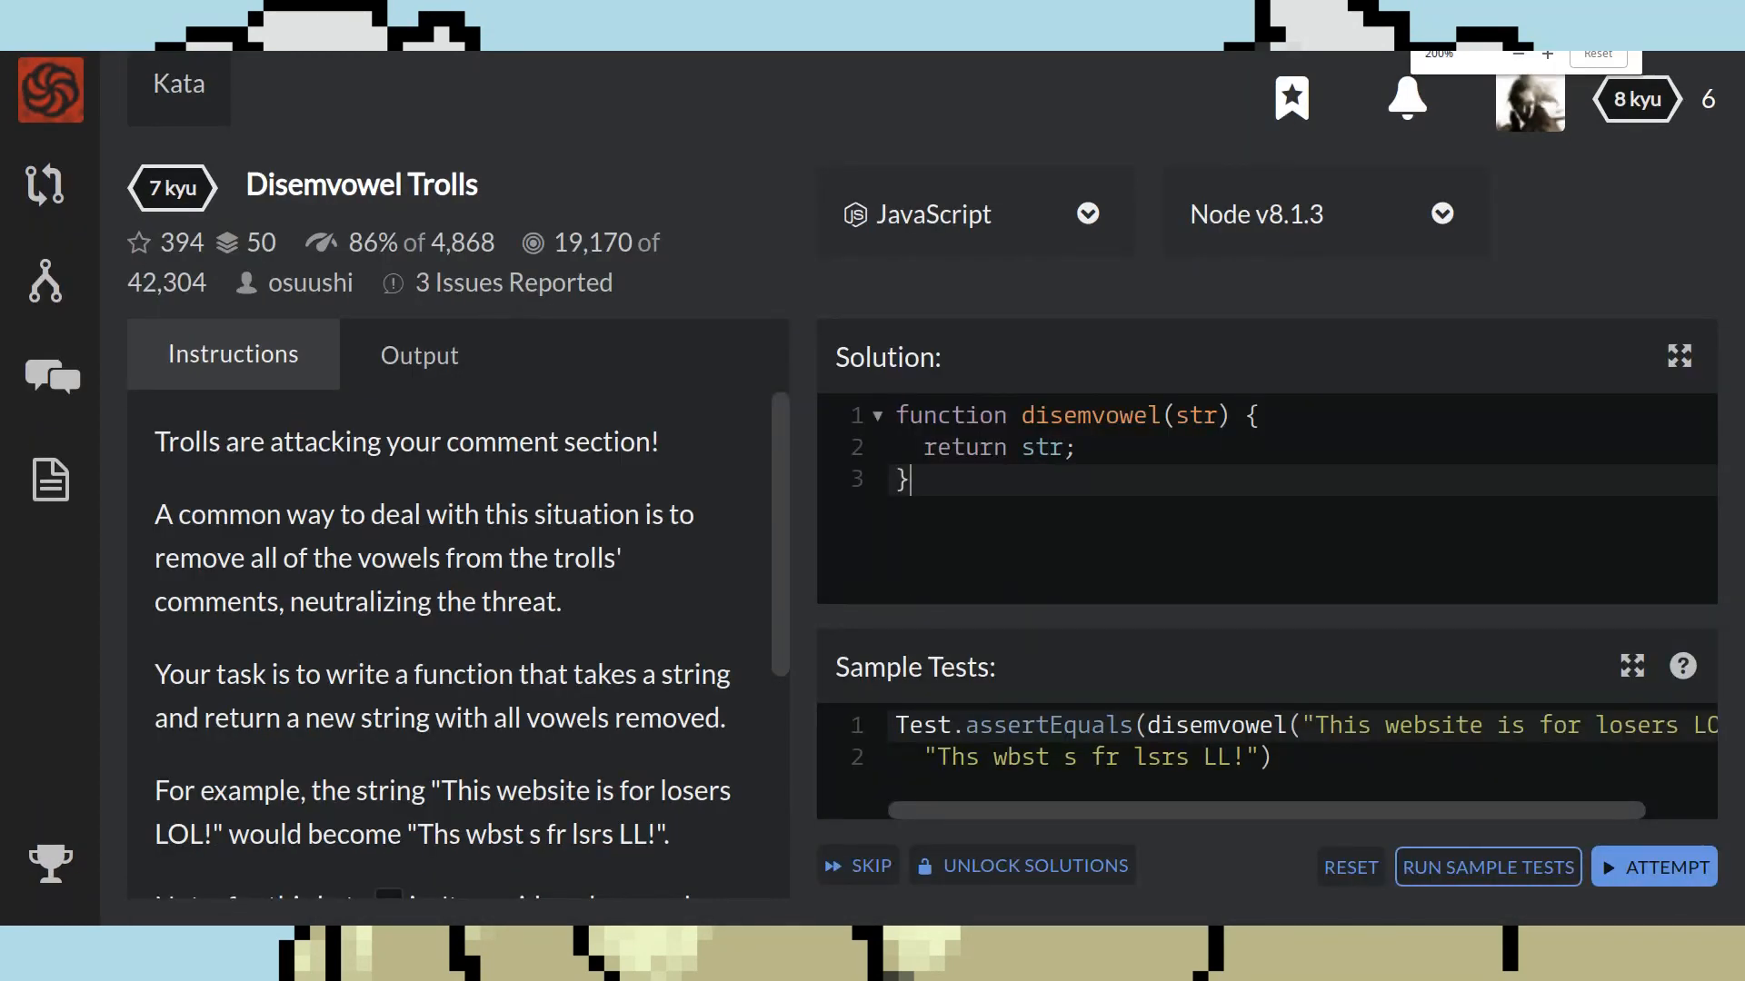
{"action": "left_click", "coordinate": [1678, 355]}
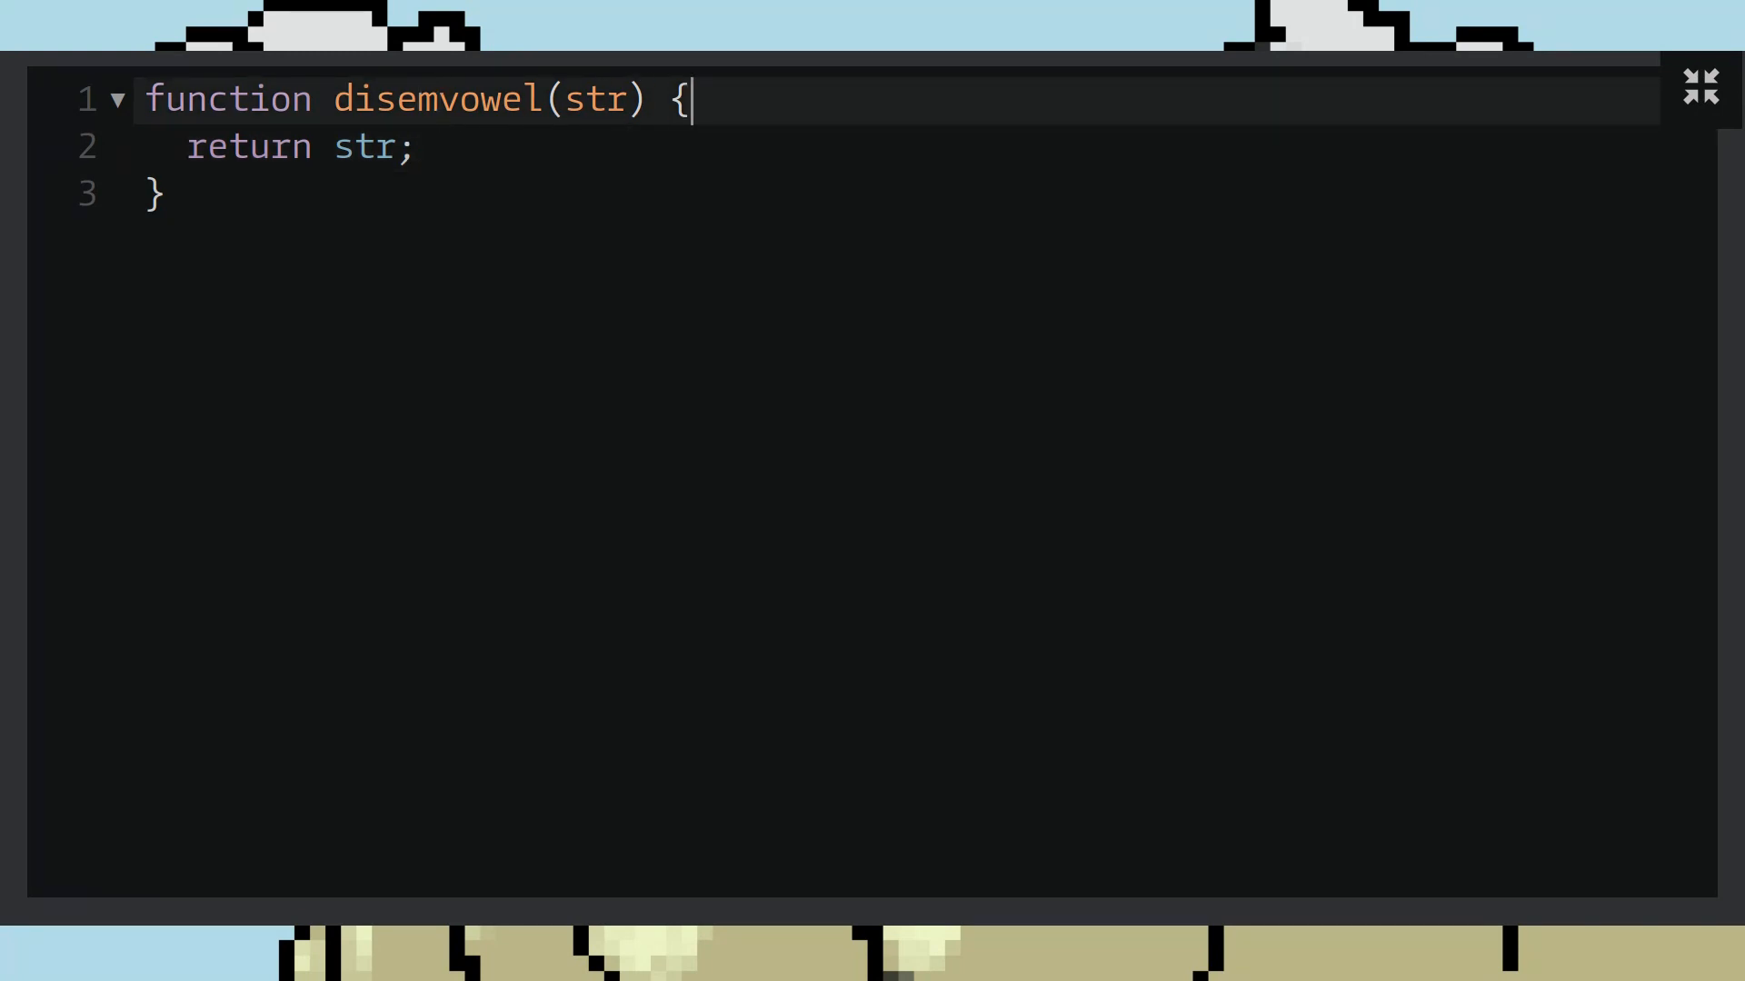
Step: Declare const regex = /[aeiou]/g on a new line inside disemvowel
{"action": "key", "text": "Enter"}
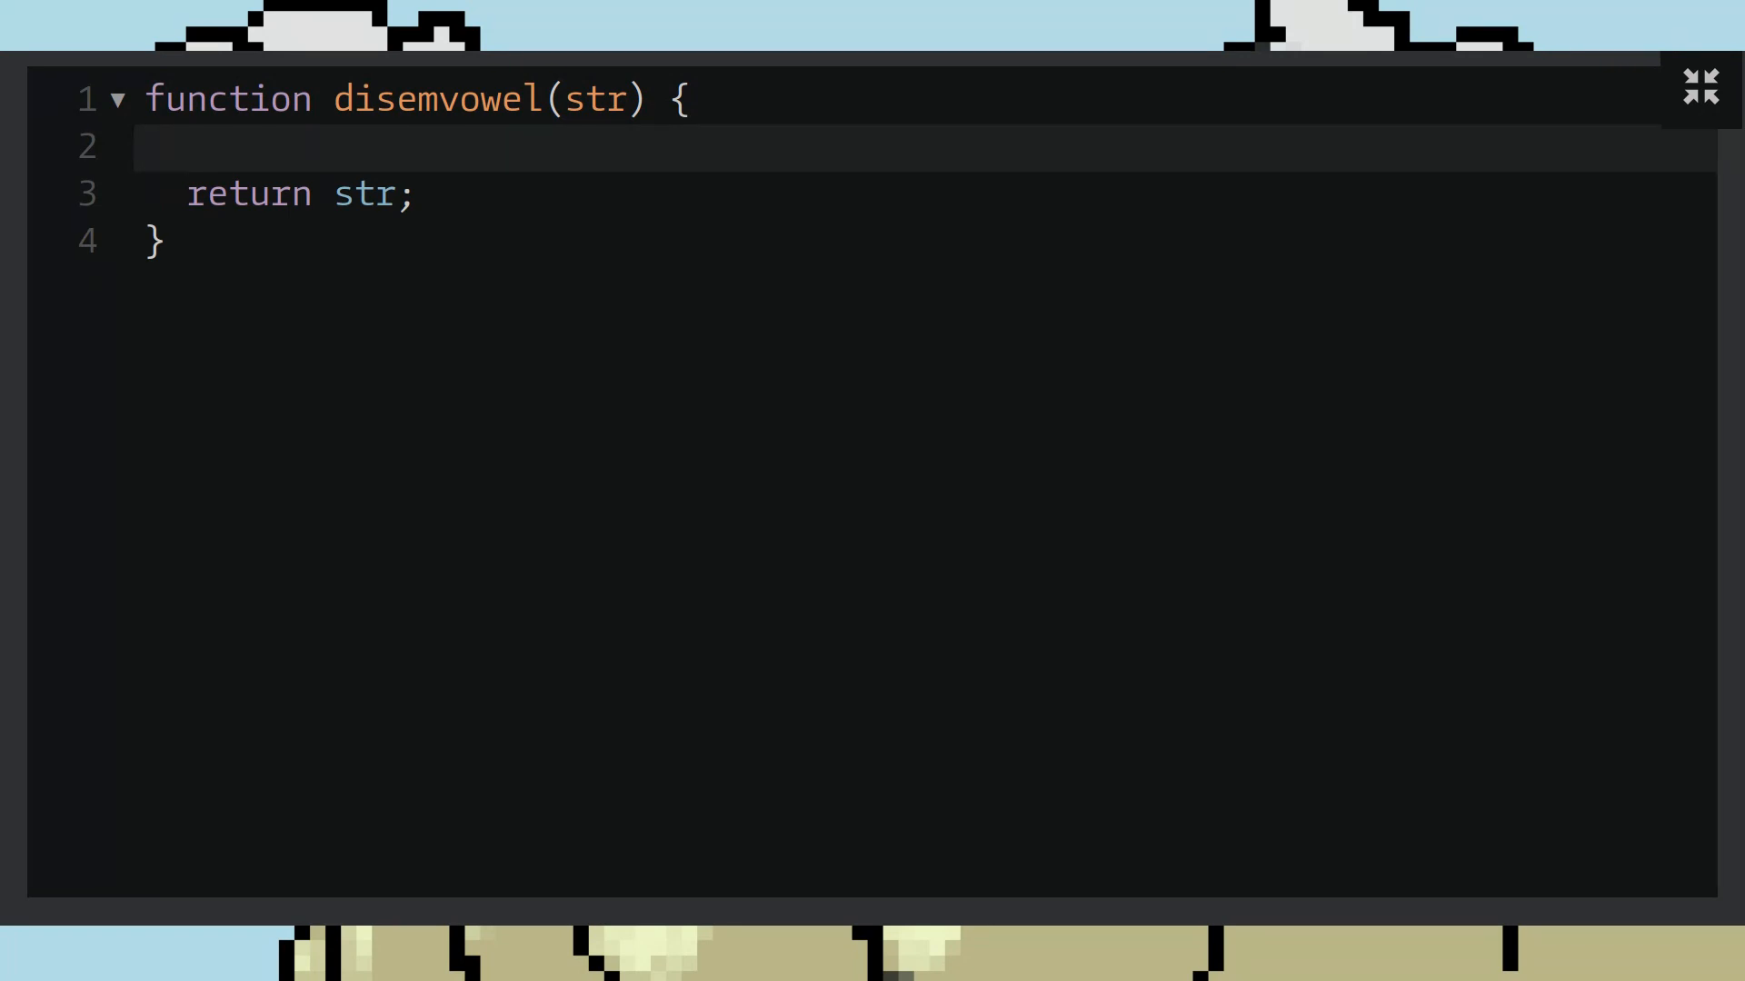
{"action": "left_click", "coordinate": [192, 145]}
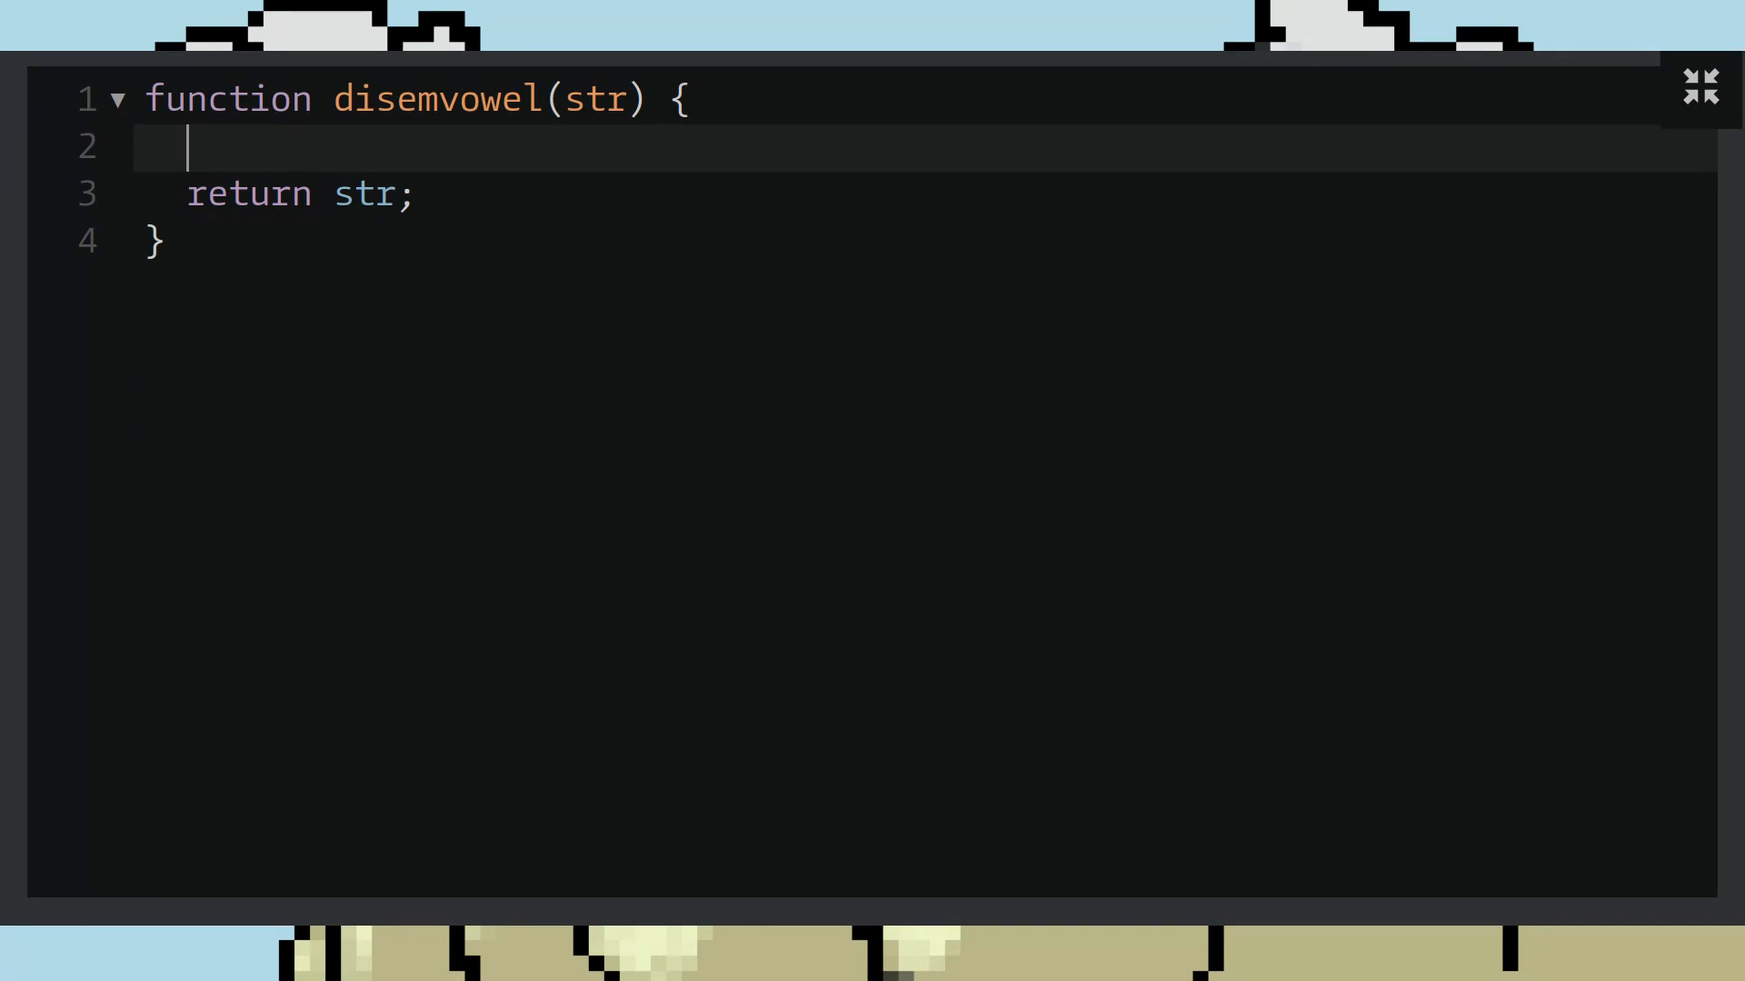
{"action": "type", "text": "rege"}
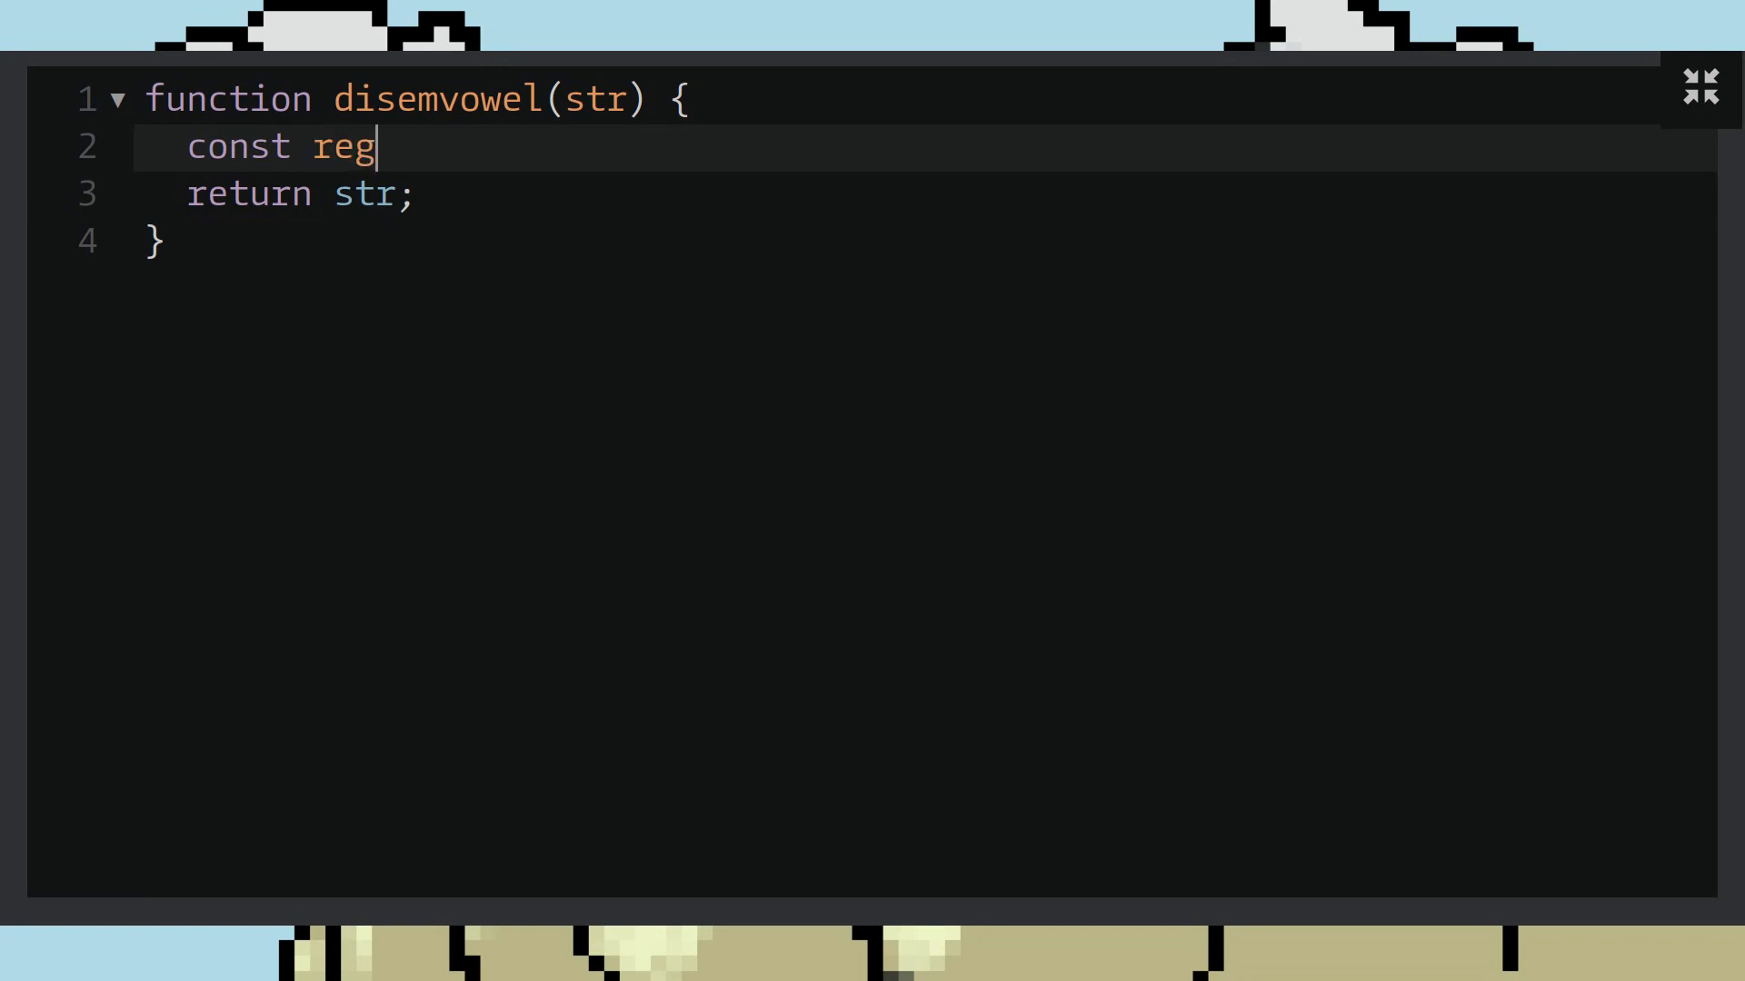
{"action": "type", "text": "ex ="}
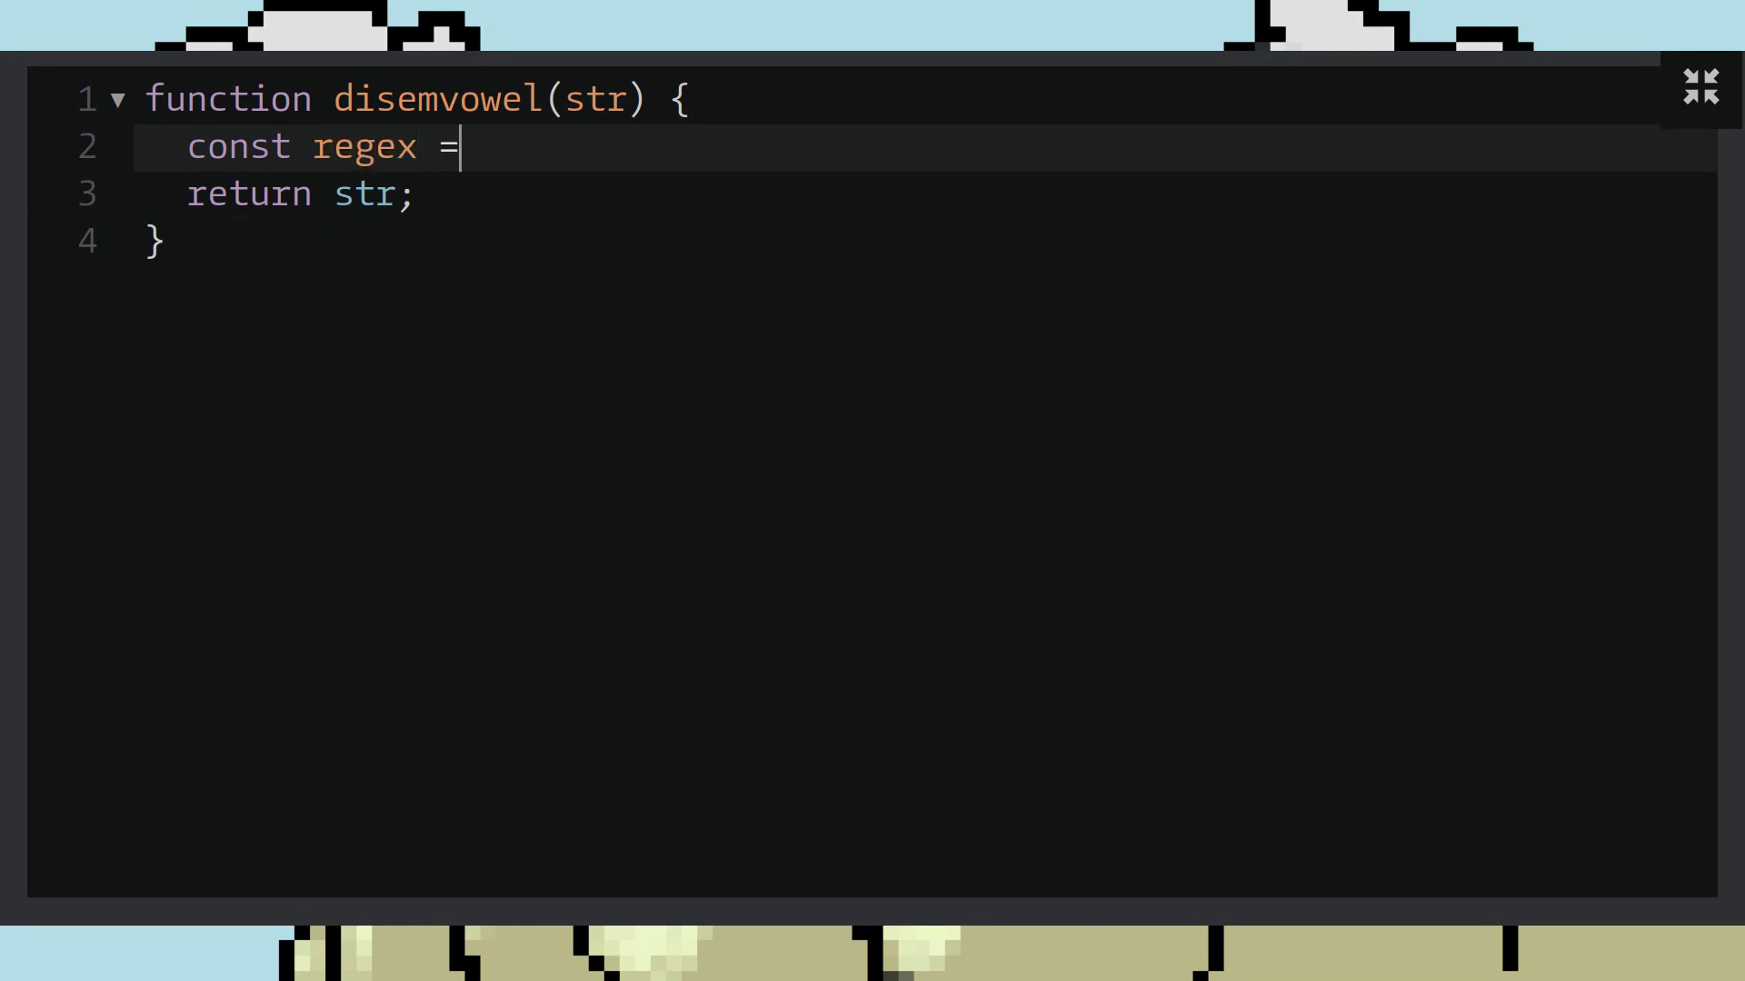
{"action": "type", "text": "//"}
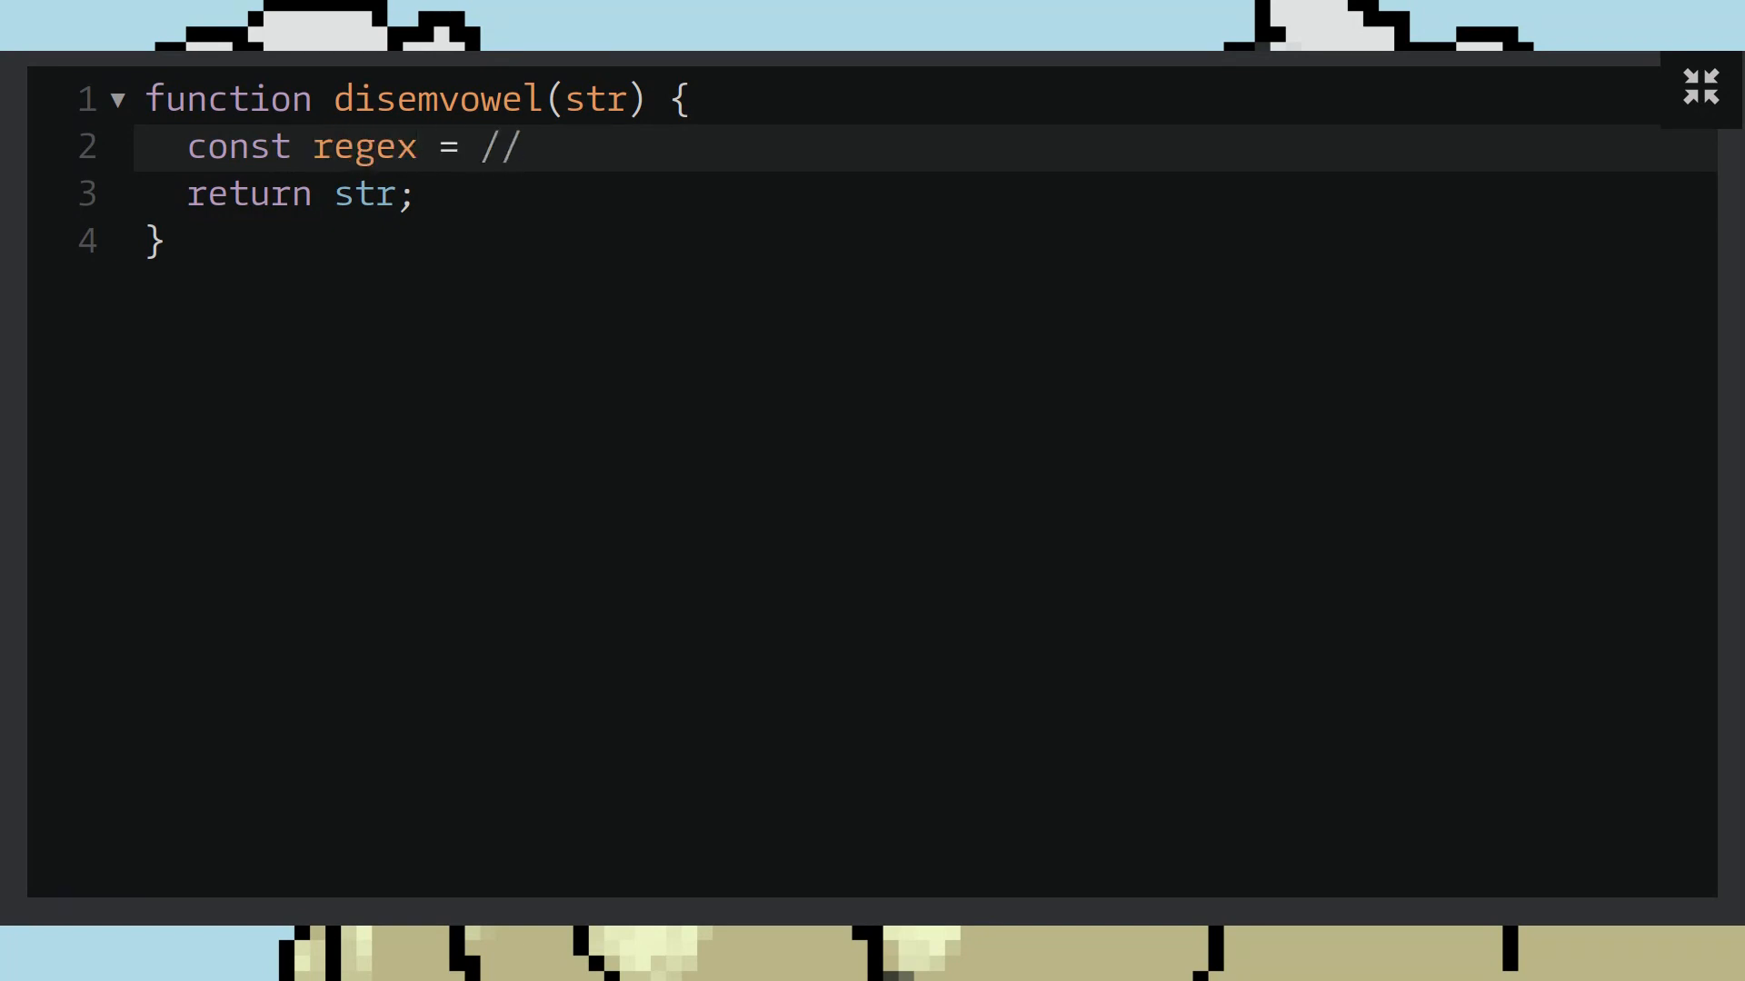
{"action": "type", "text": "g"}
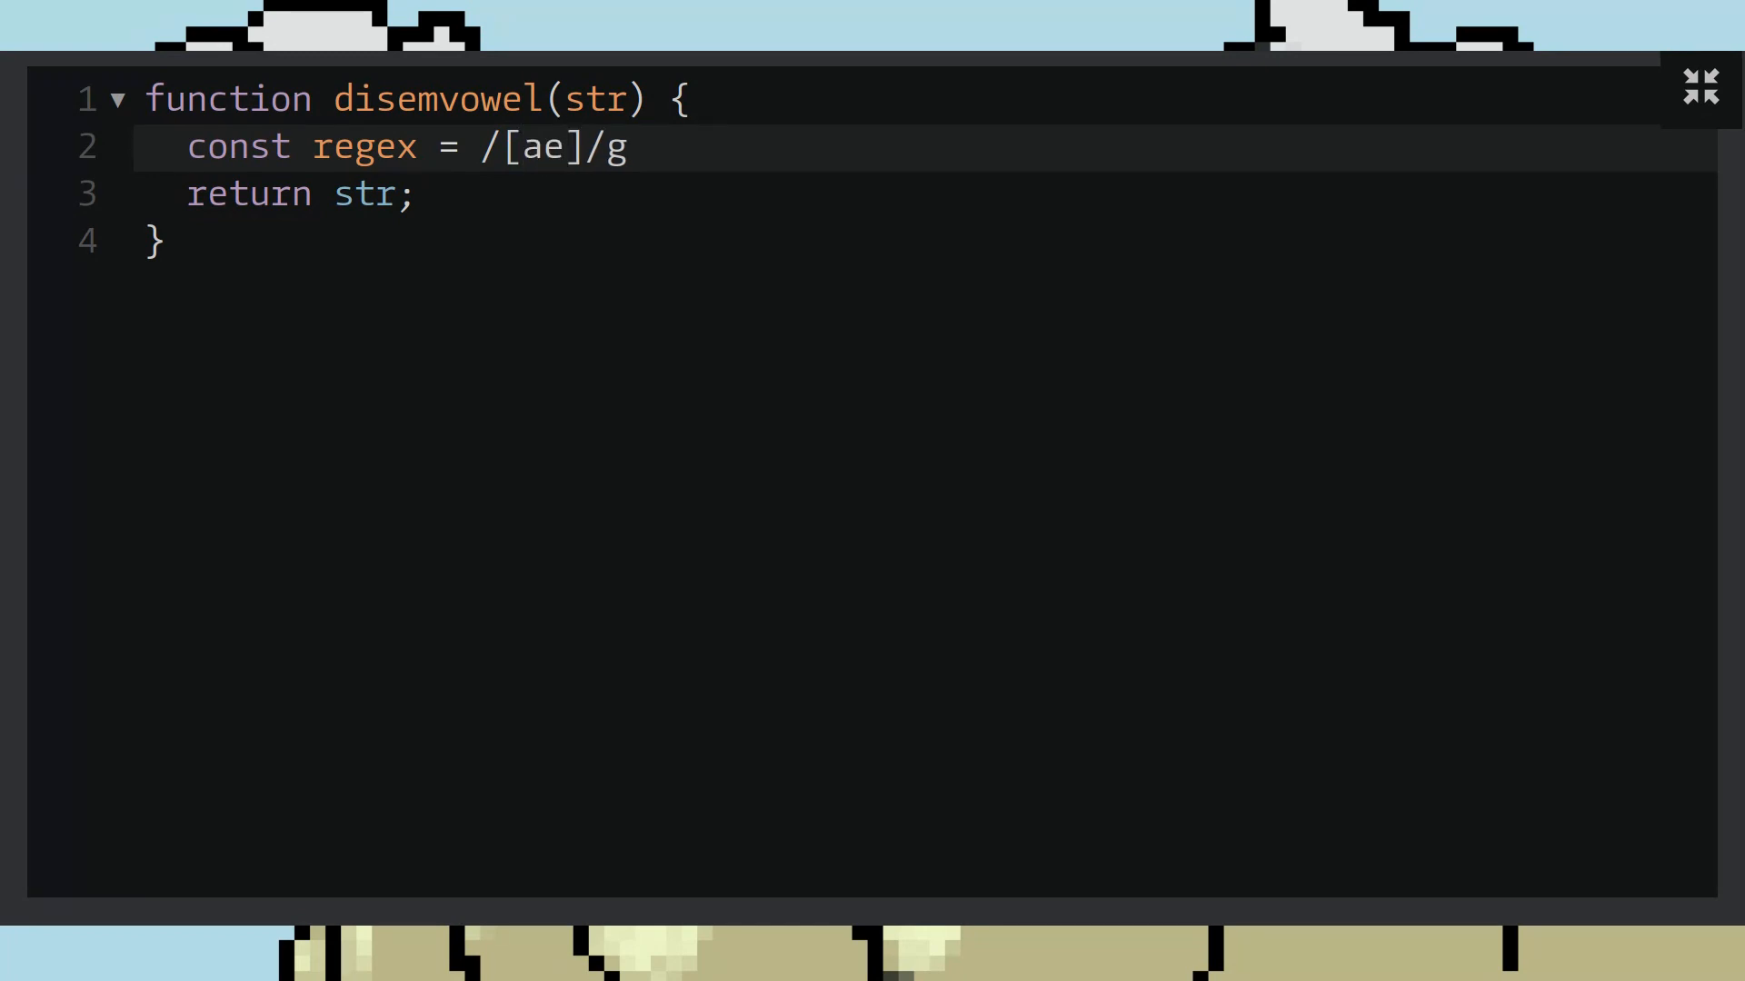
{"action": "type", "text": "iou"}
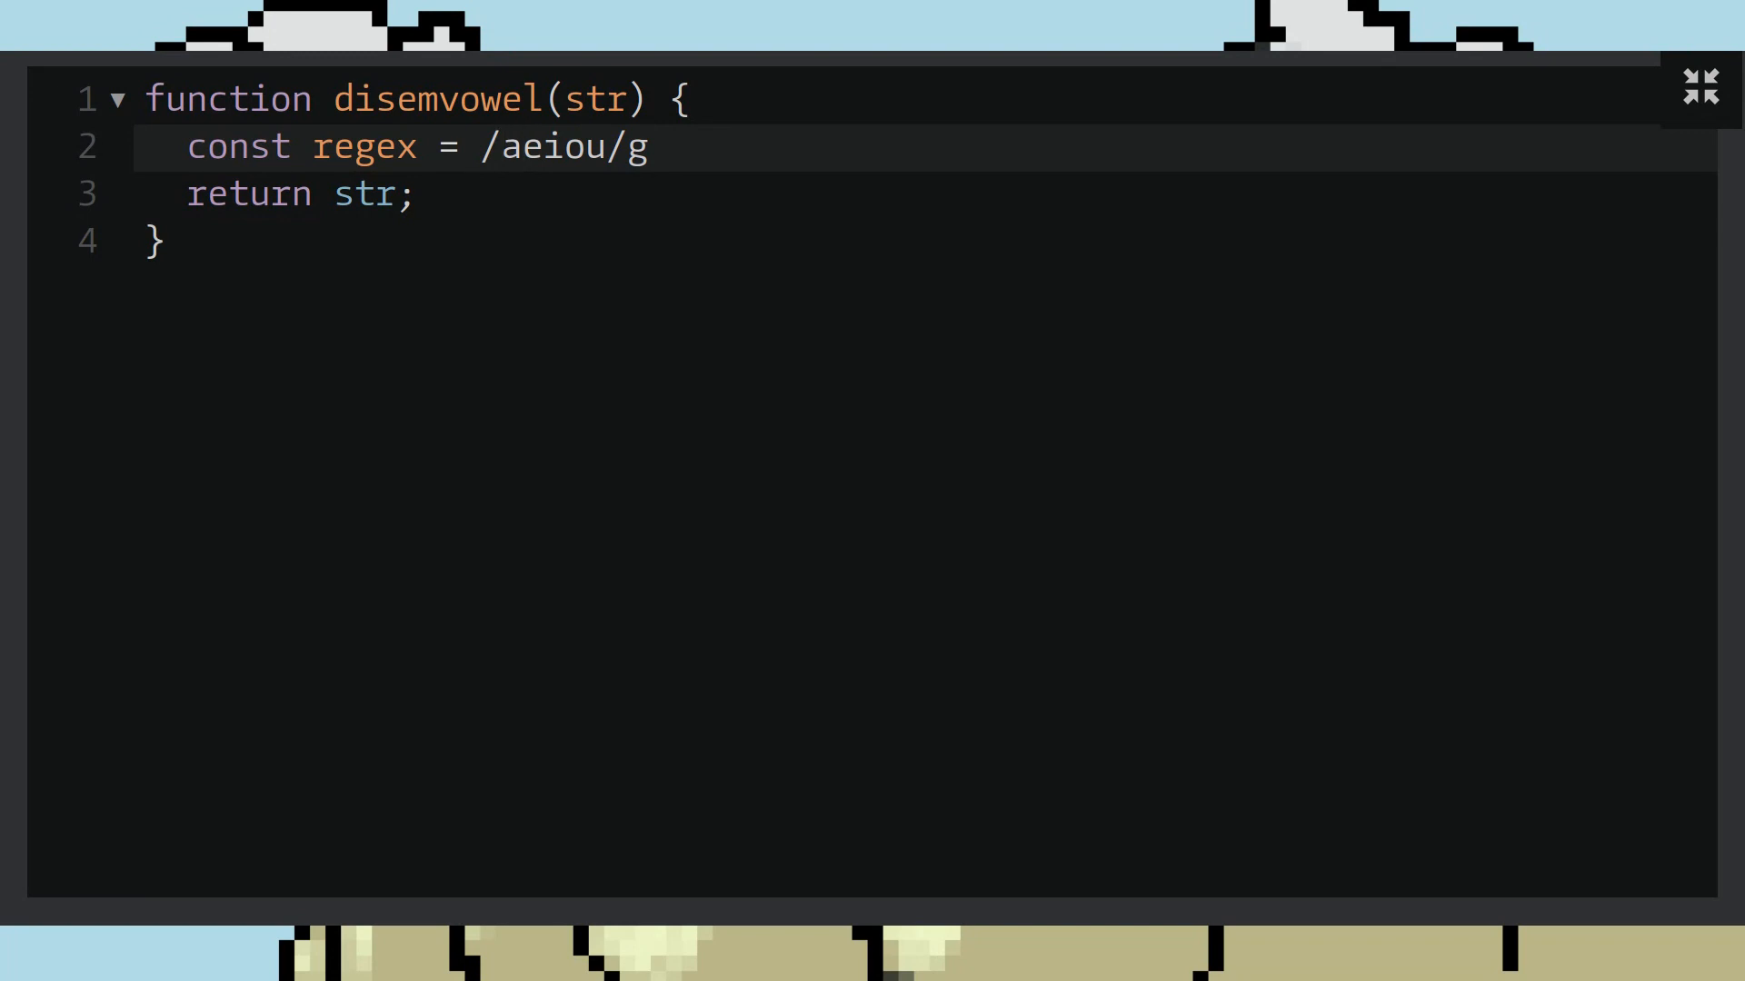
{"action": "type", "text": "["}
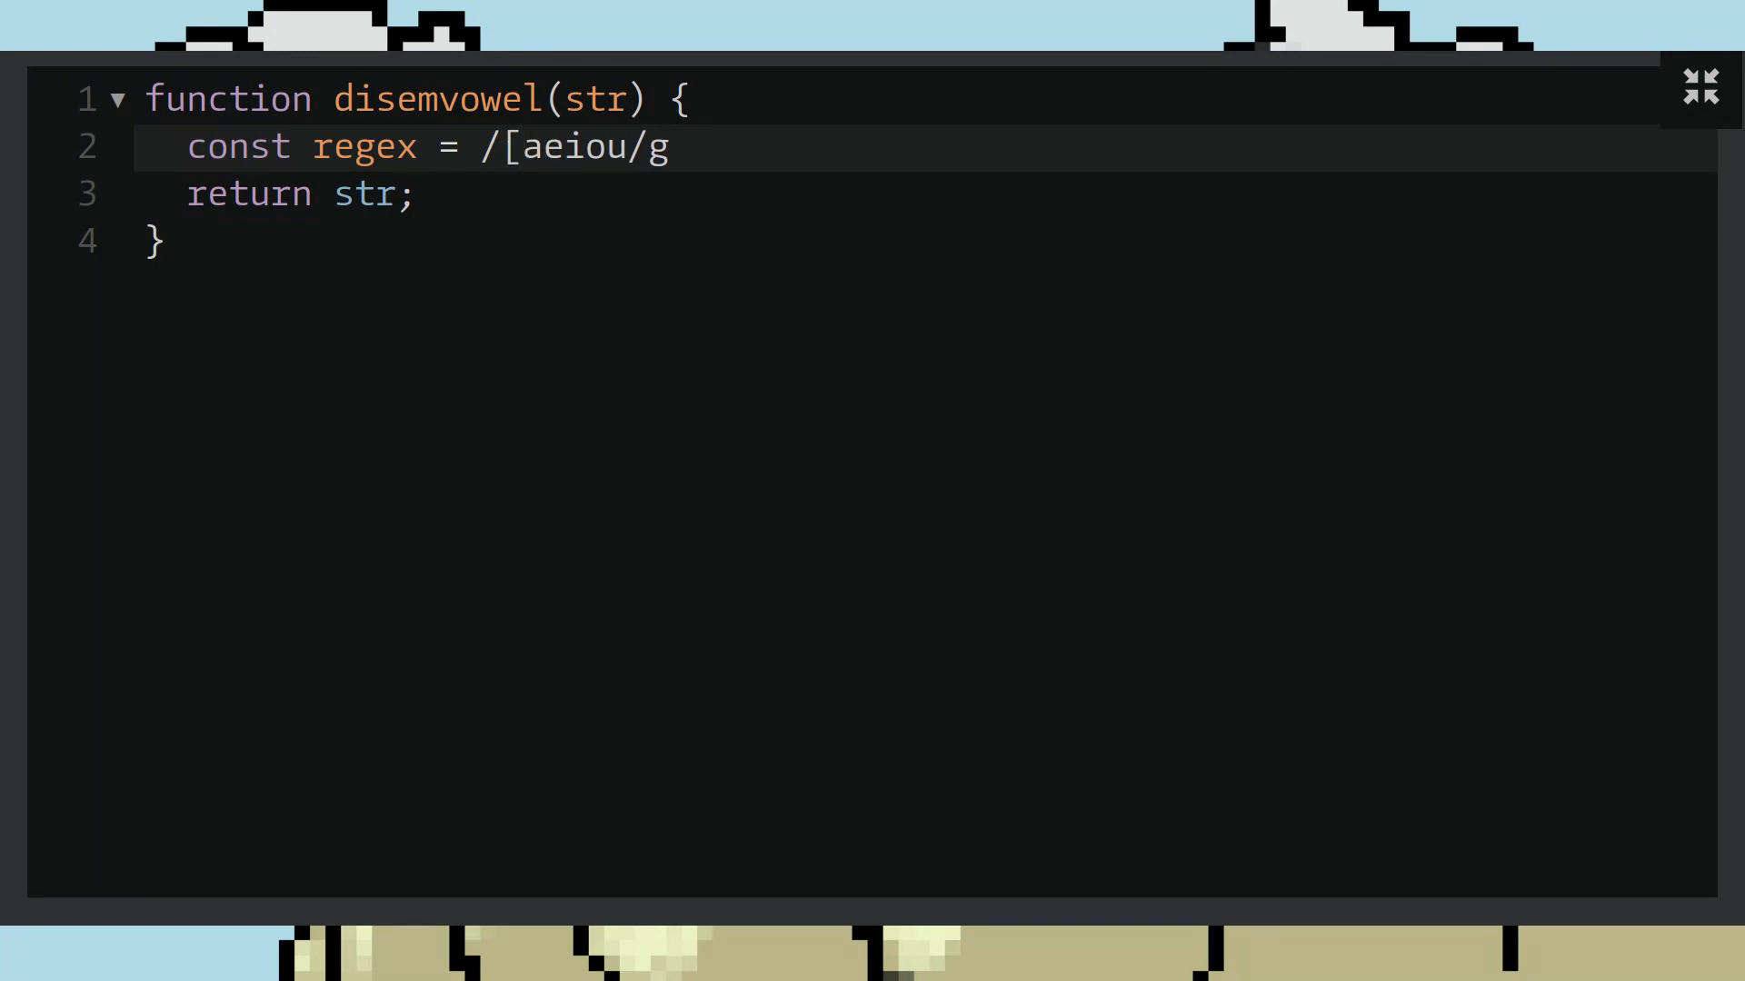
{"action": "type", "text": "]"}
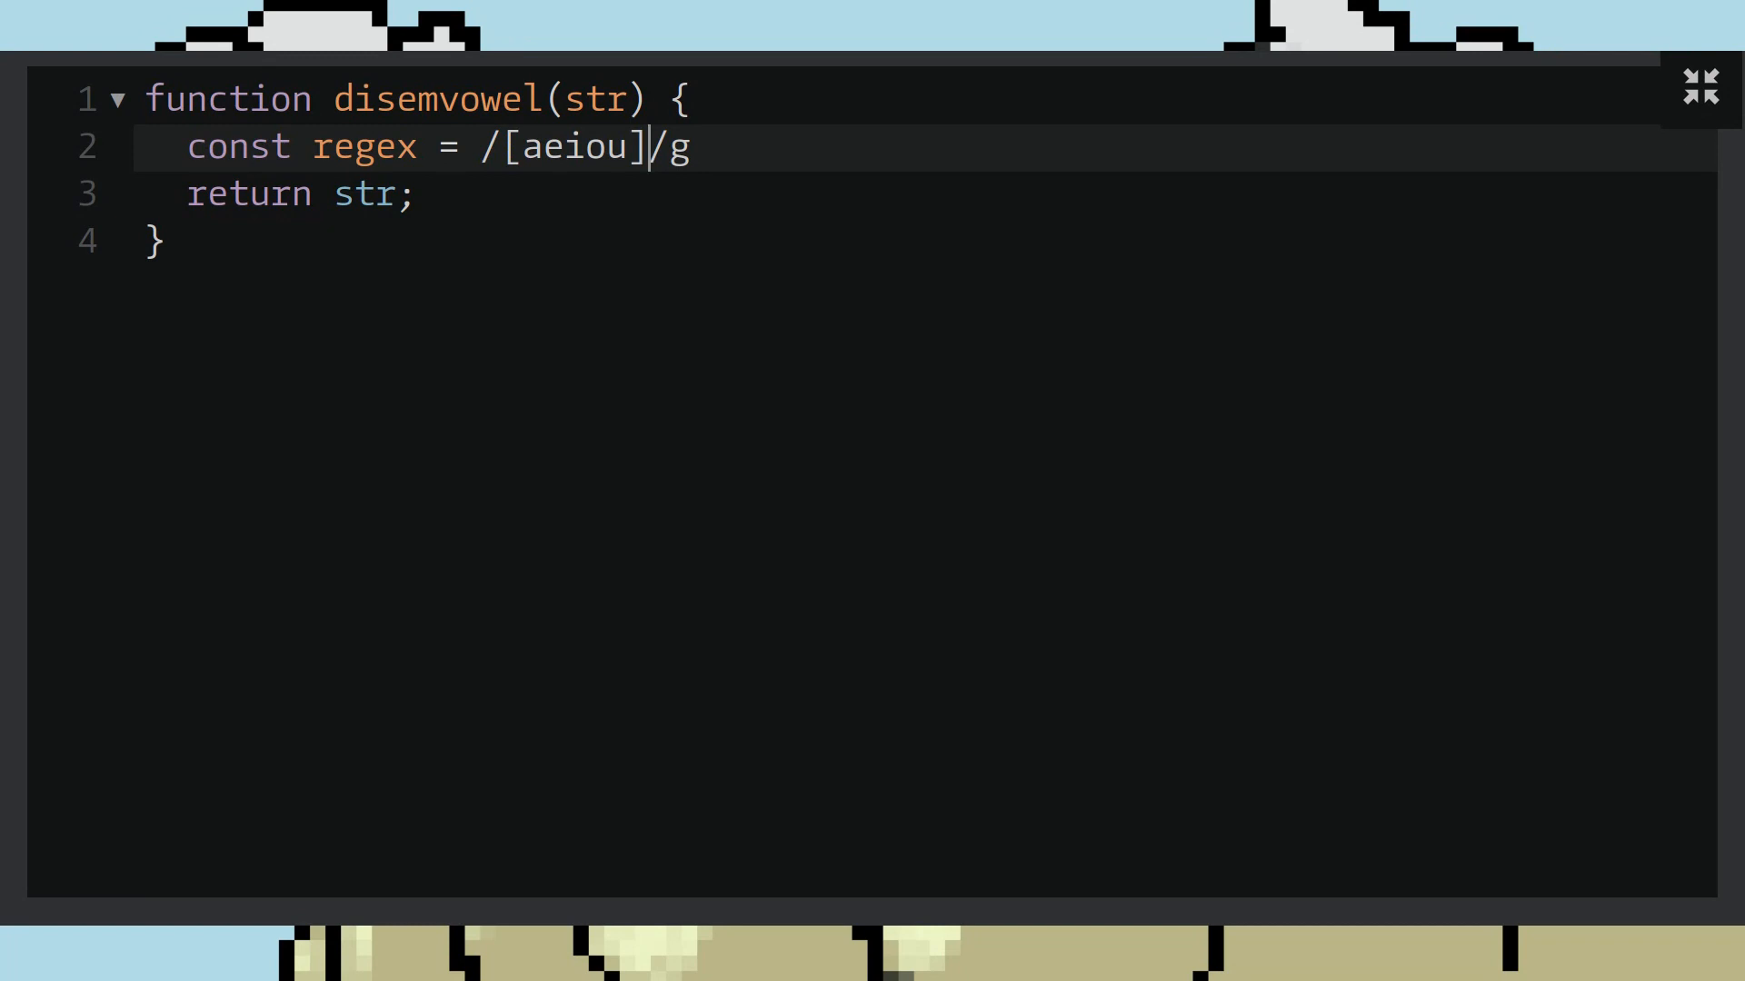
{"action": "key", "text": "Enter"}
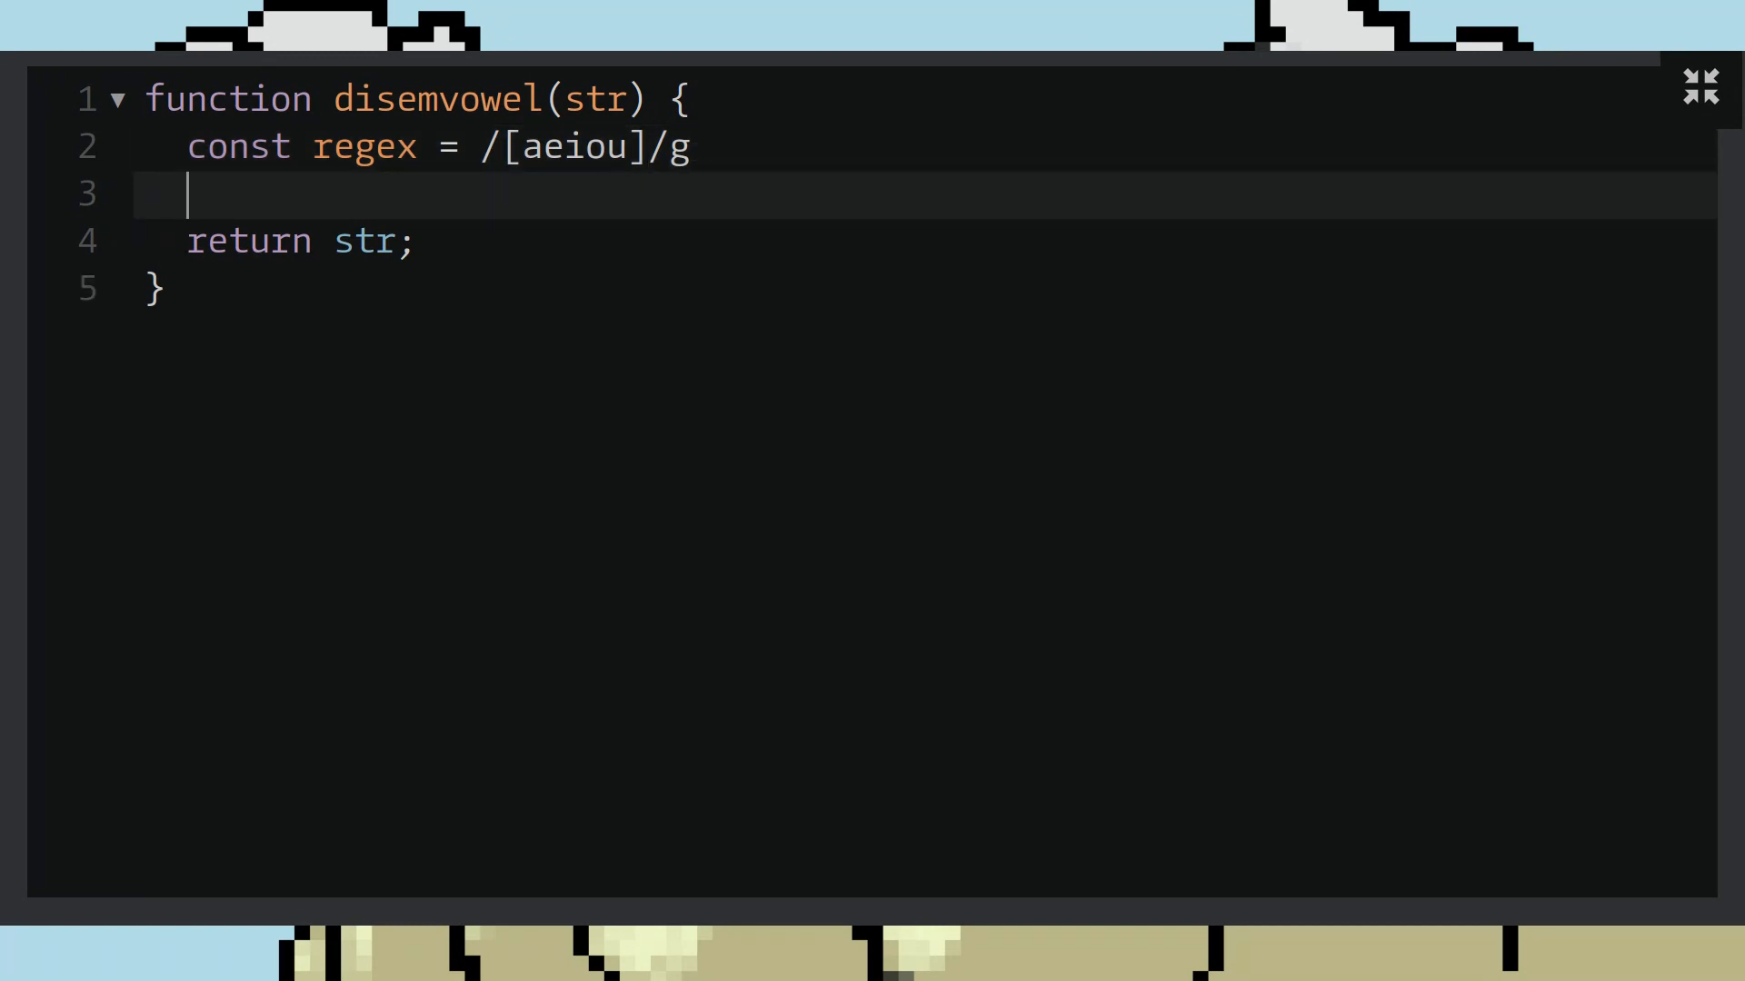
Step: Declare const vowelessStr = str.replace(regex, '') to strip the vowels
{"action": "type", "text": "c"}
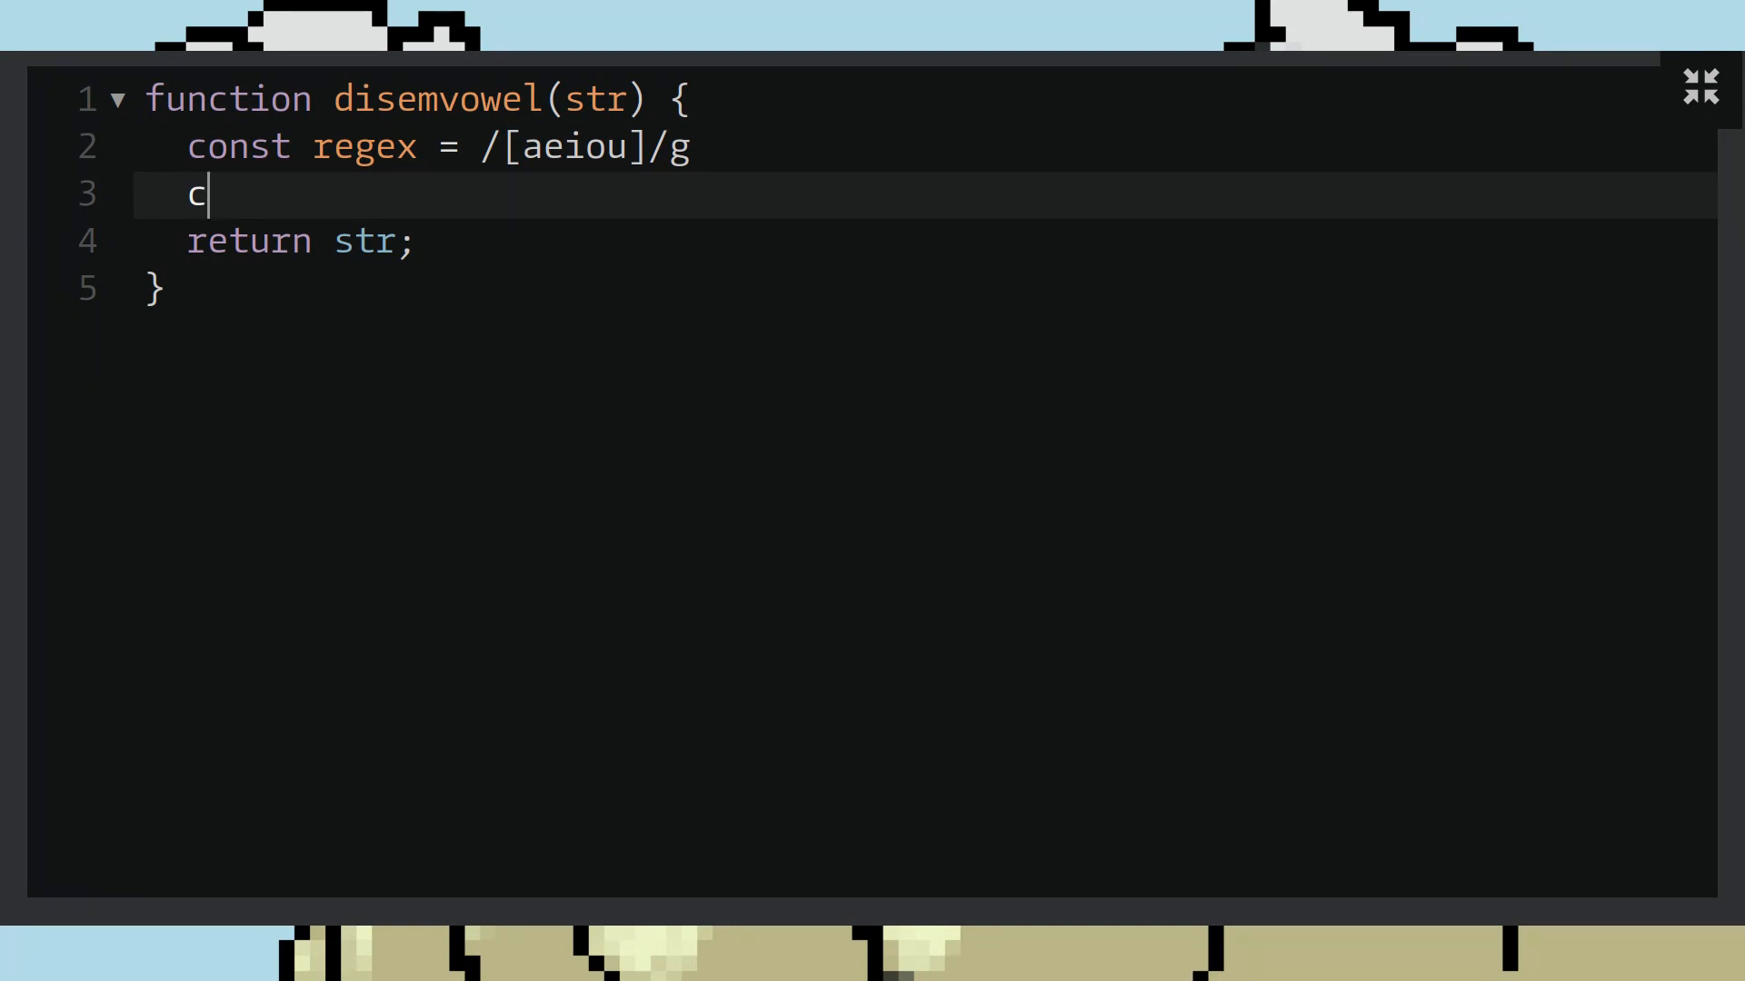
{"action": "type", "text": "ont"}
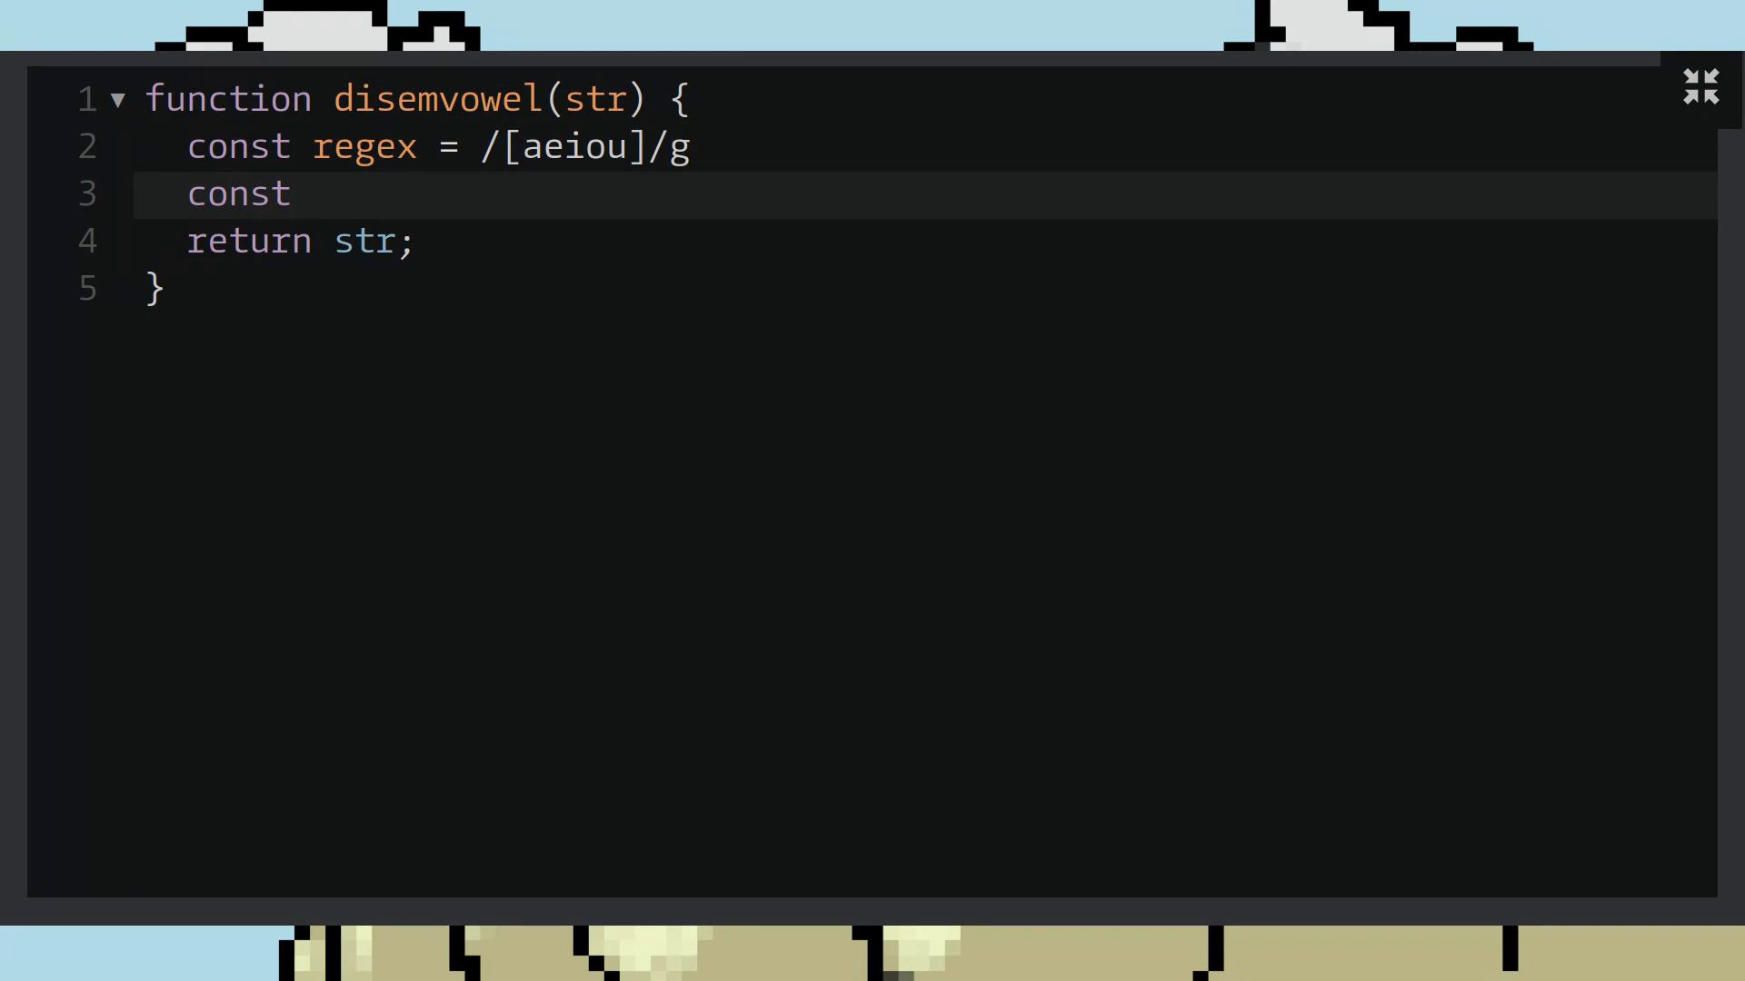
{"action": "type", "text": "vowel"}
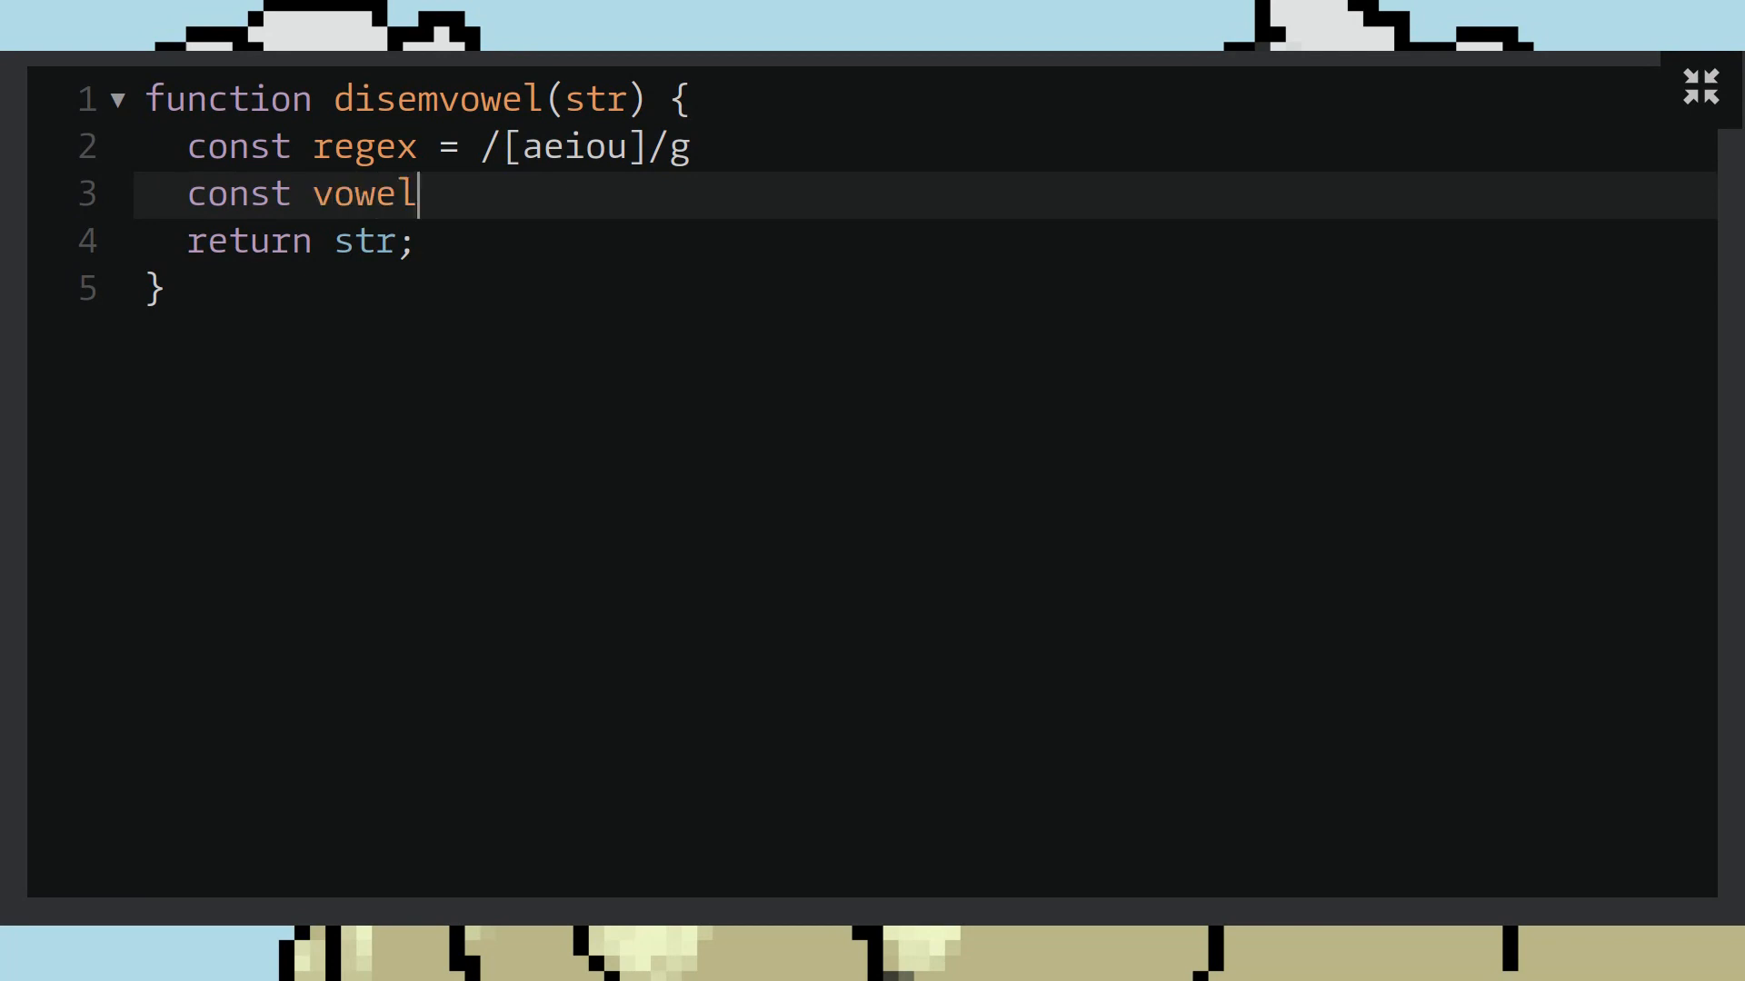
{"action": "type", "text": "ess"}
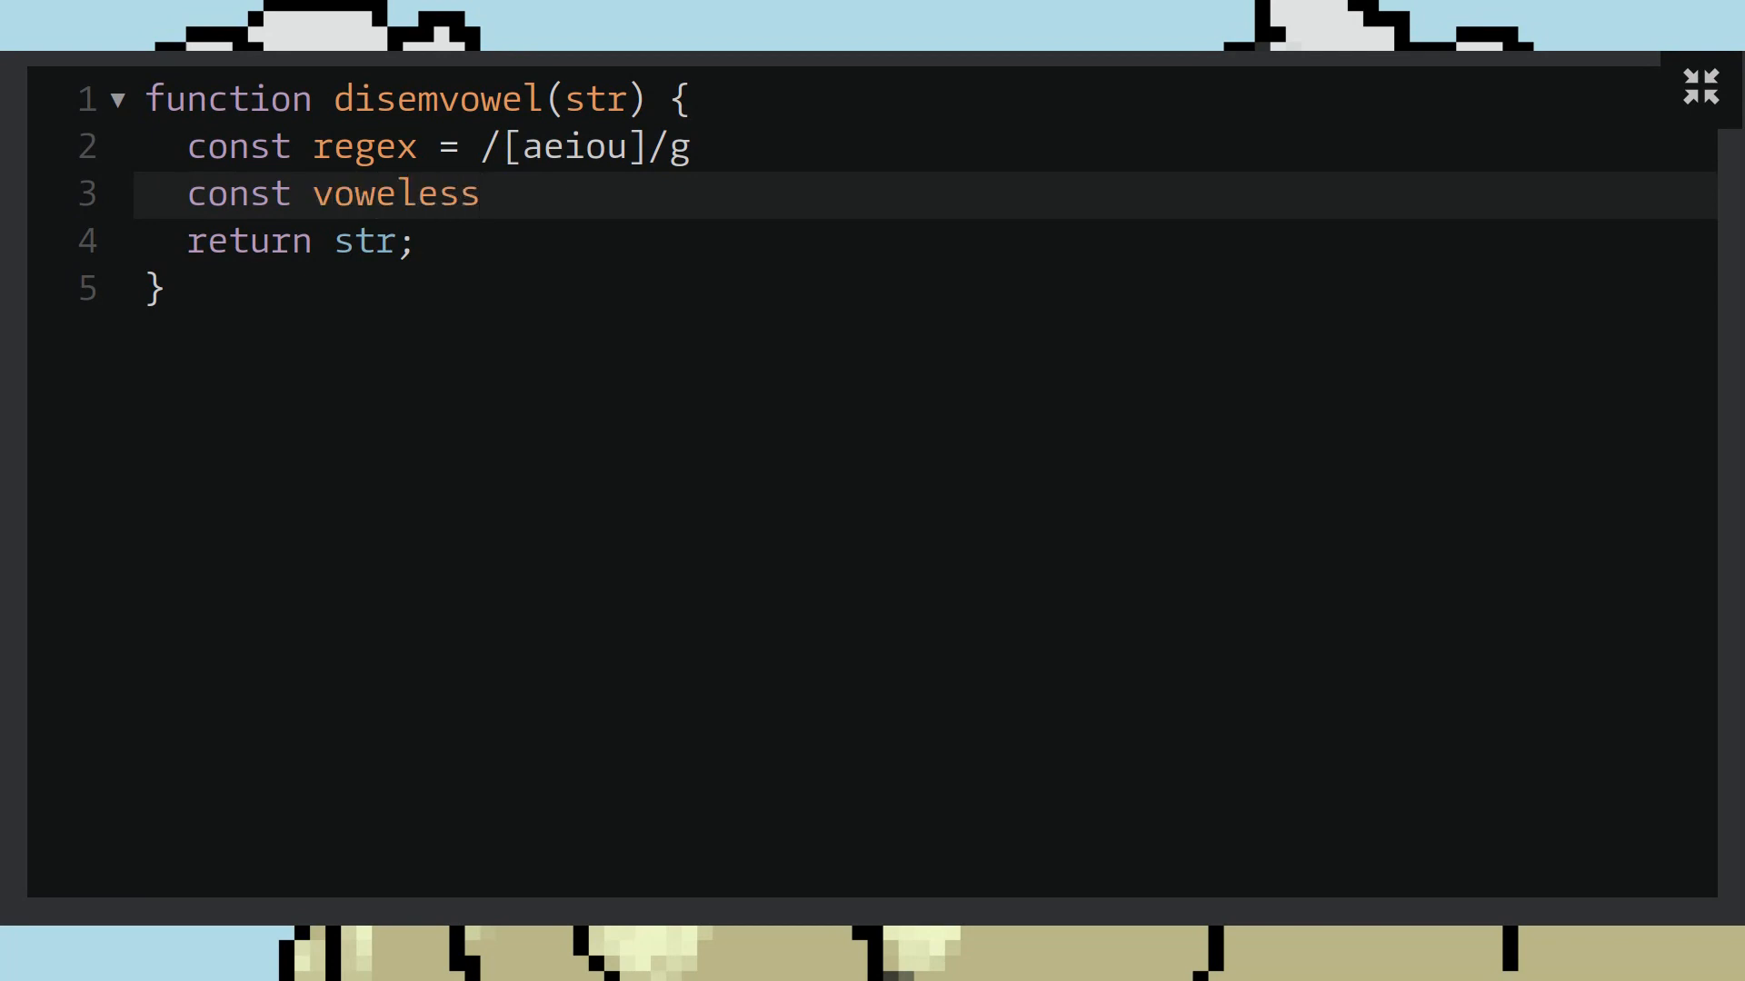
{"action": "type", "text": "St"}
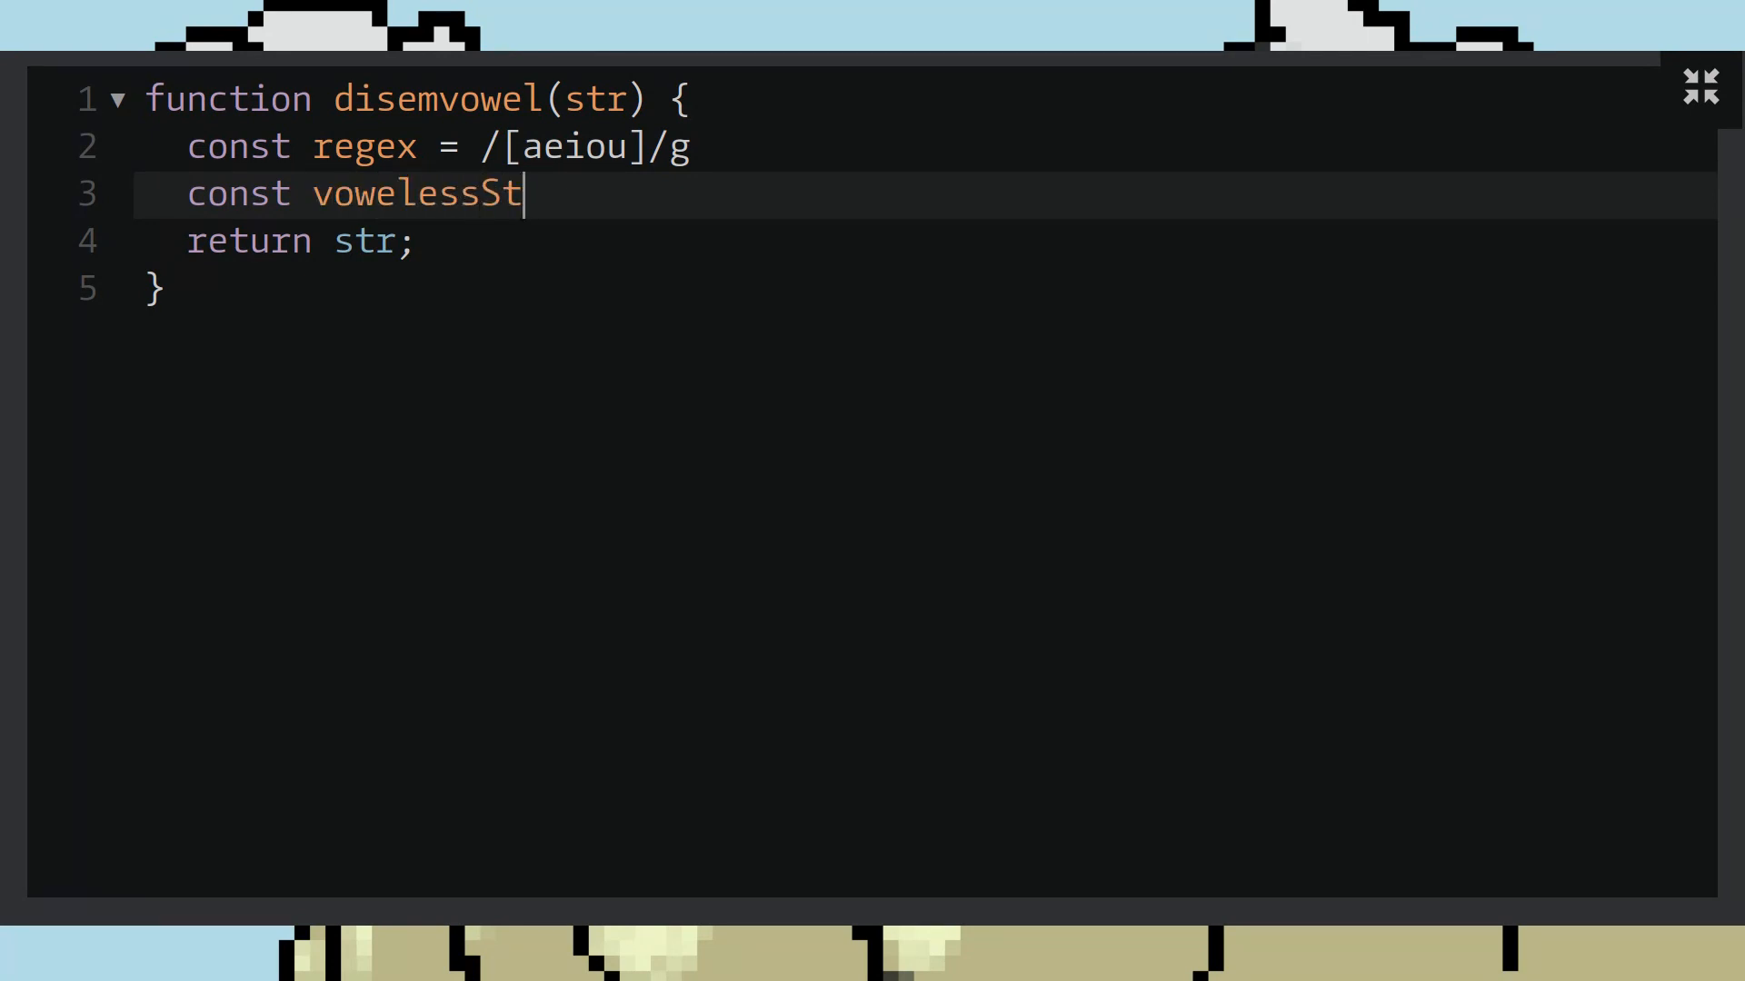
{"action": "type", "text": "r ="}
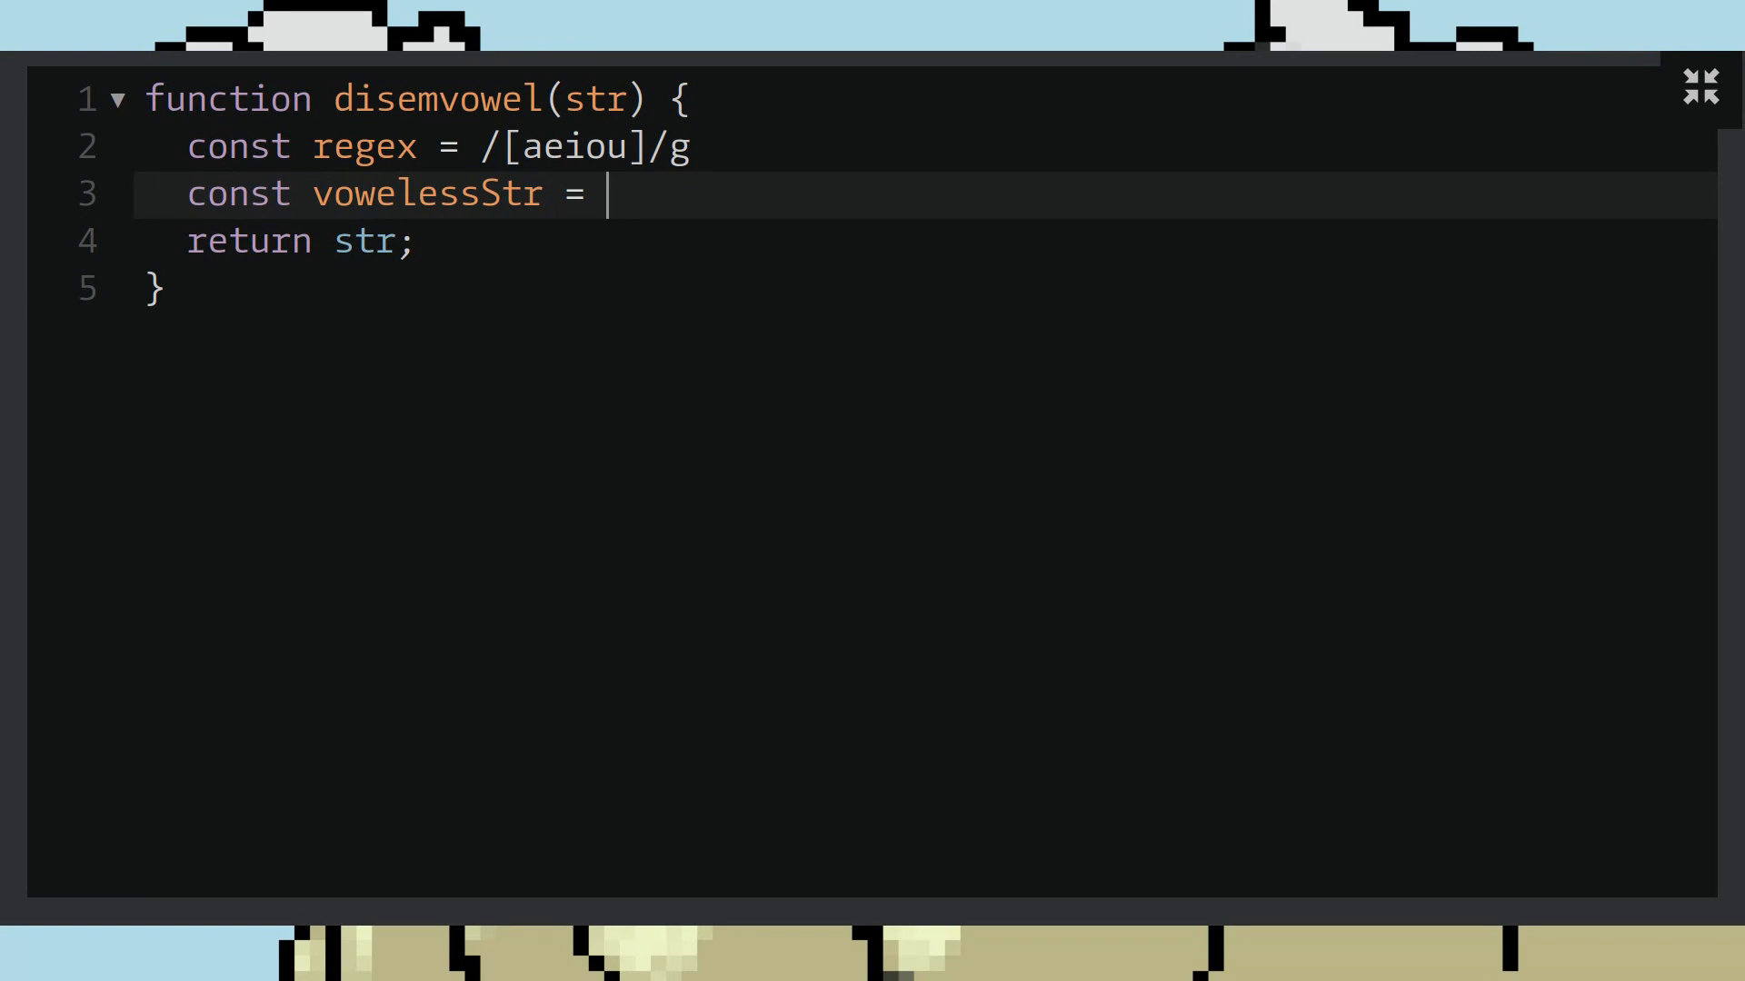
{"action": "type", "text": "str."}
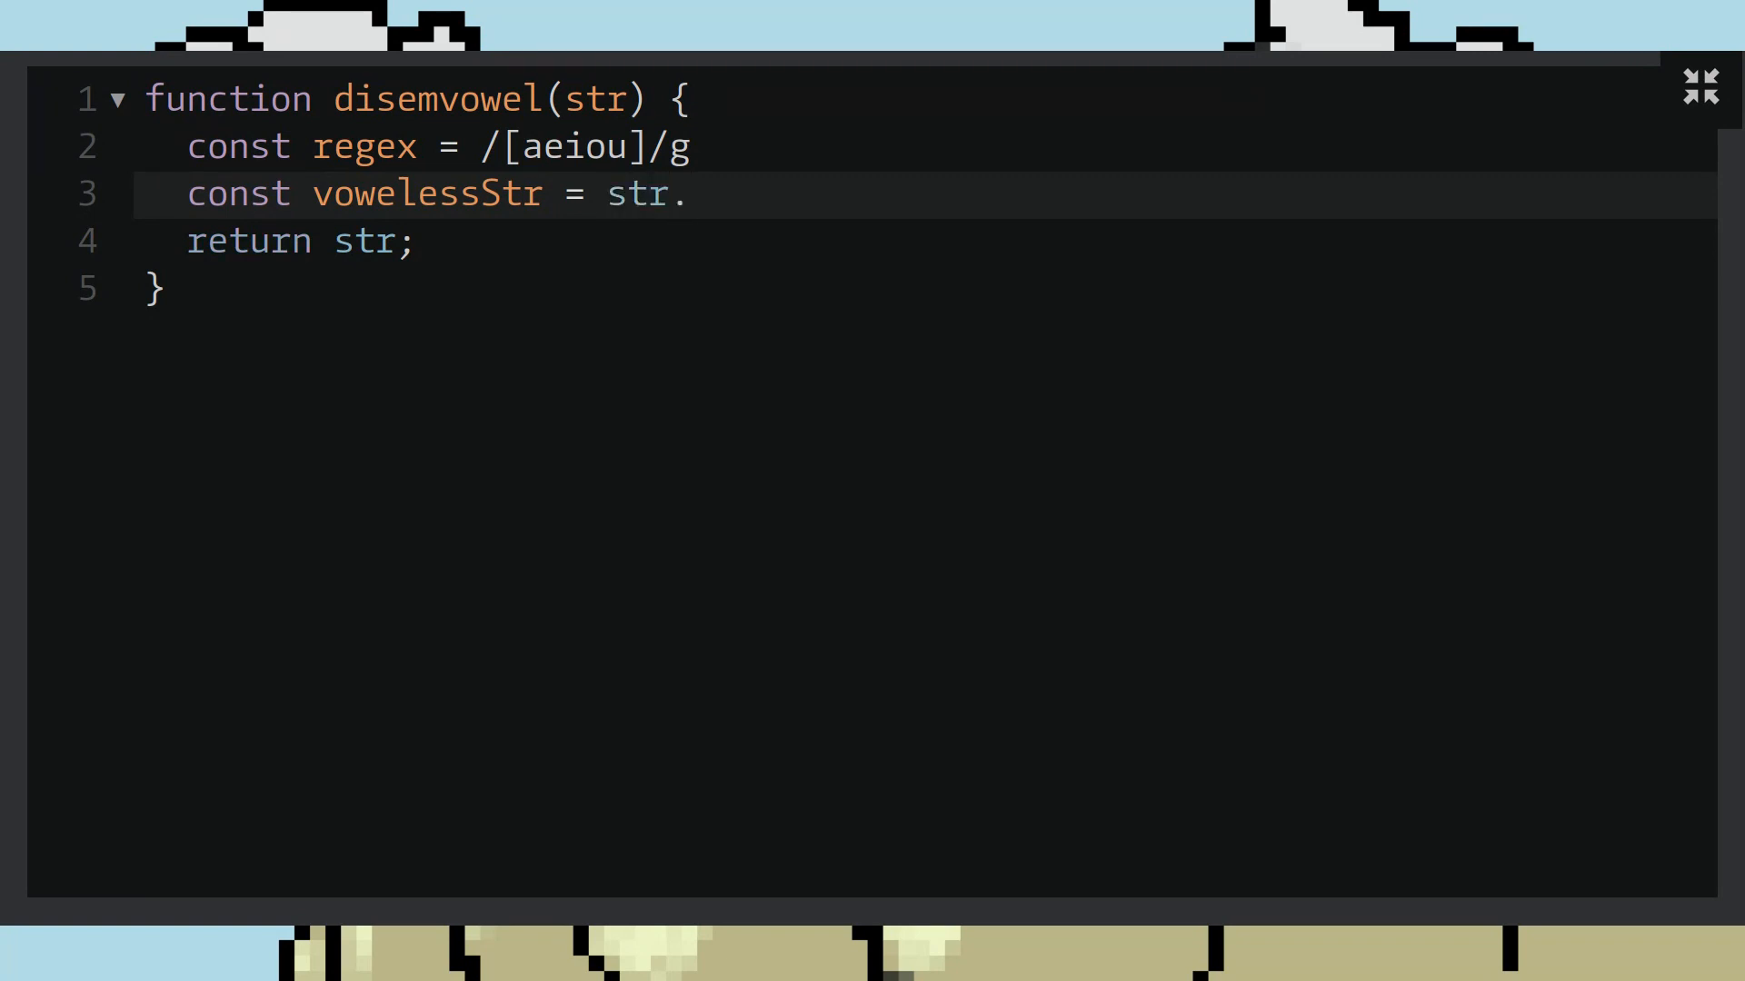
{"action": "type", "text": "replace"}
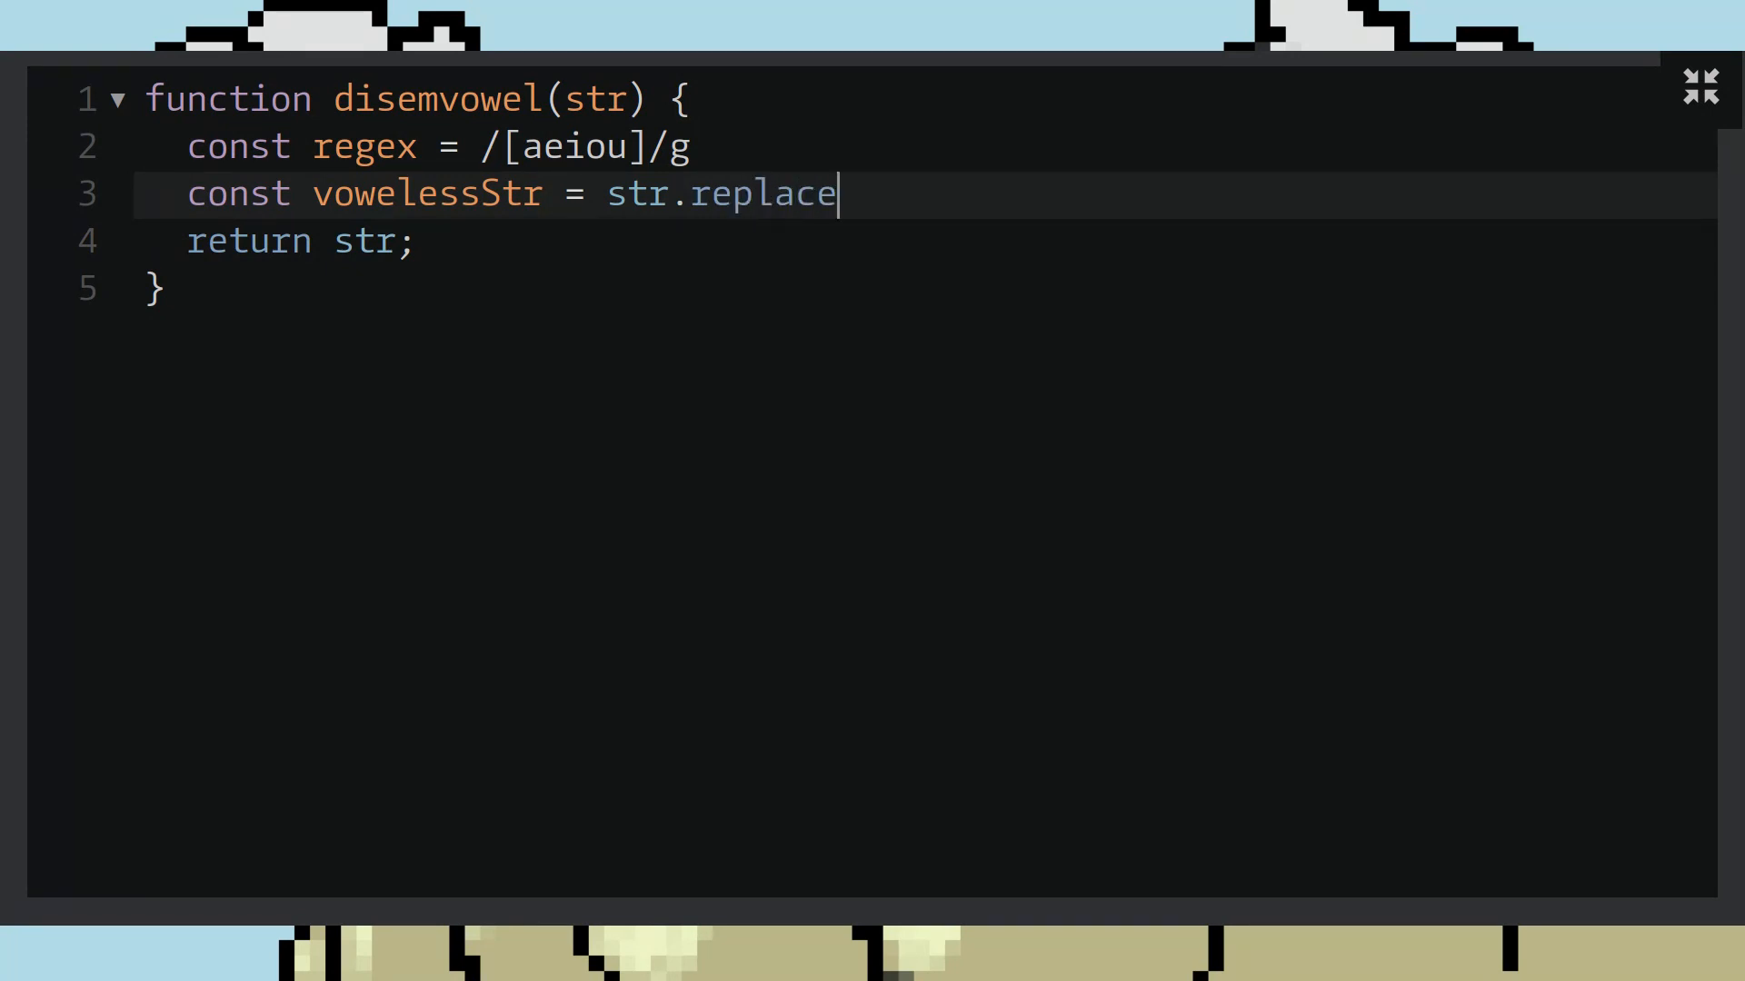
{"action": "type", "text": "("}
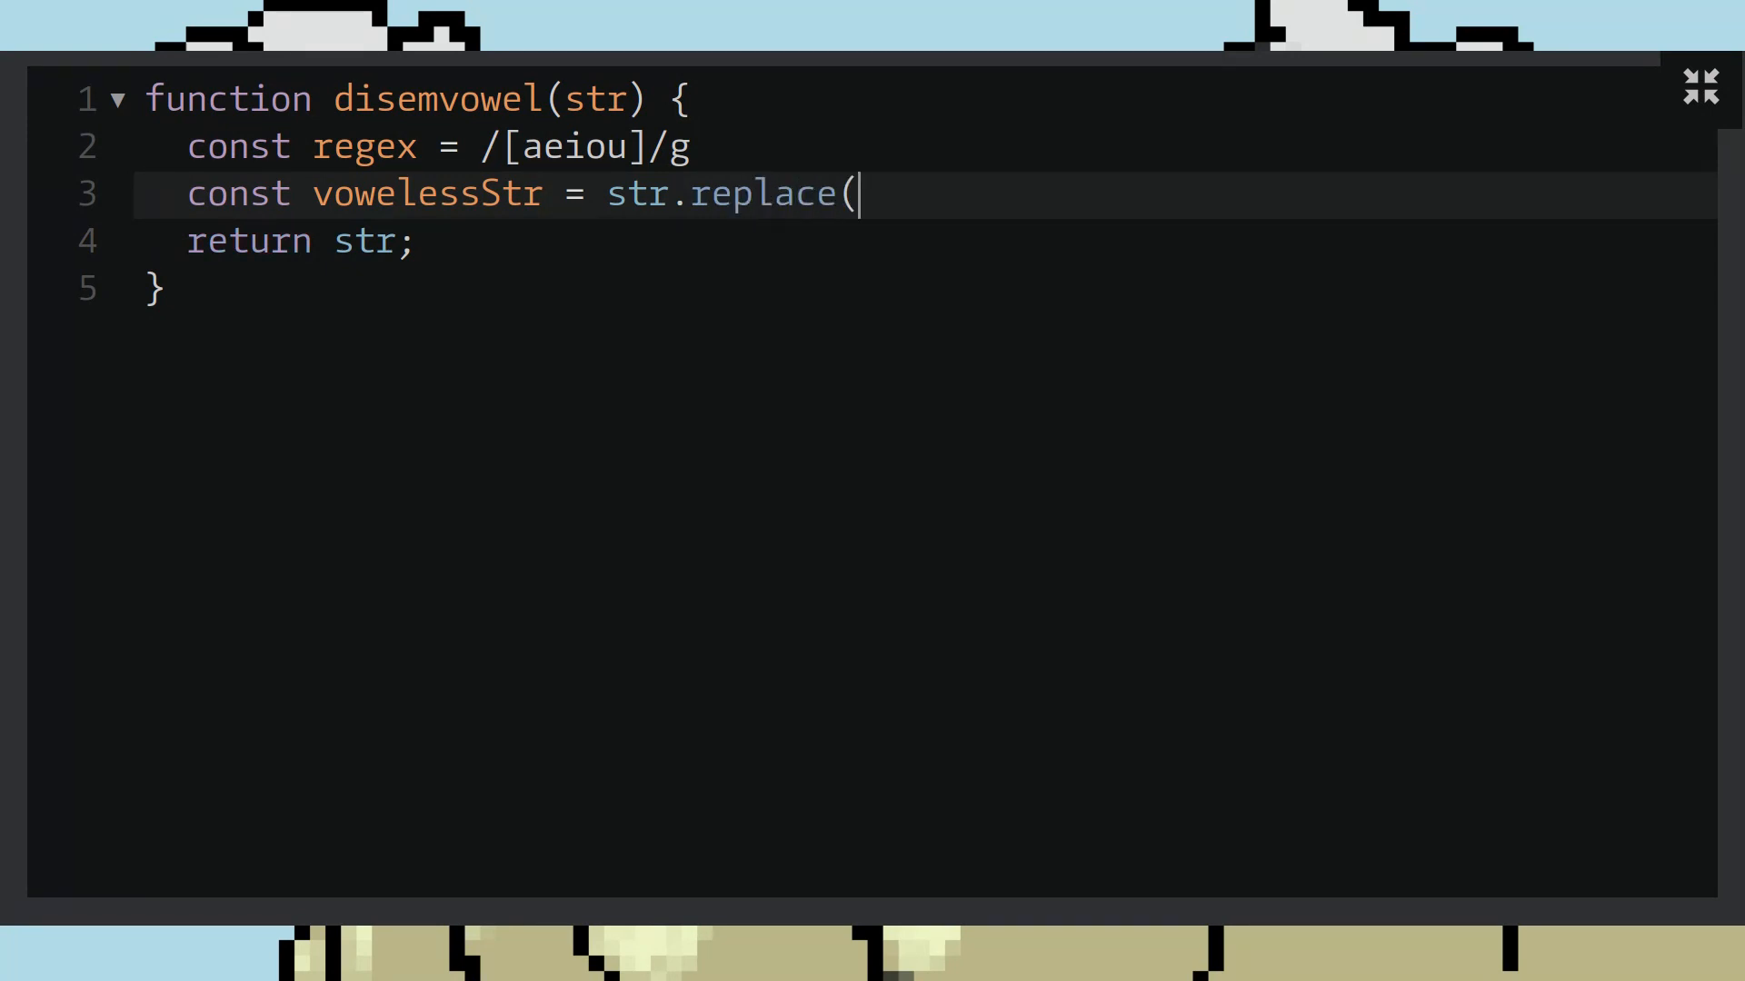
{"action": "type", "text": ")"}
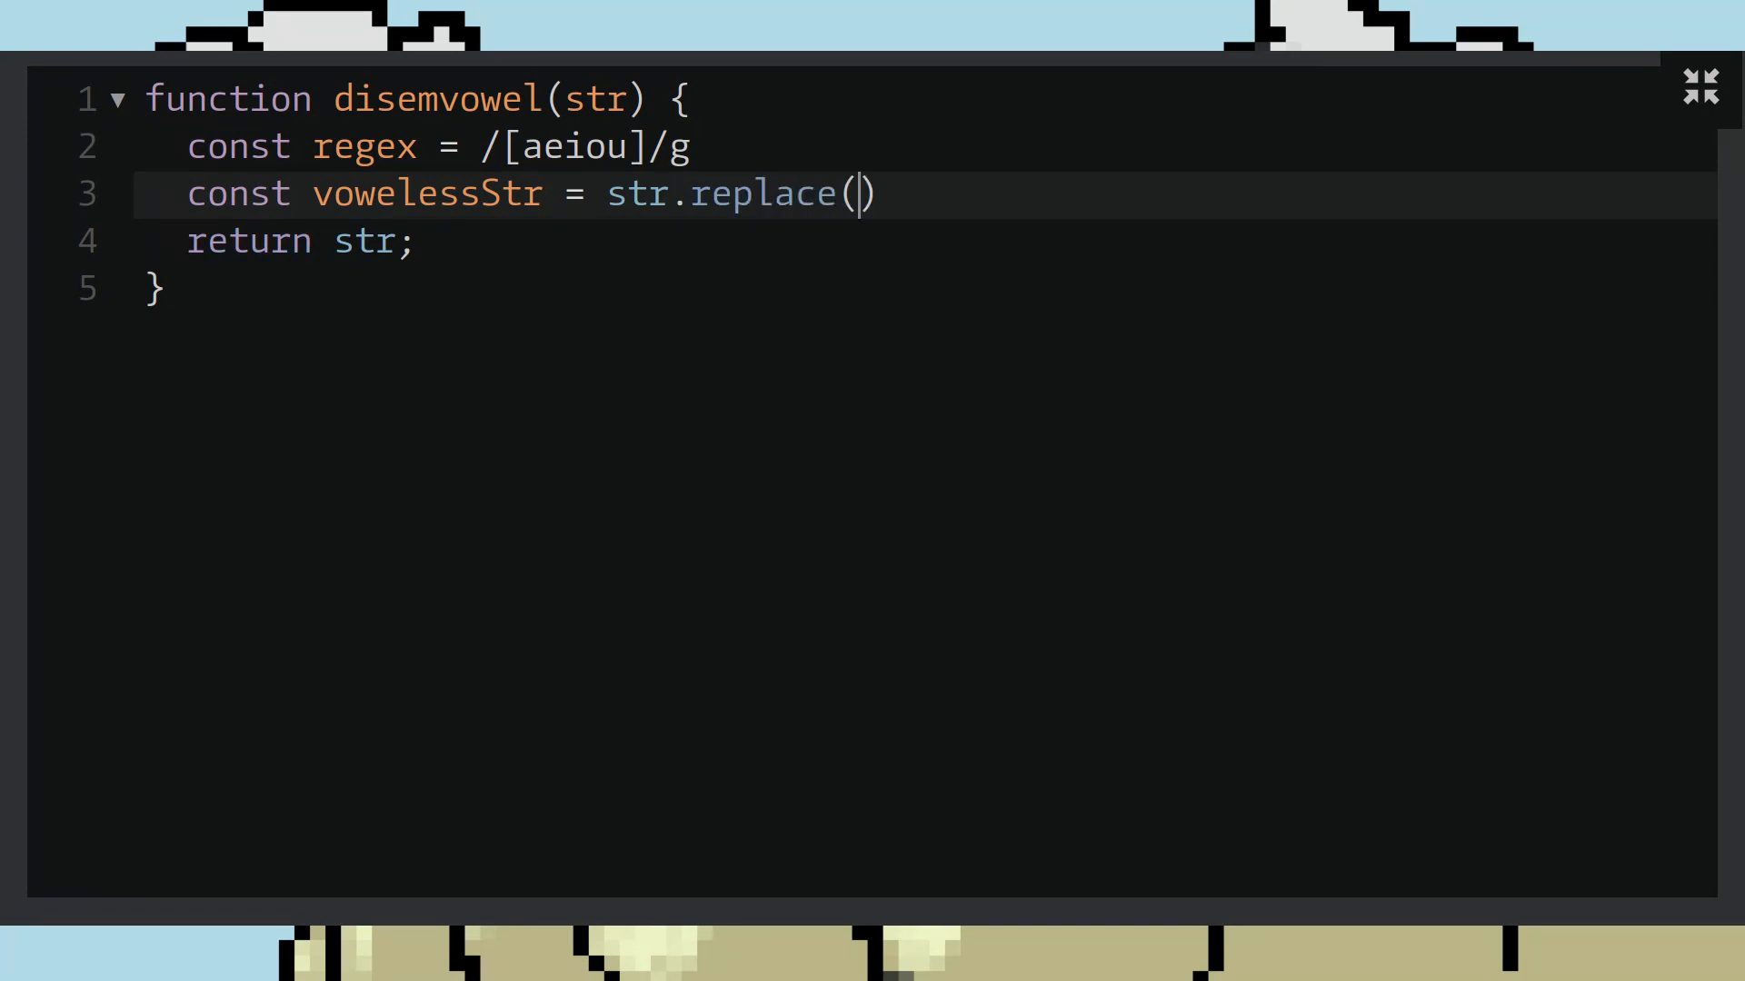
{"action": "type", "text": "reges"}
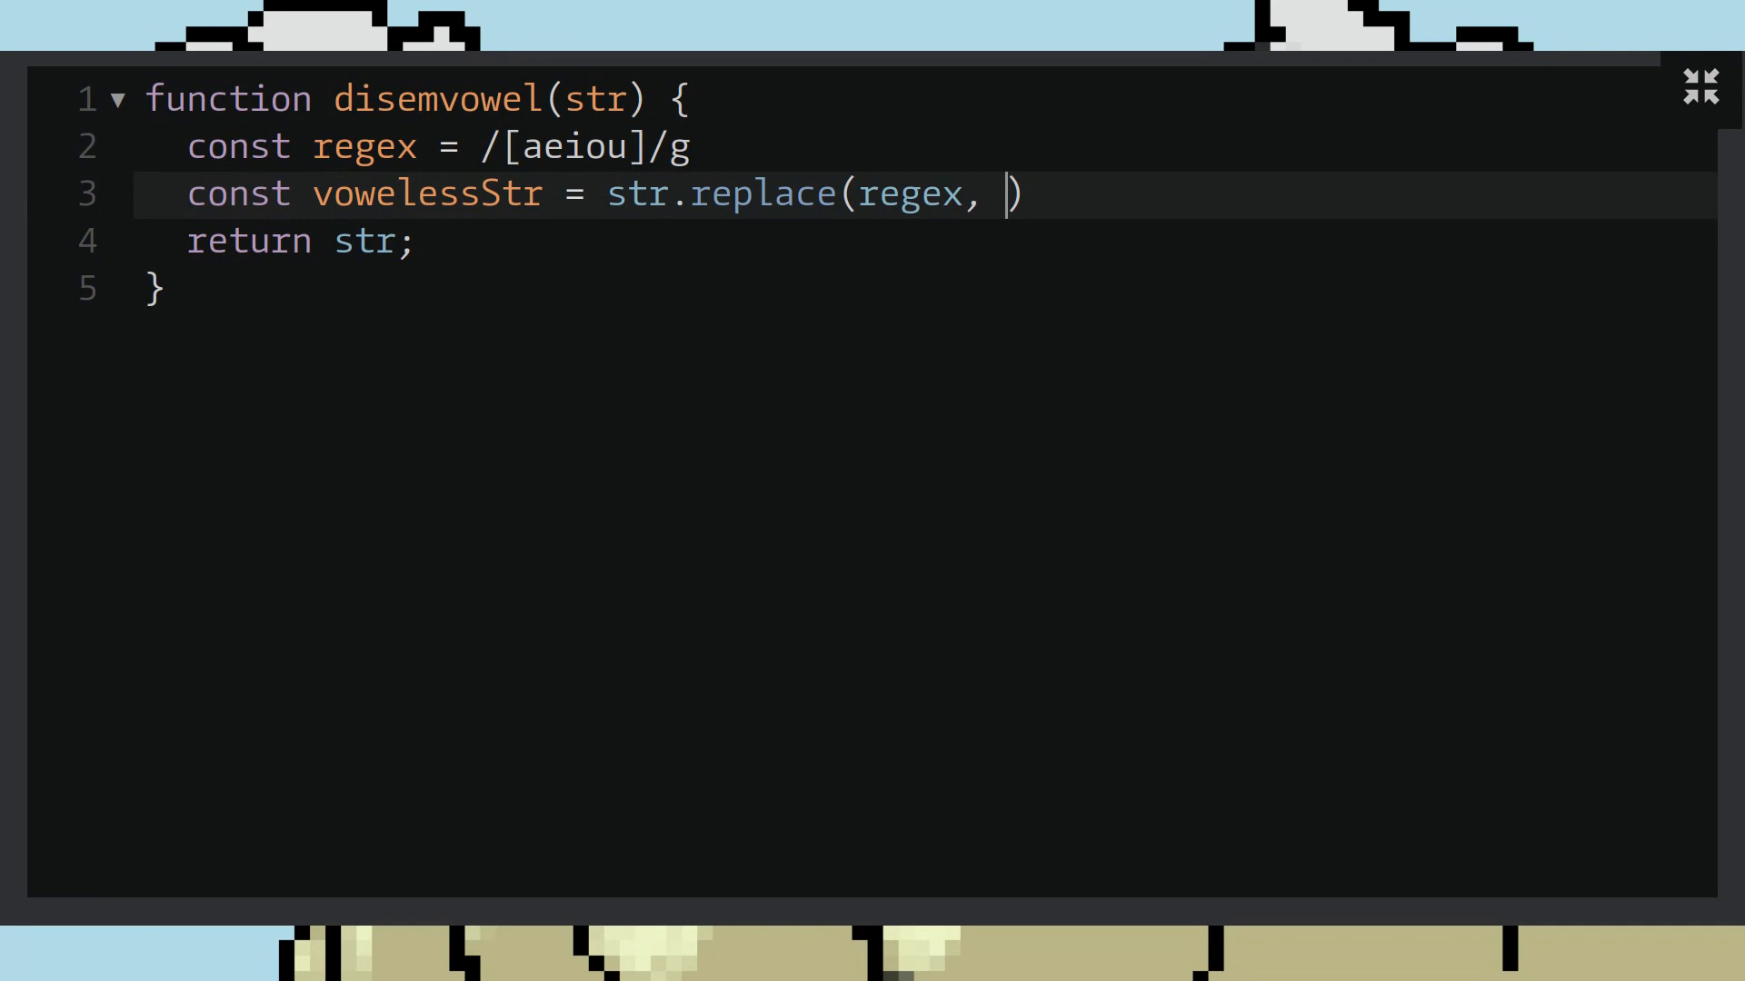
{"action": "type", "text": "''"}
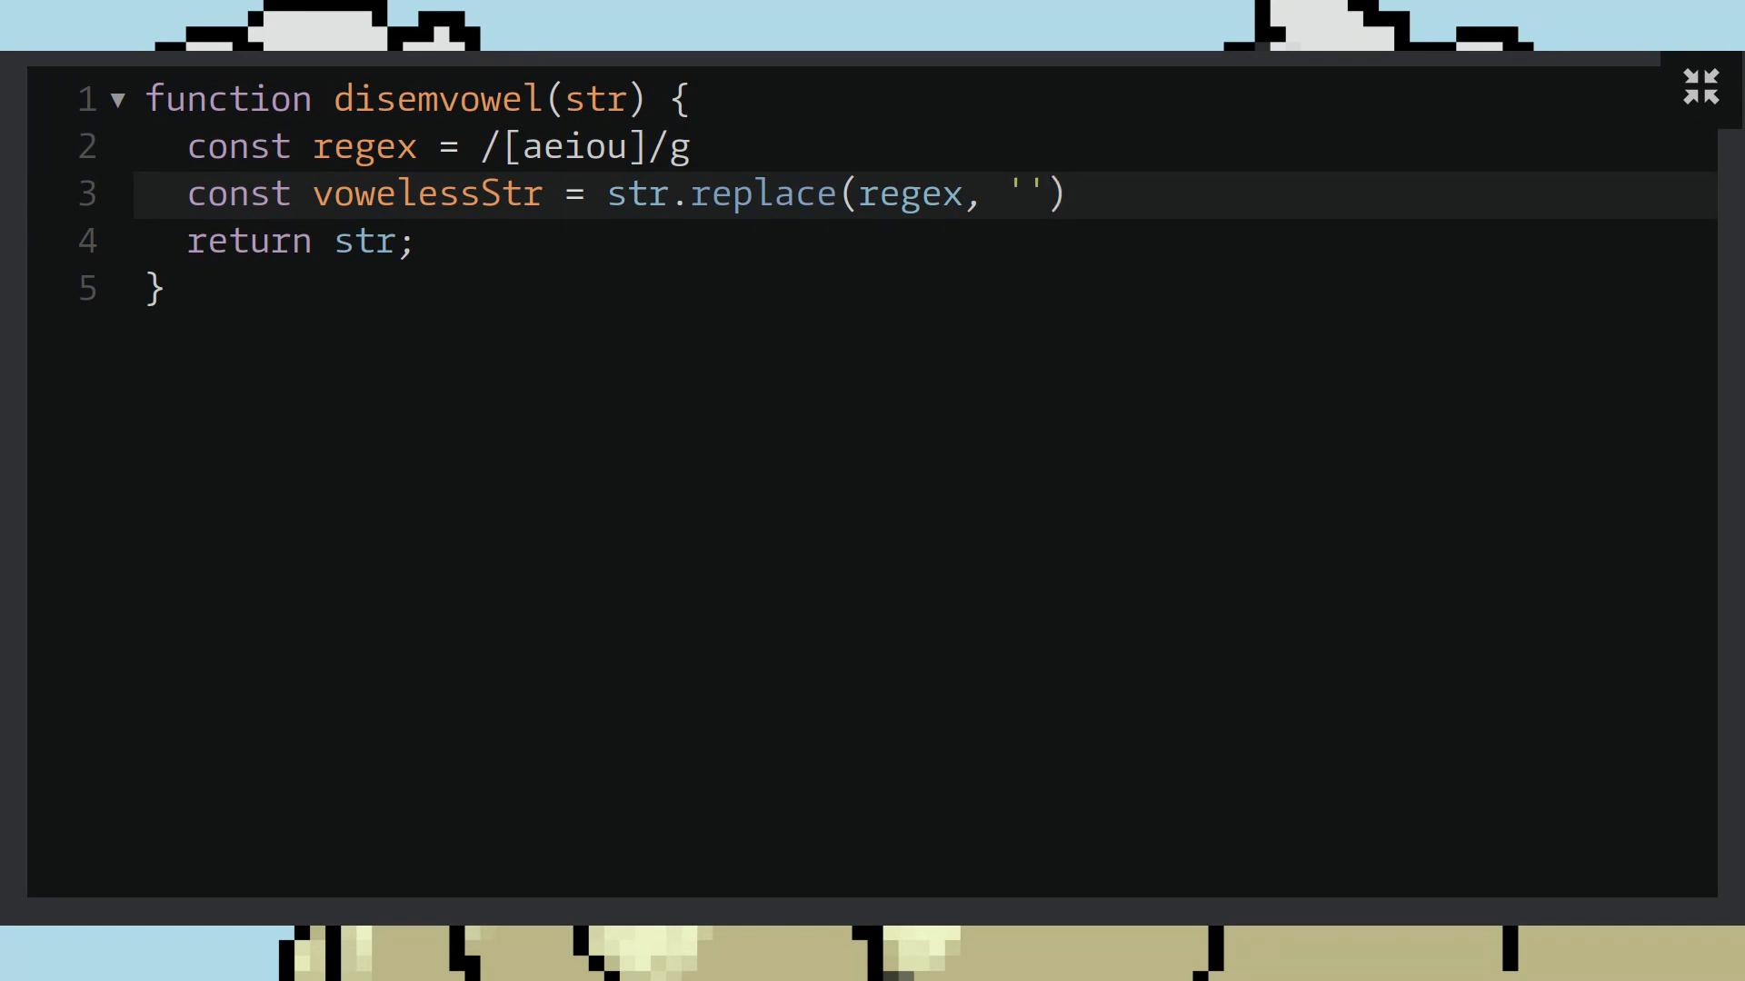
{"action": "type", "text": ";"}
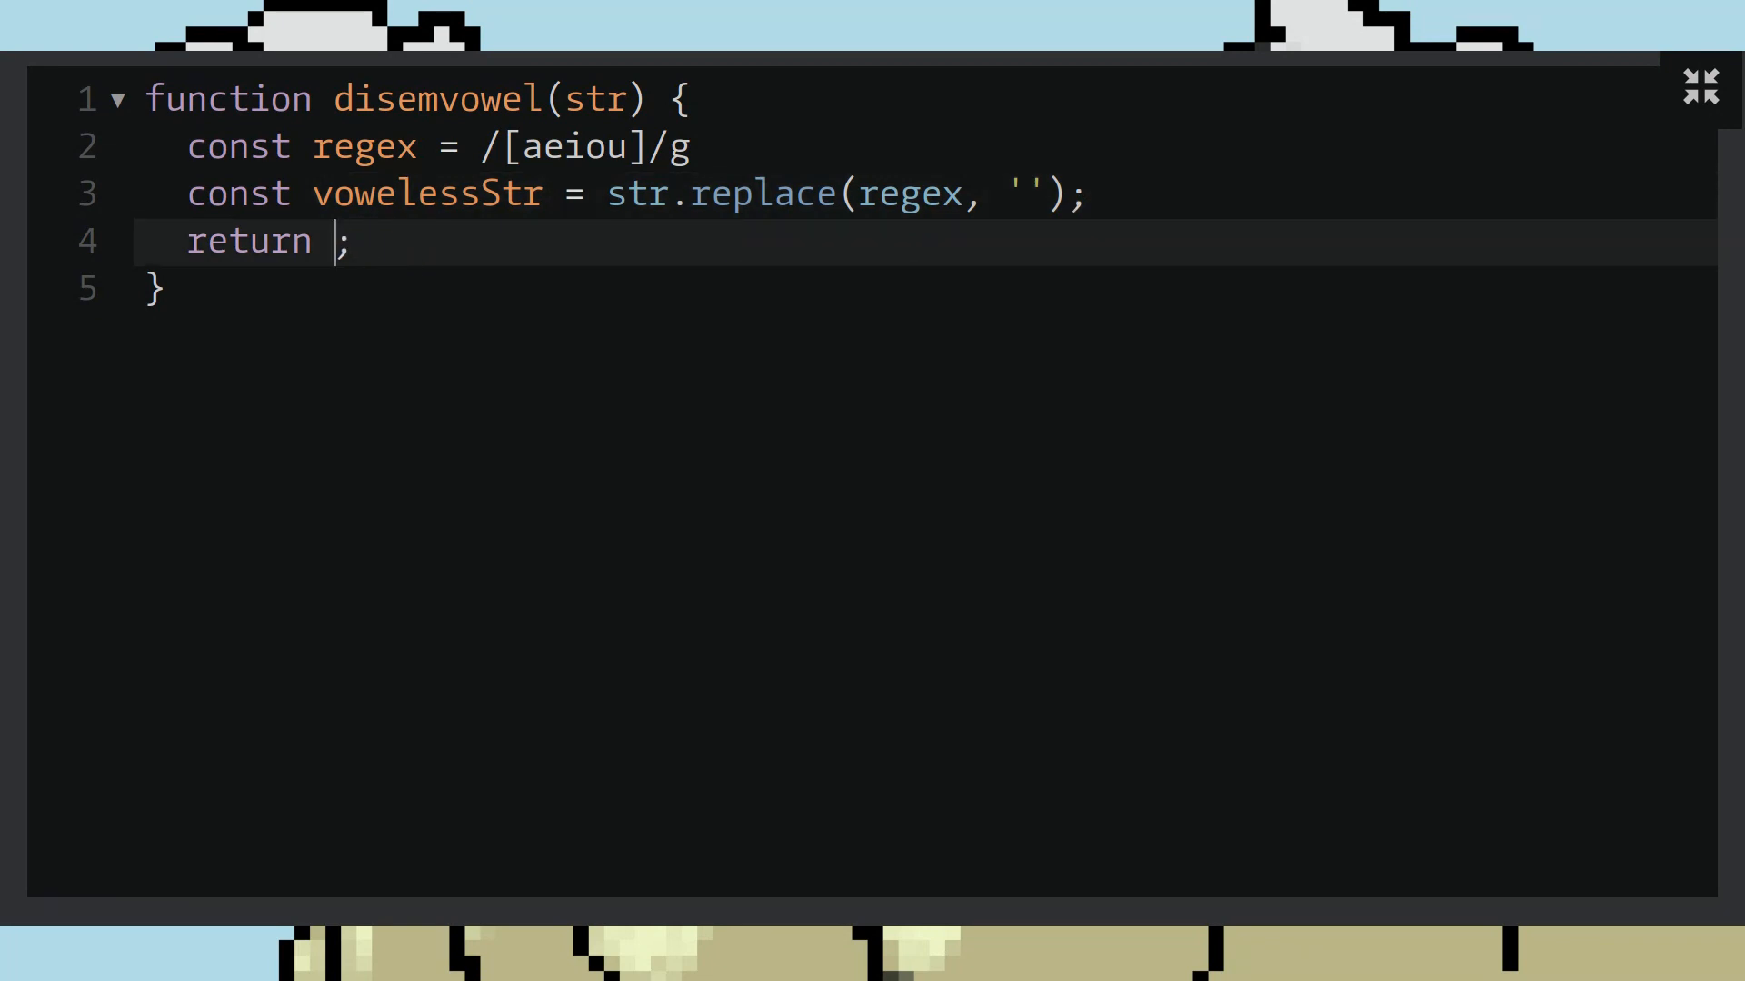
Step: Make the function return vowelessStr
{"action": "type", "text": "vow"}
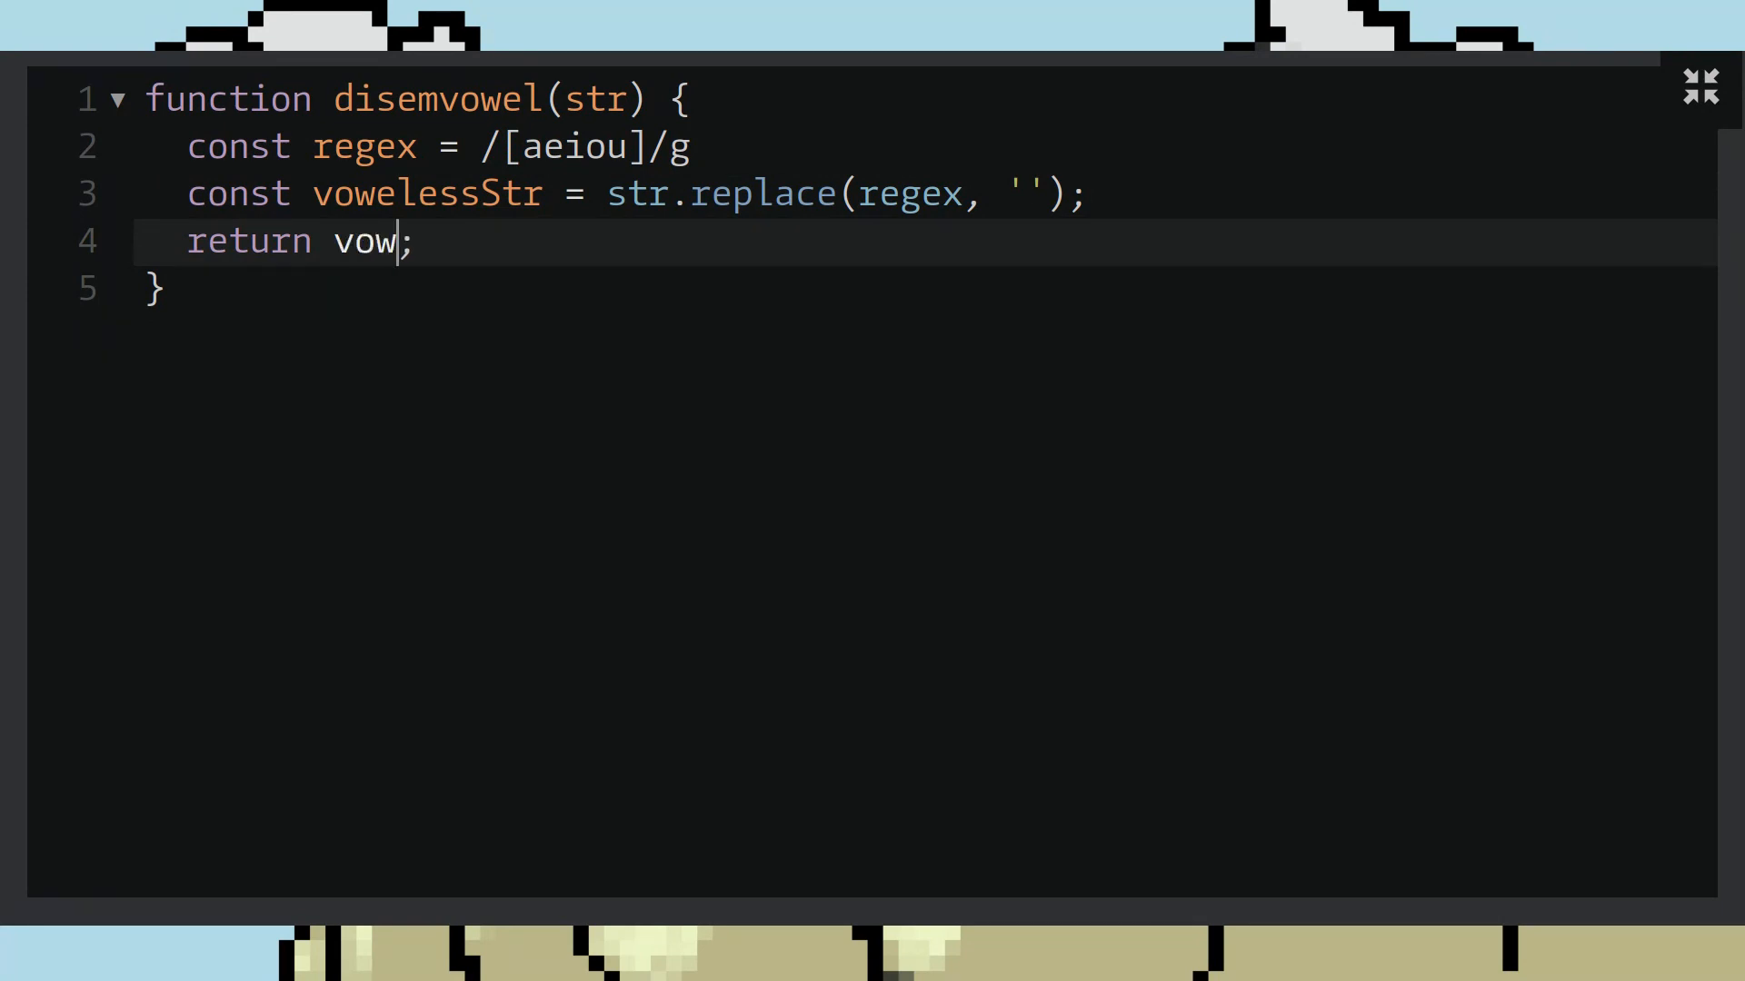
{"action": "type", "text": "eless"}
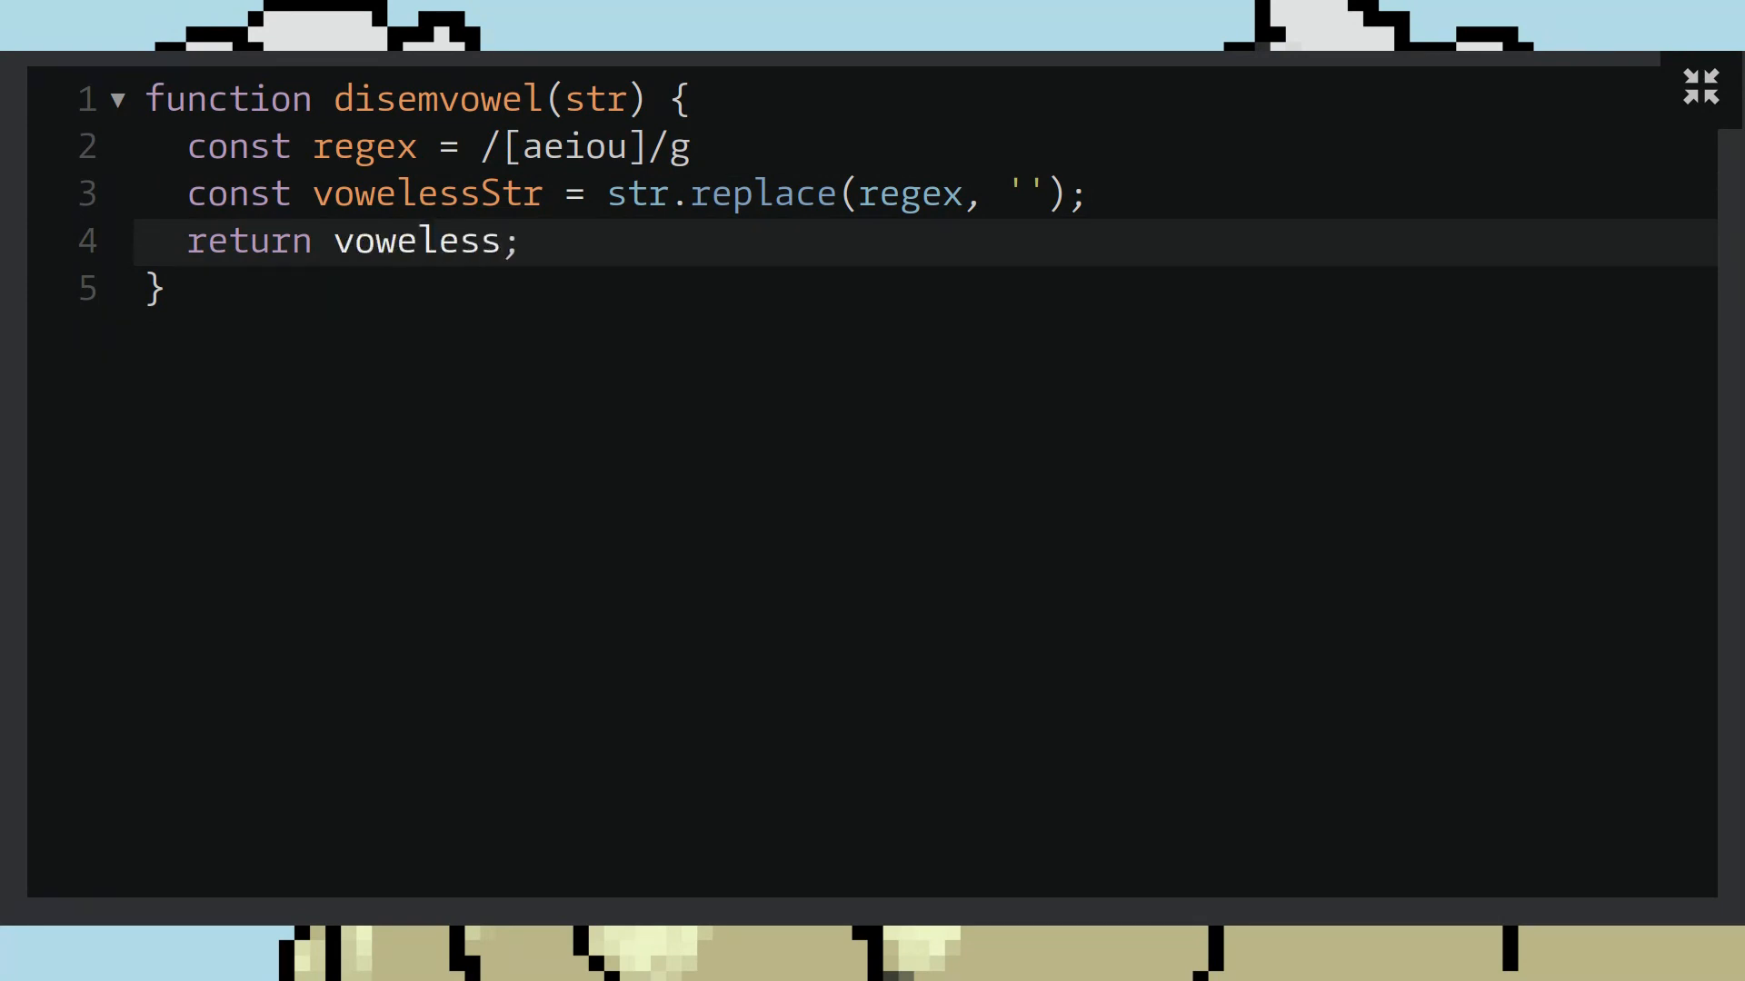
{"action": "type", "text": "Str"}
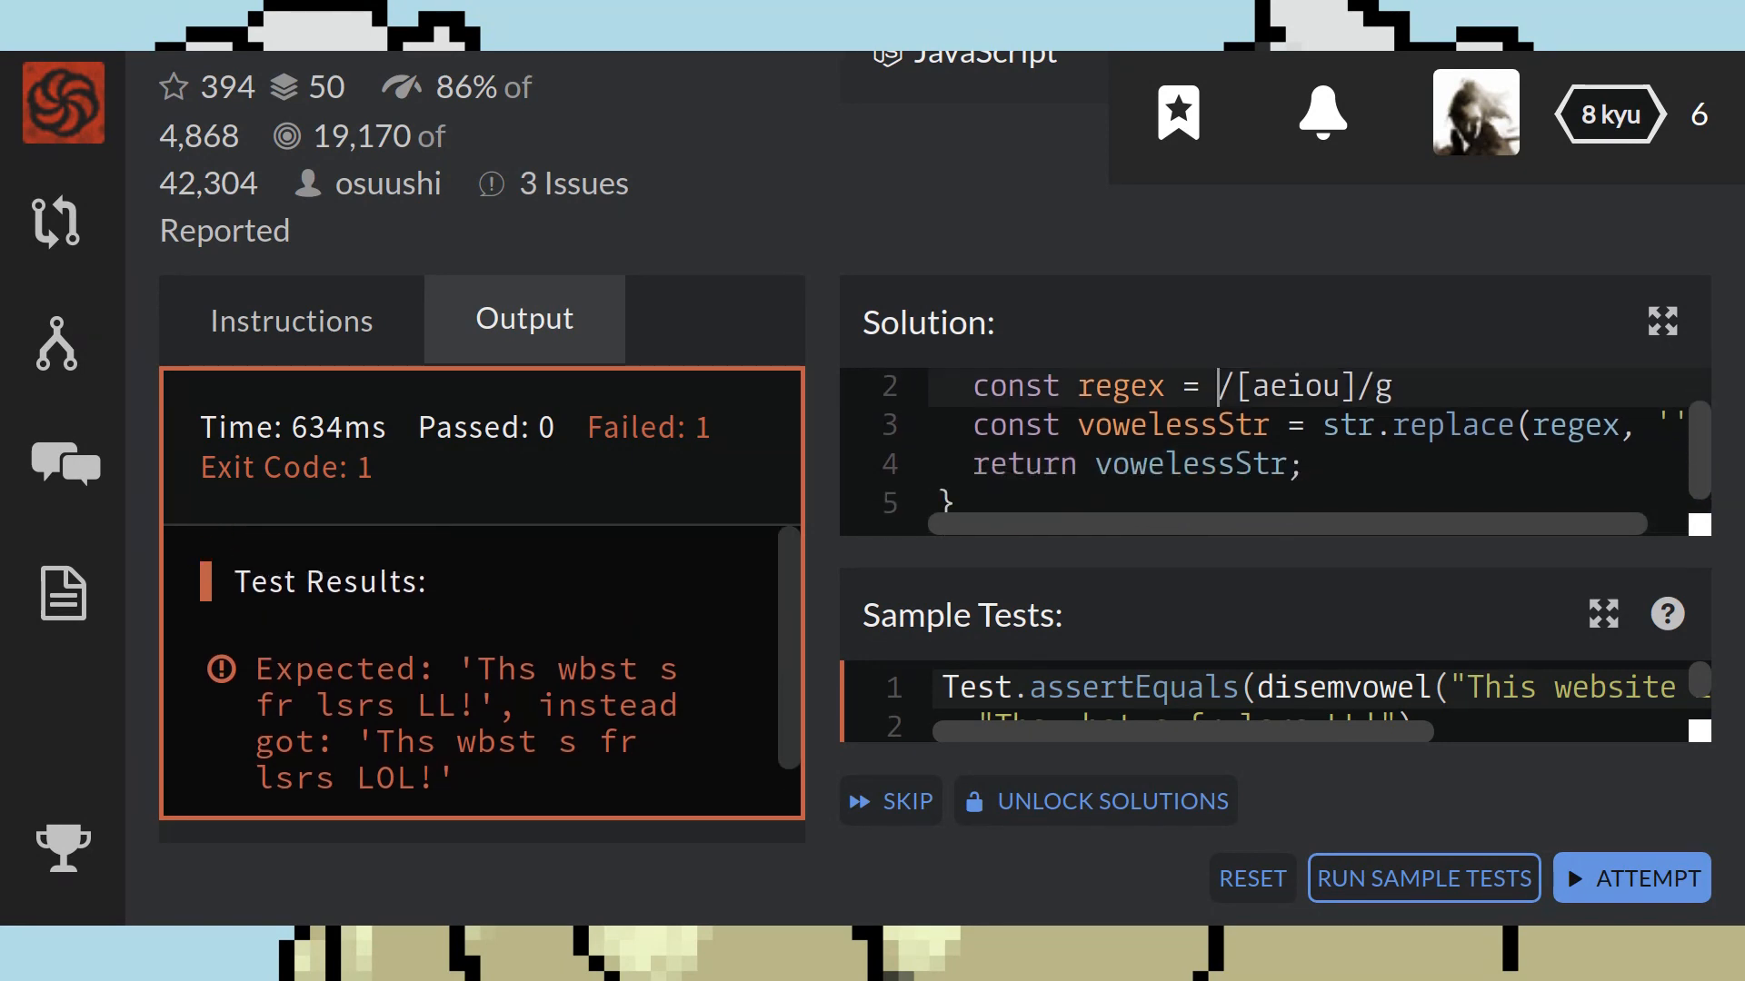
Step: Wrap vowelessStr in console.log and rerun the sample tests to inspect the output
{"action": "scroll", "scroll_direction": "down", "scroll_amount": 3}
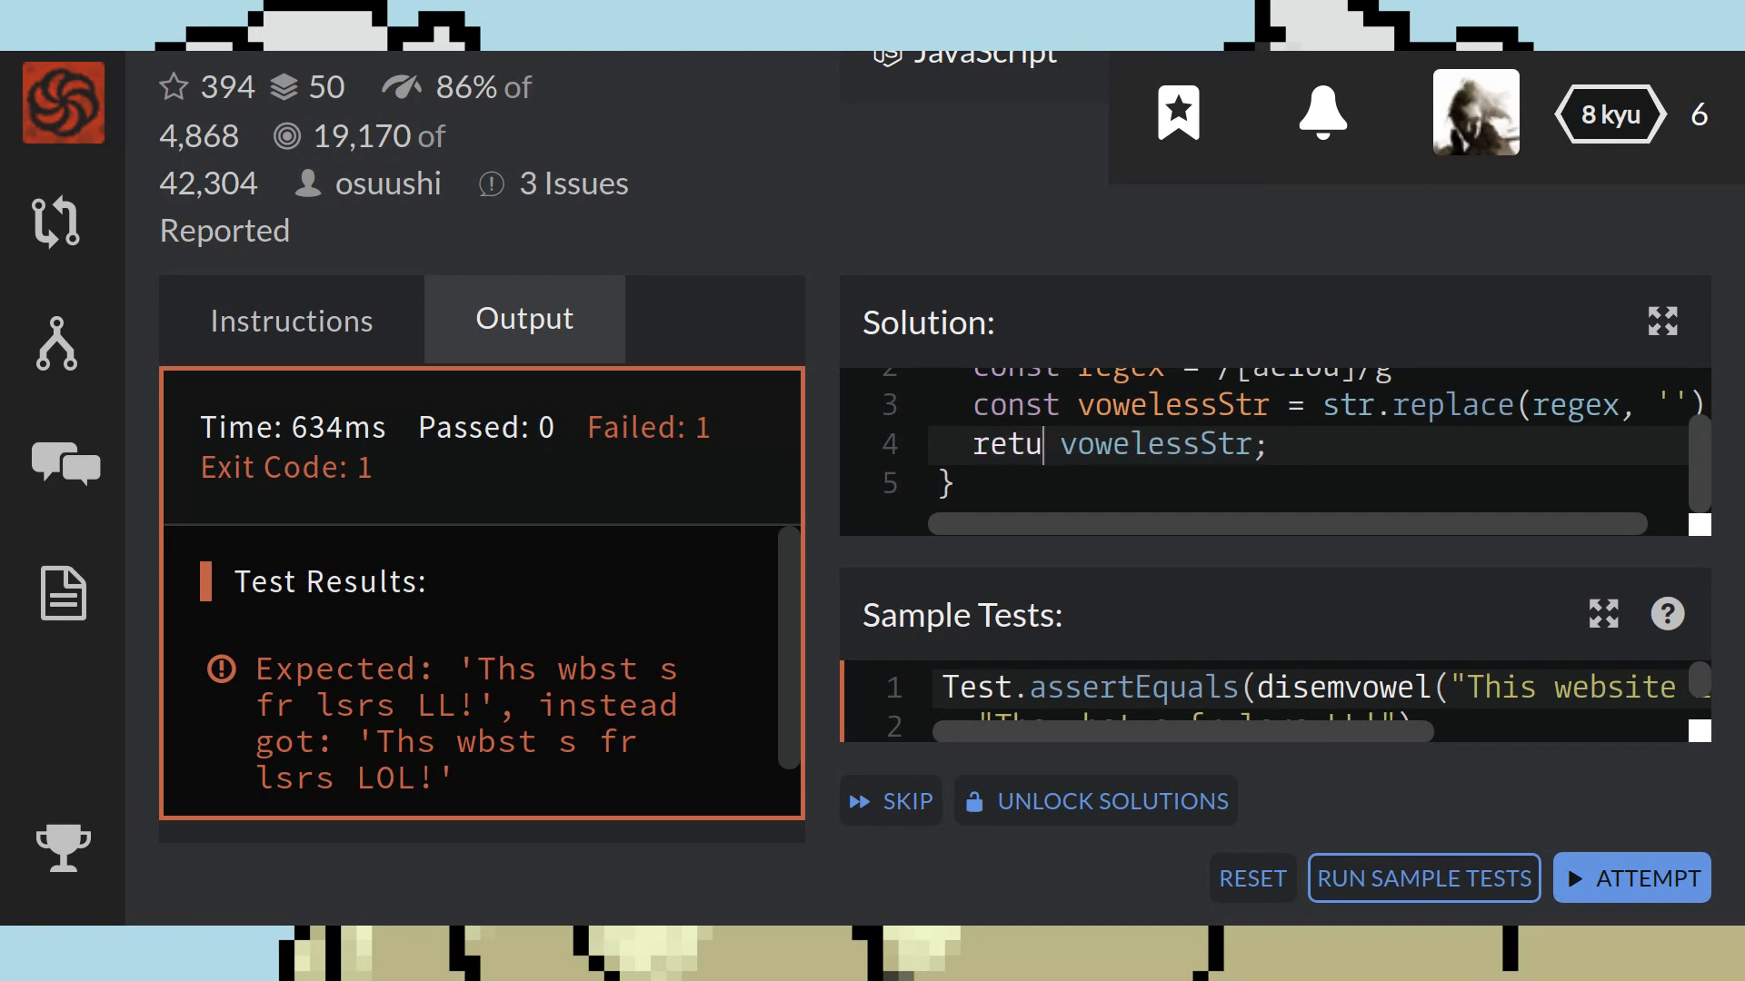
{"action": "type", "text": "conso"}
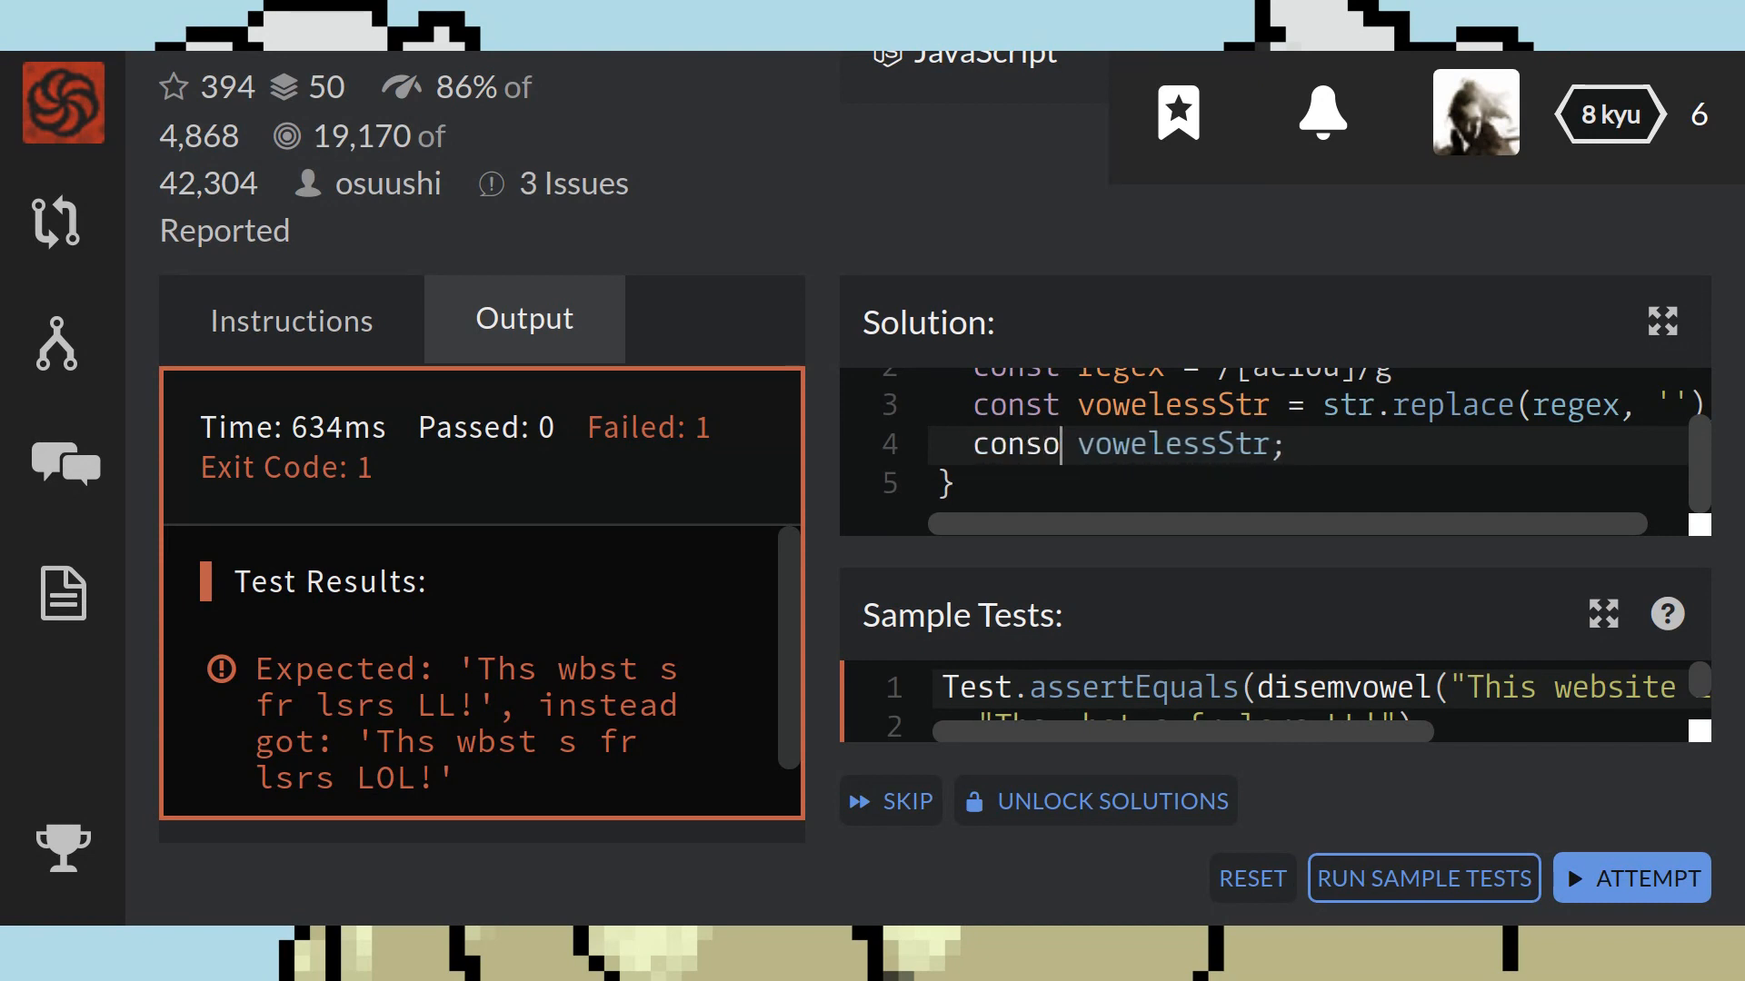
{"action": "type", "text": "le.log"}
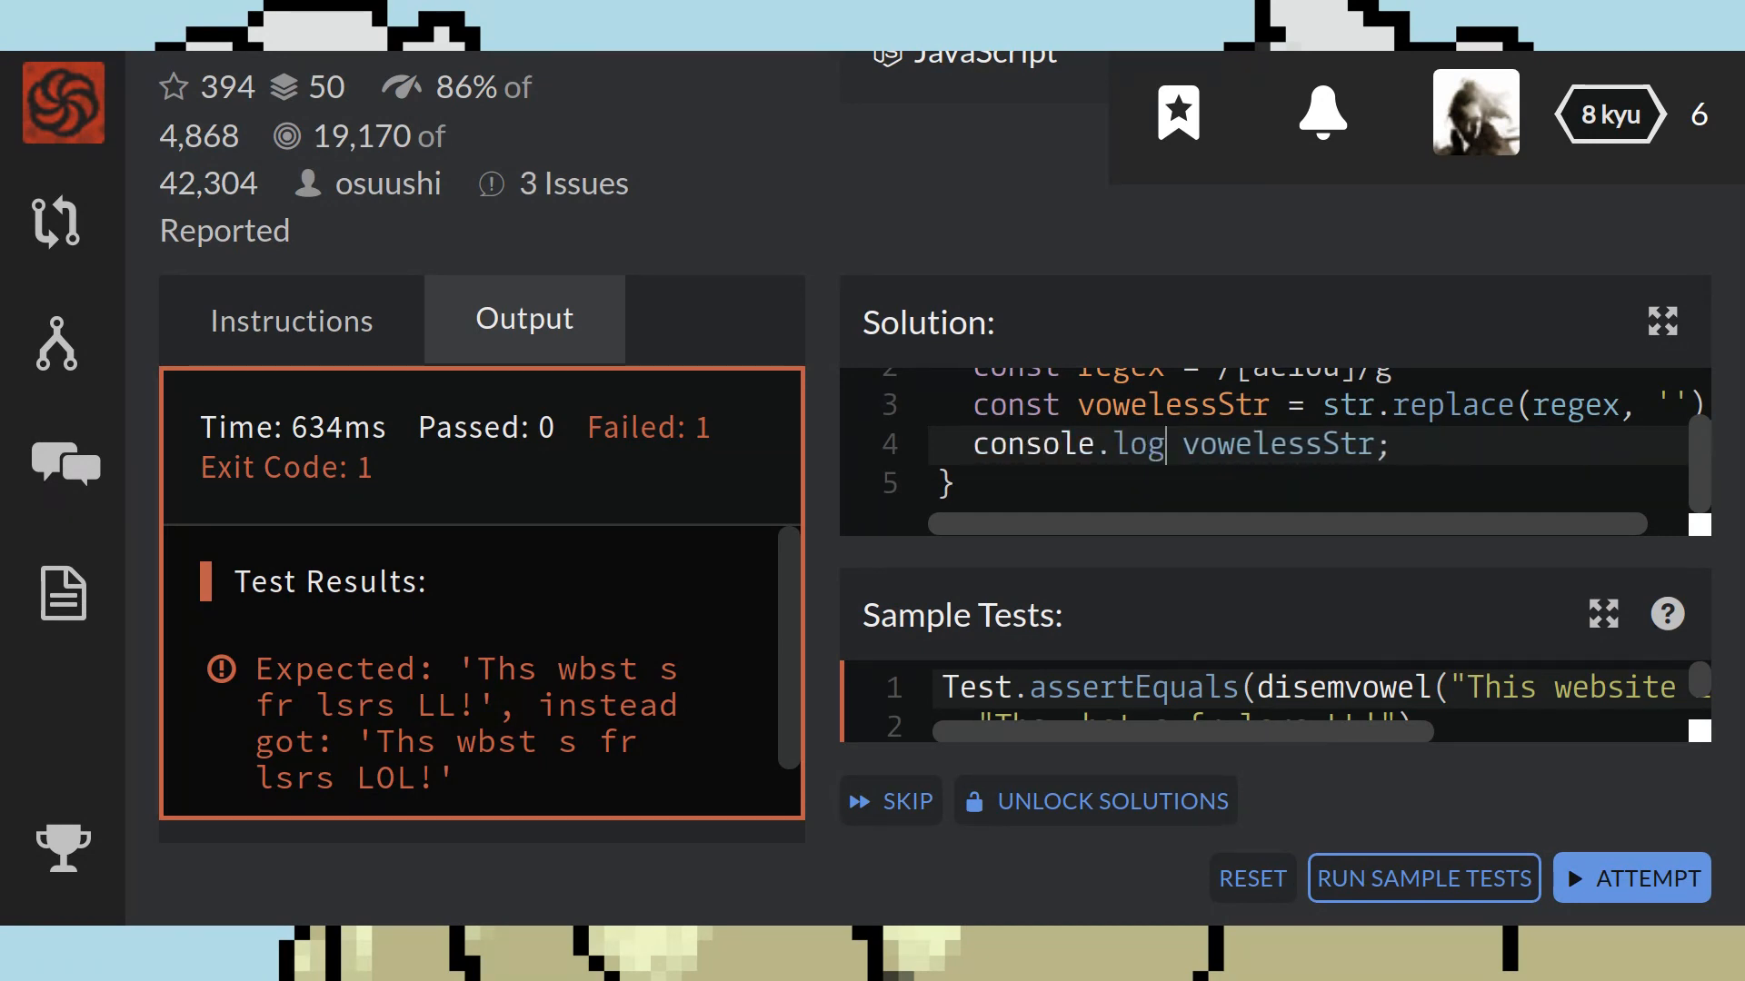
{"action": "type", "text": "("}
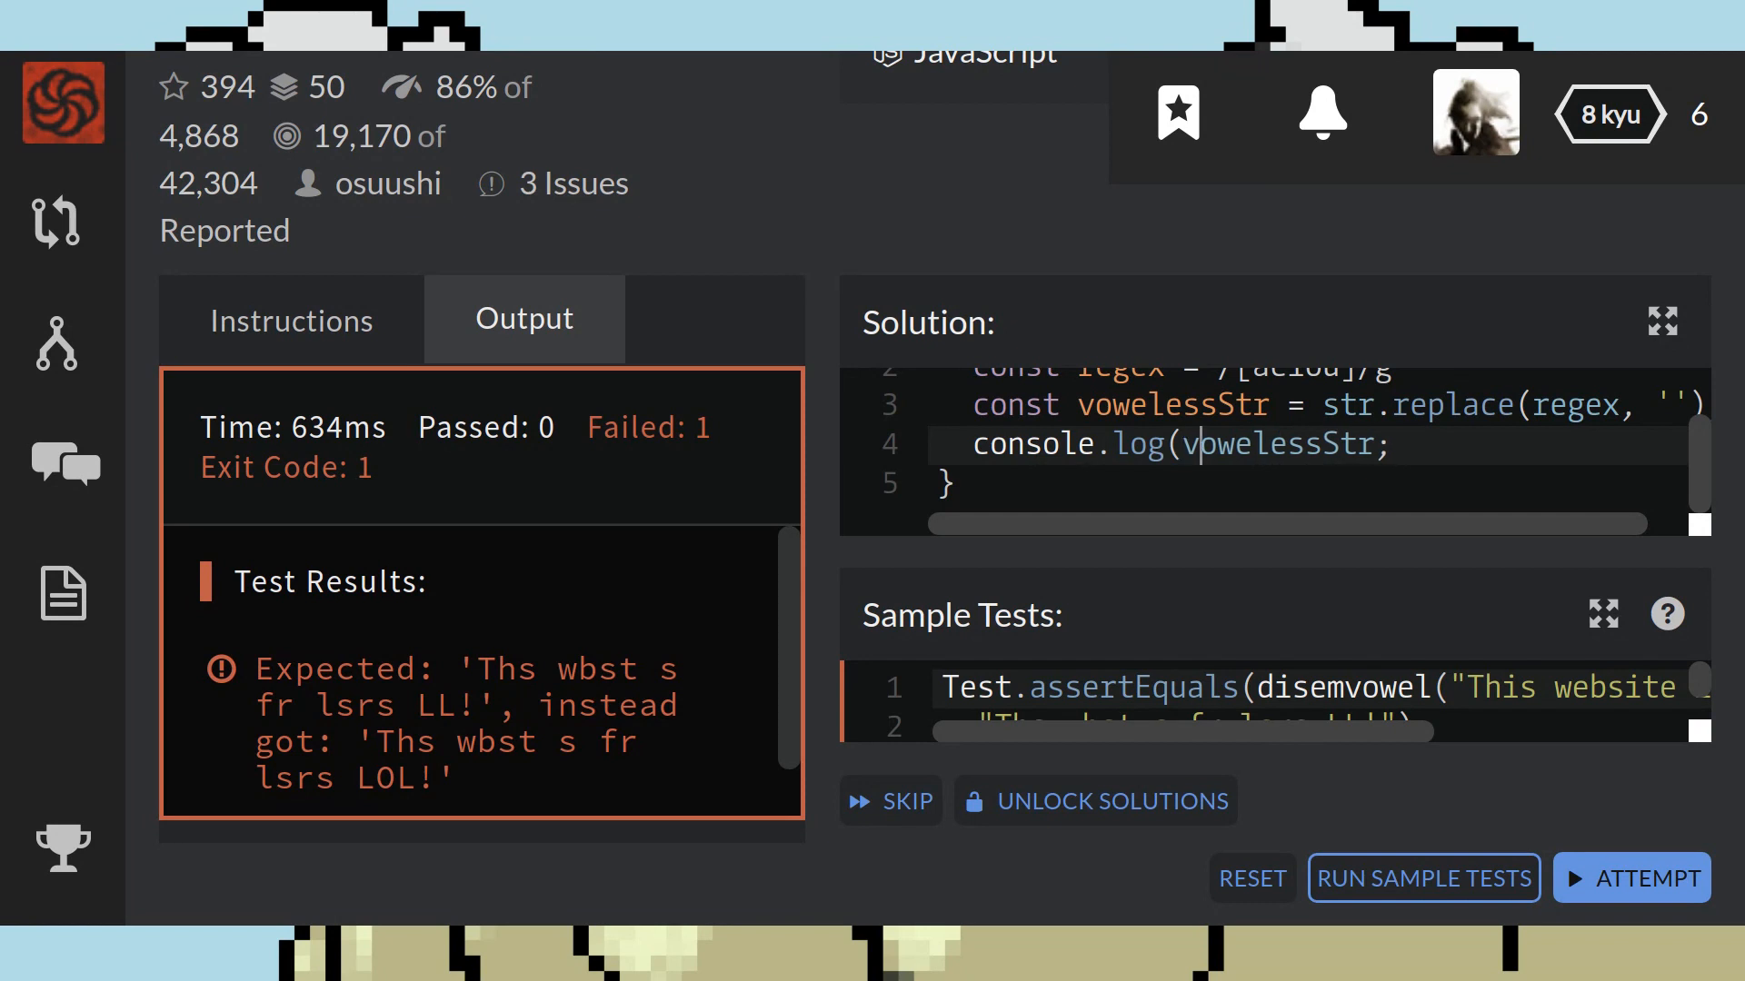
{"action": "type", "text": ")"}
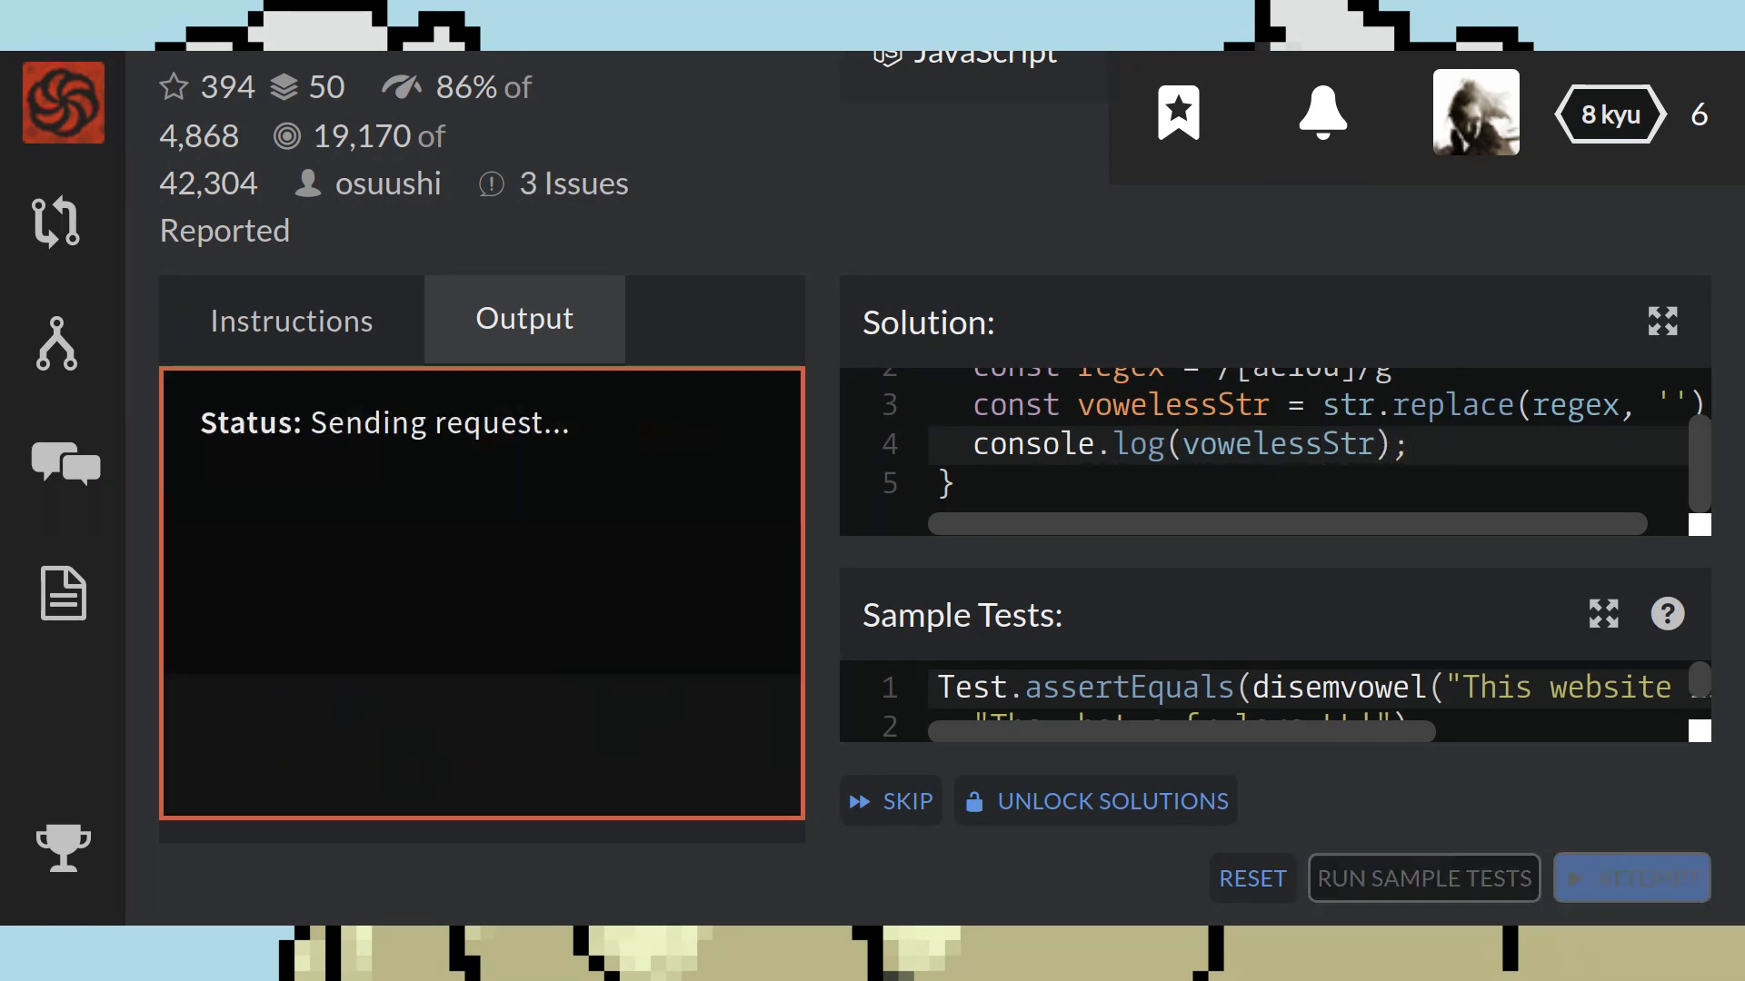
{"action": "left_click", "coordinate": [1423, 879]}
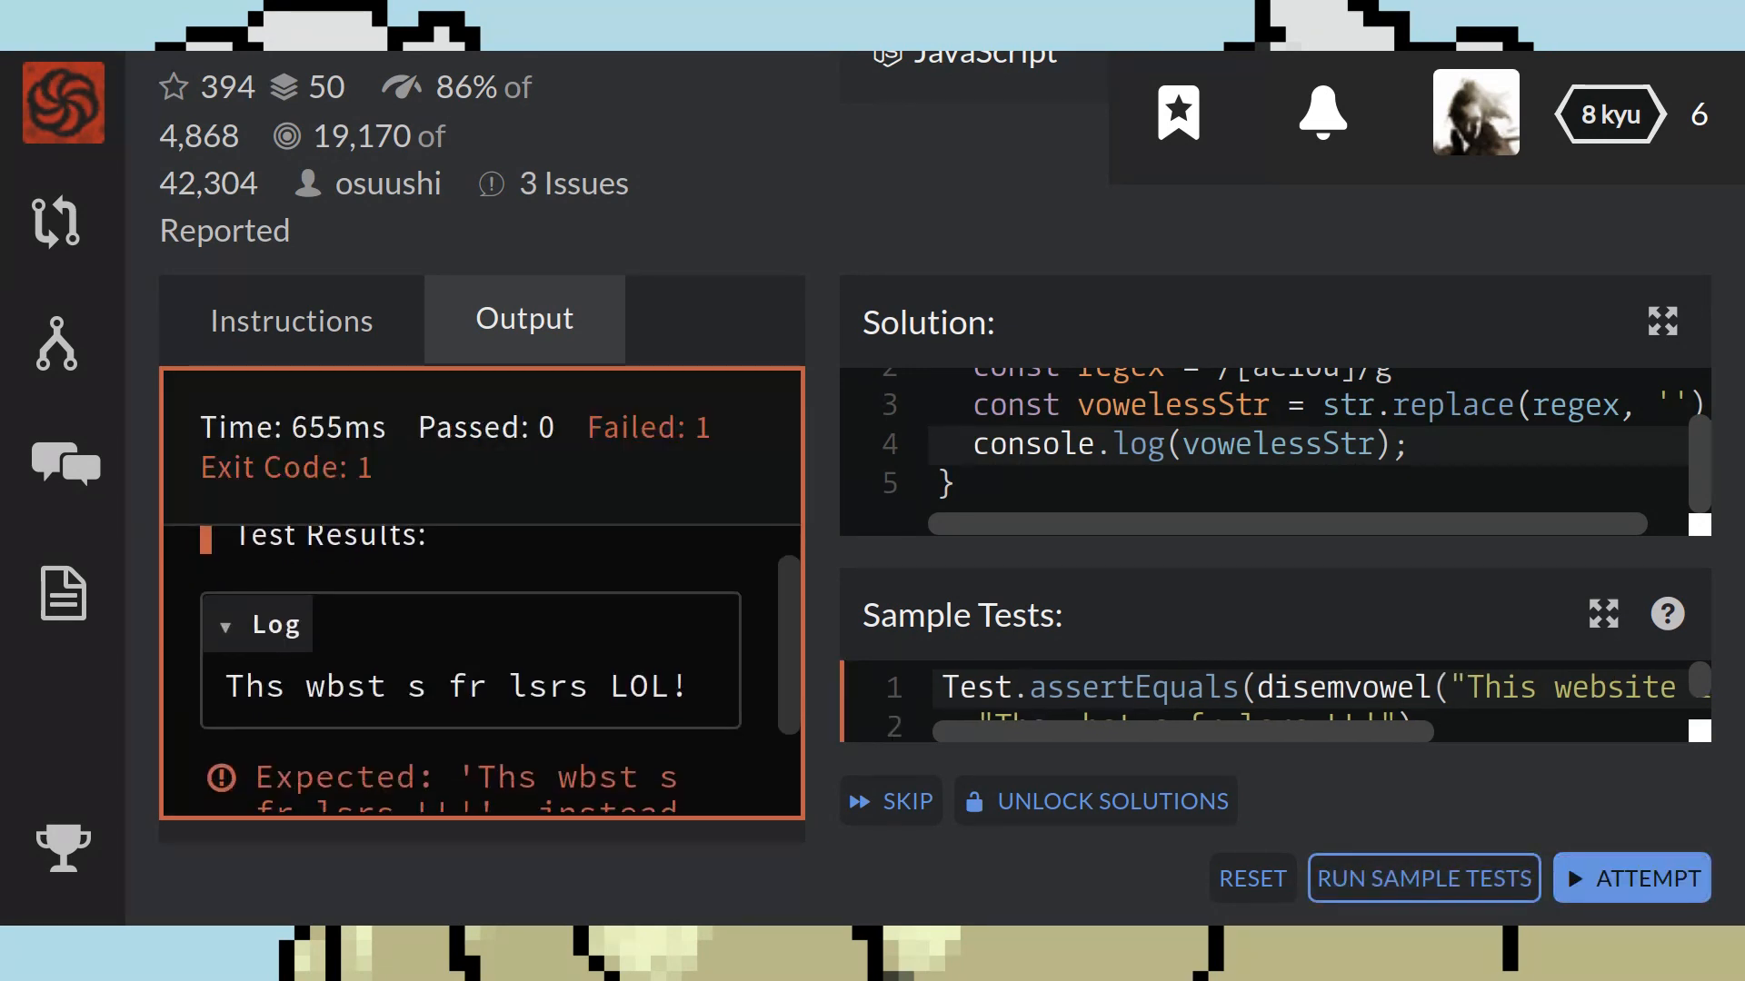
Step: Change the regex to /[aeiou]/gi, rerun the tests, and view the failure output
{"action": "scroll", "scroll_direction": "down", "scroll_amount": 3}
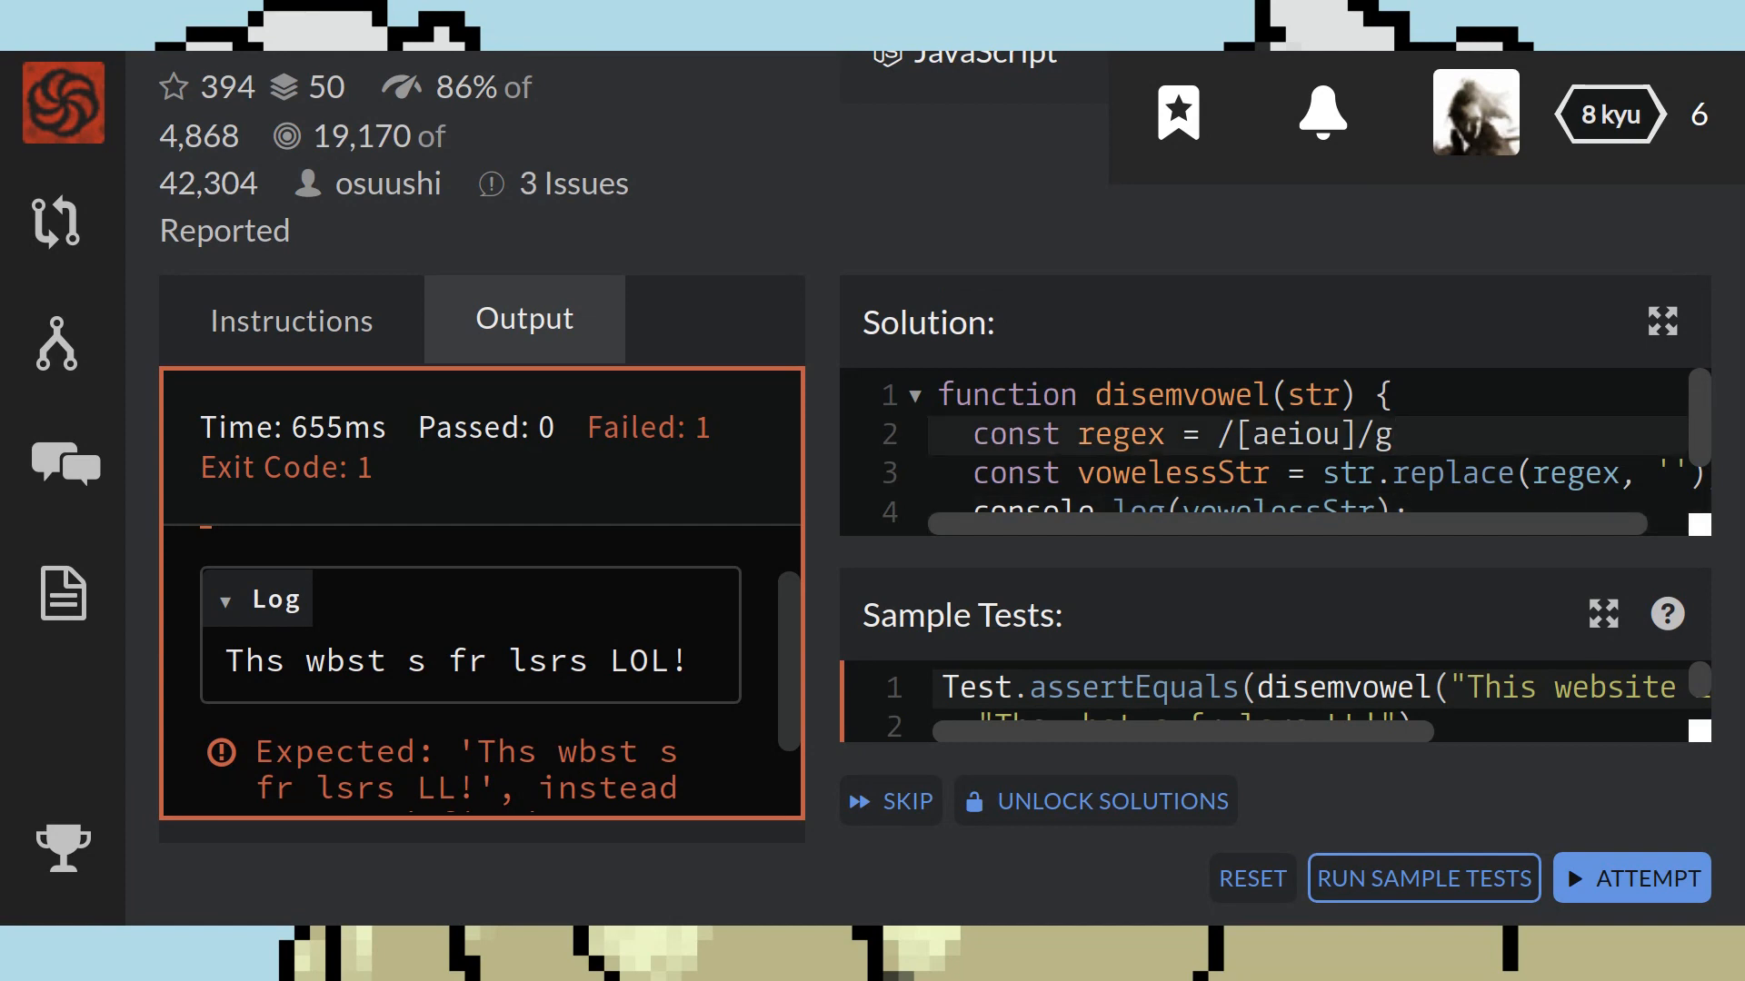
{"action": "type", "text": "i"}
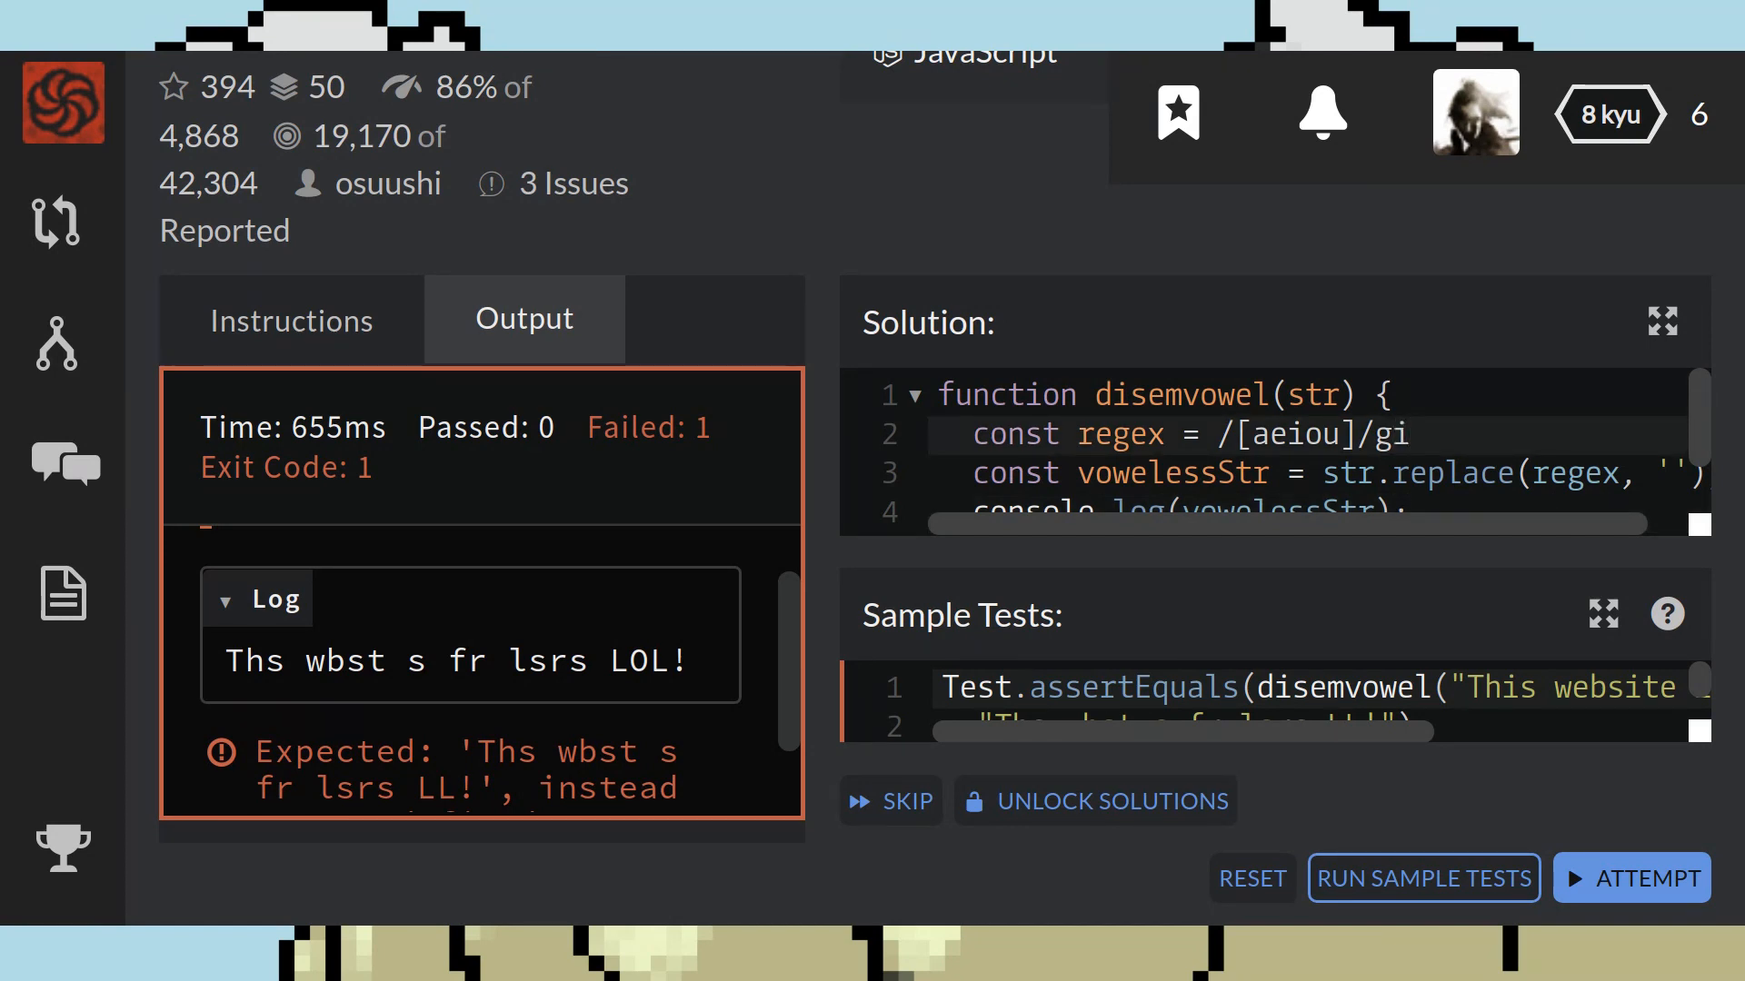
{"action": "left_click", "coordinate": [1409, 435]}
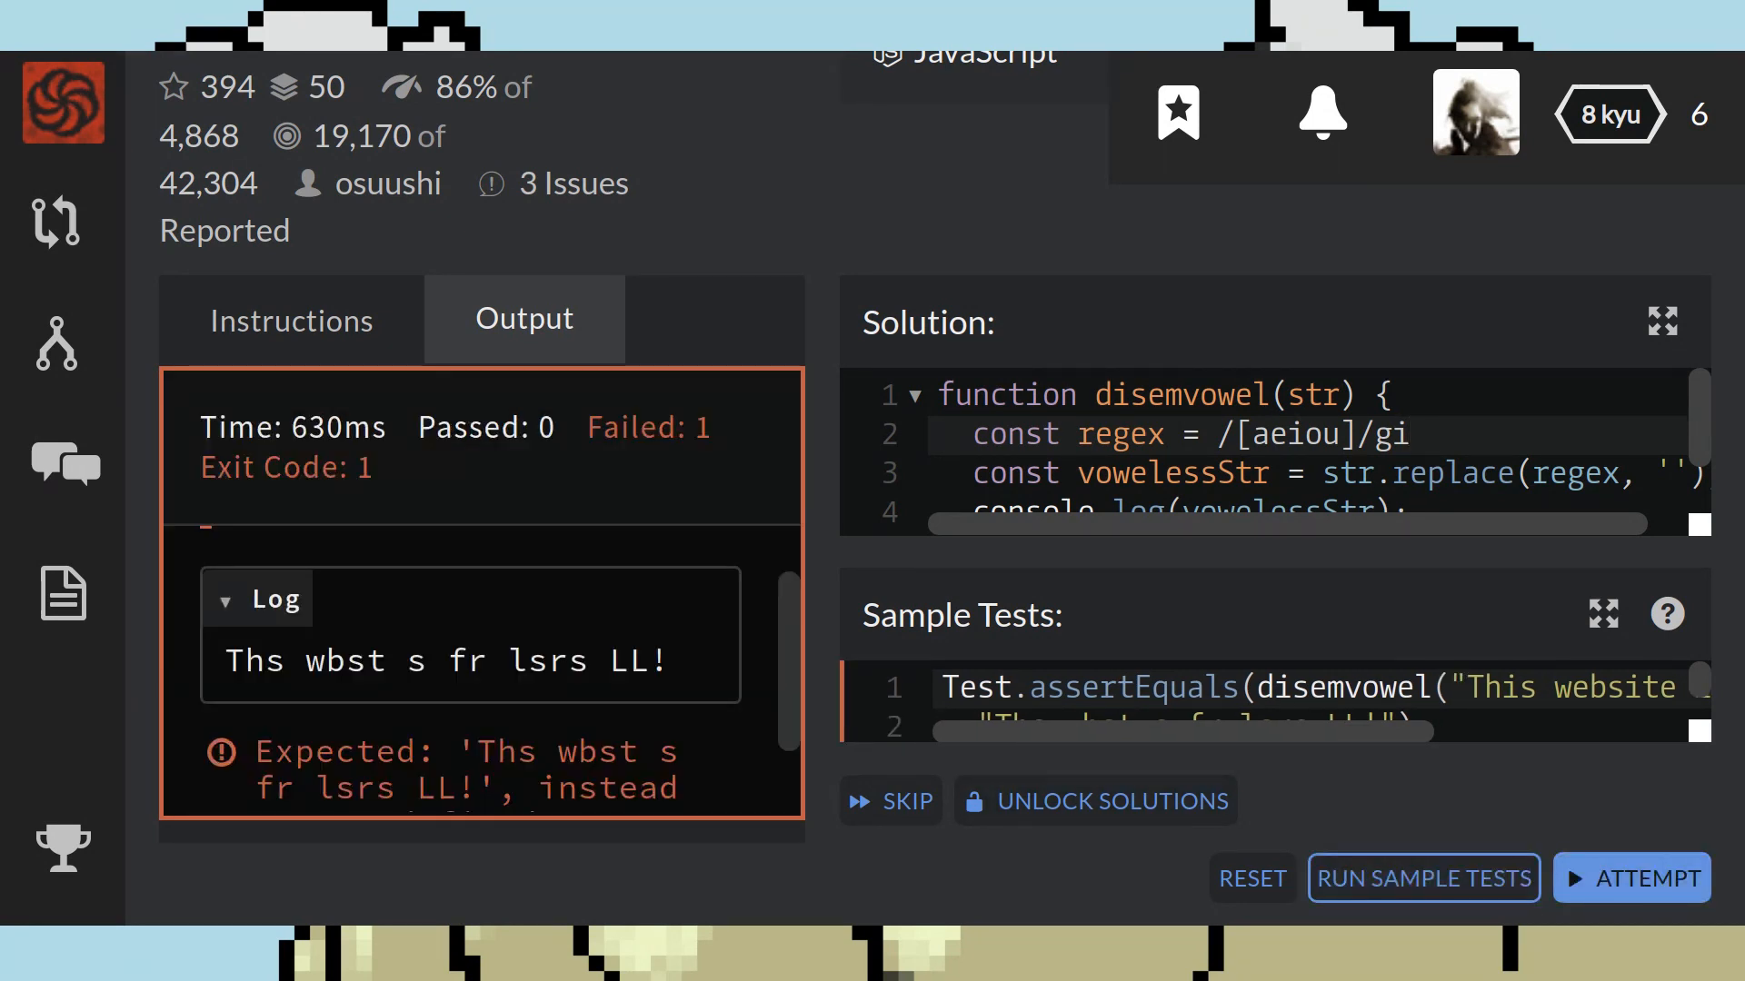
{"action": "left_click", "coordinate": [256, 599]}
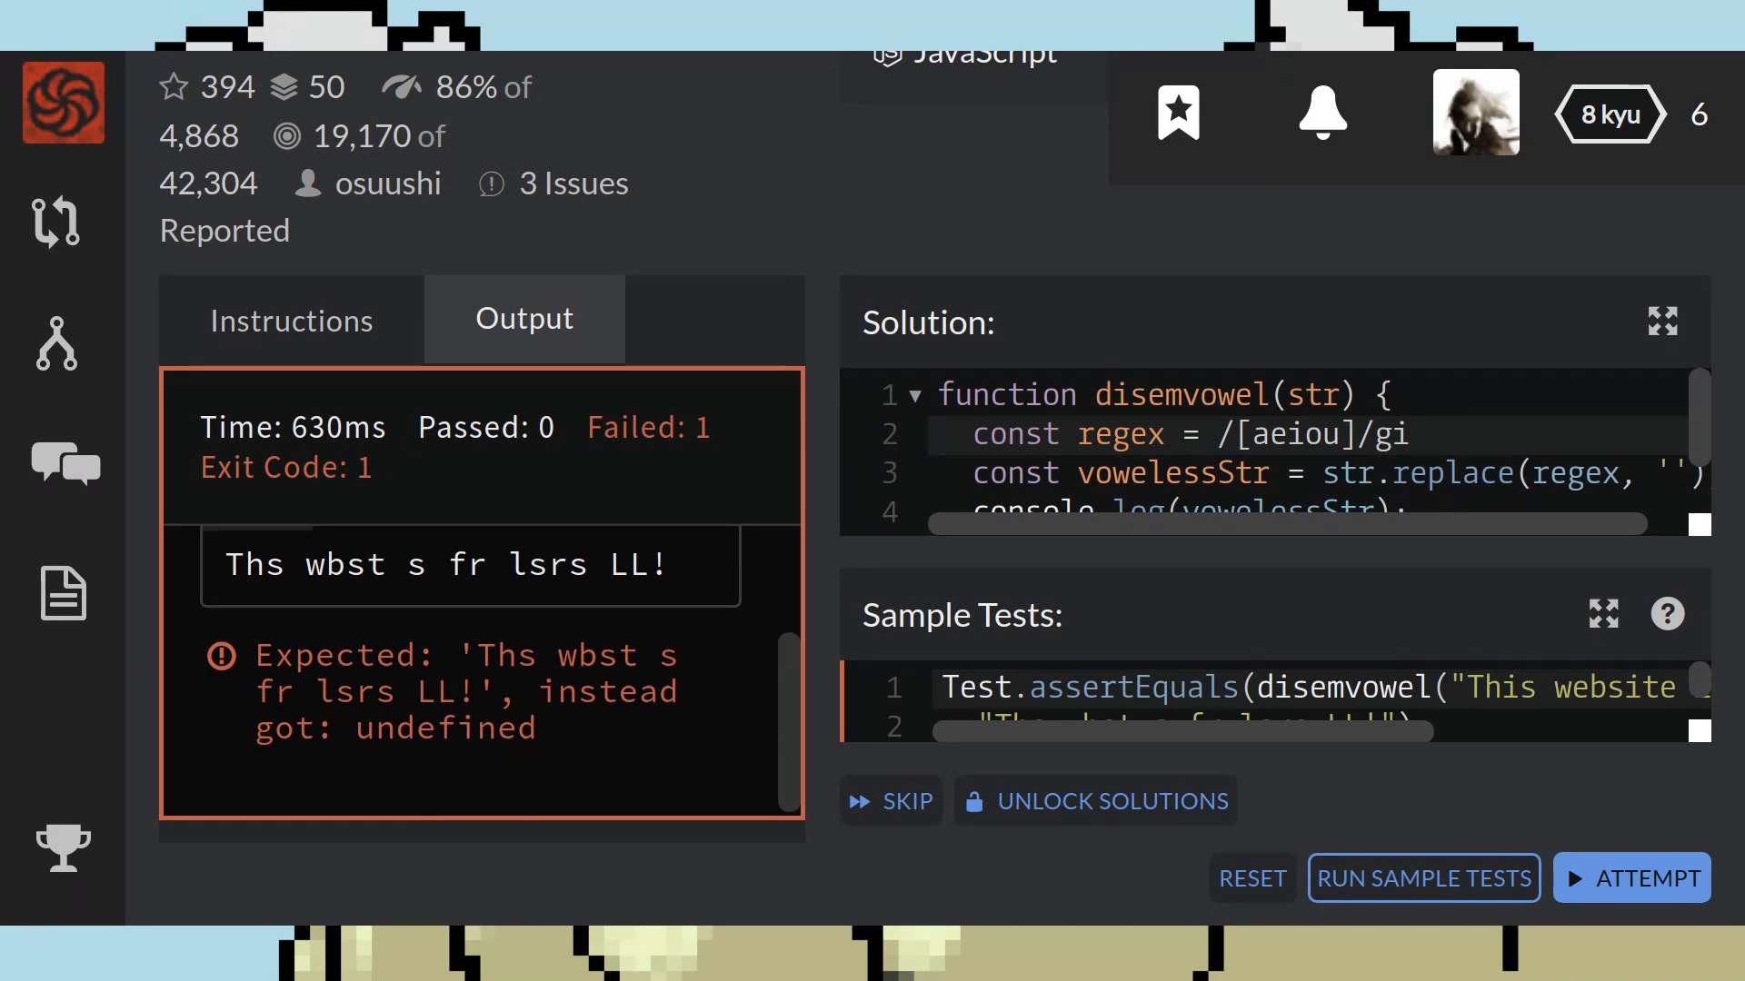
{"action": "scroll", "scroll_direction": "down", "scroll_amount": 3}
{"action": "type", "text": "r"}
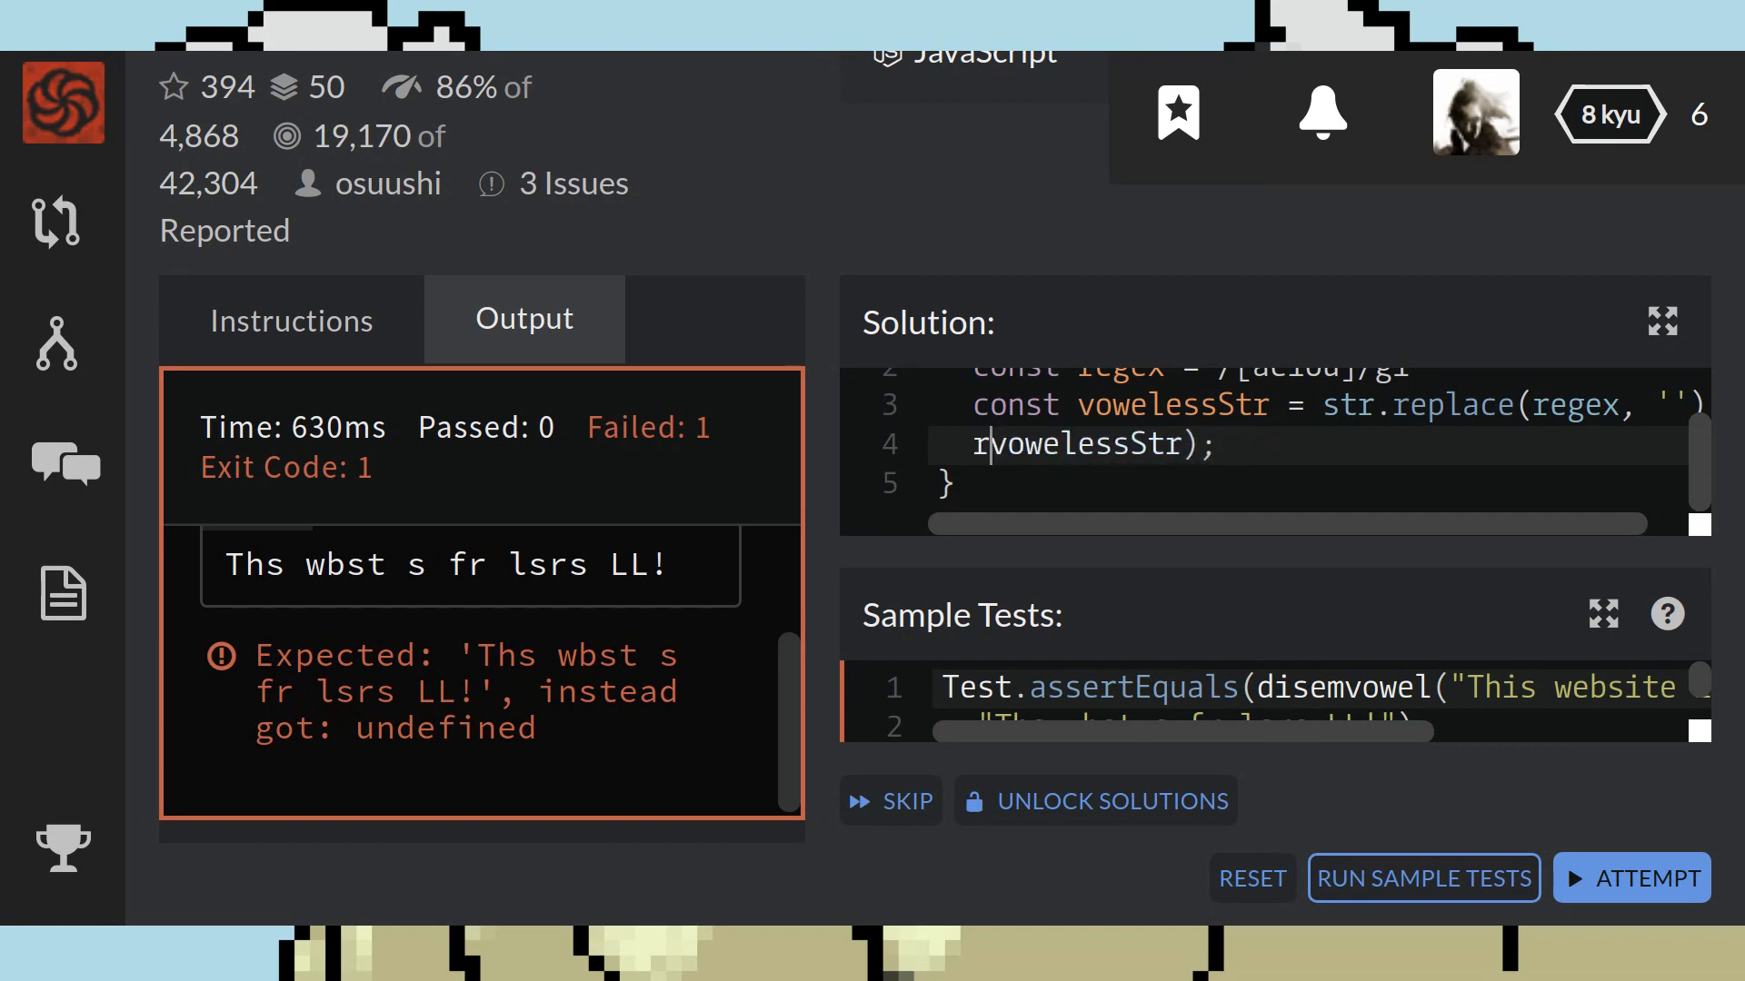
Step: Restore return vowelessStr and run the sample tests until they pass
{"action": "type", "text": "eturn"}
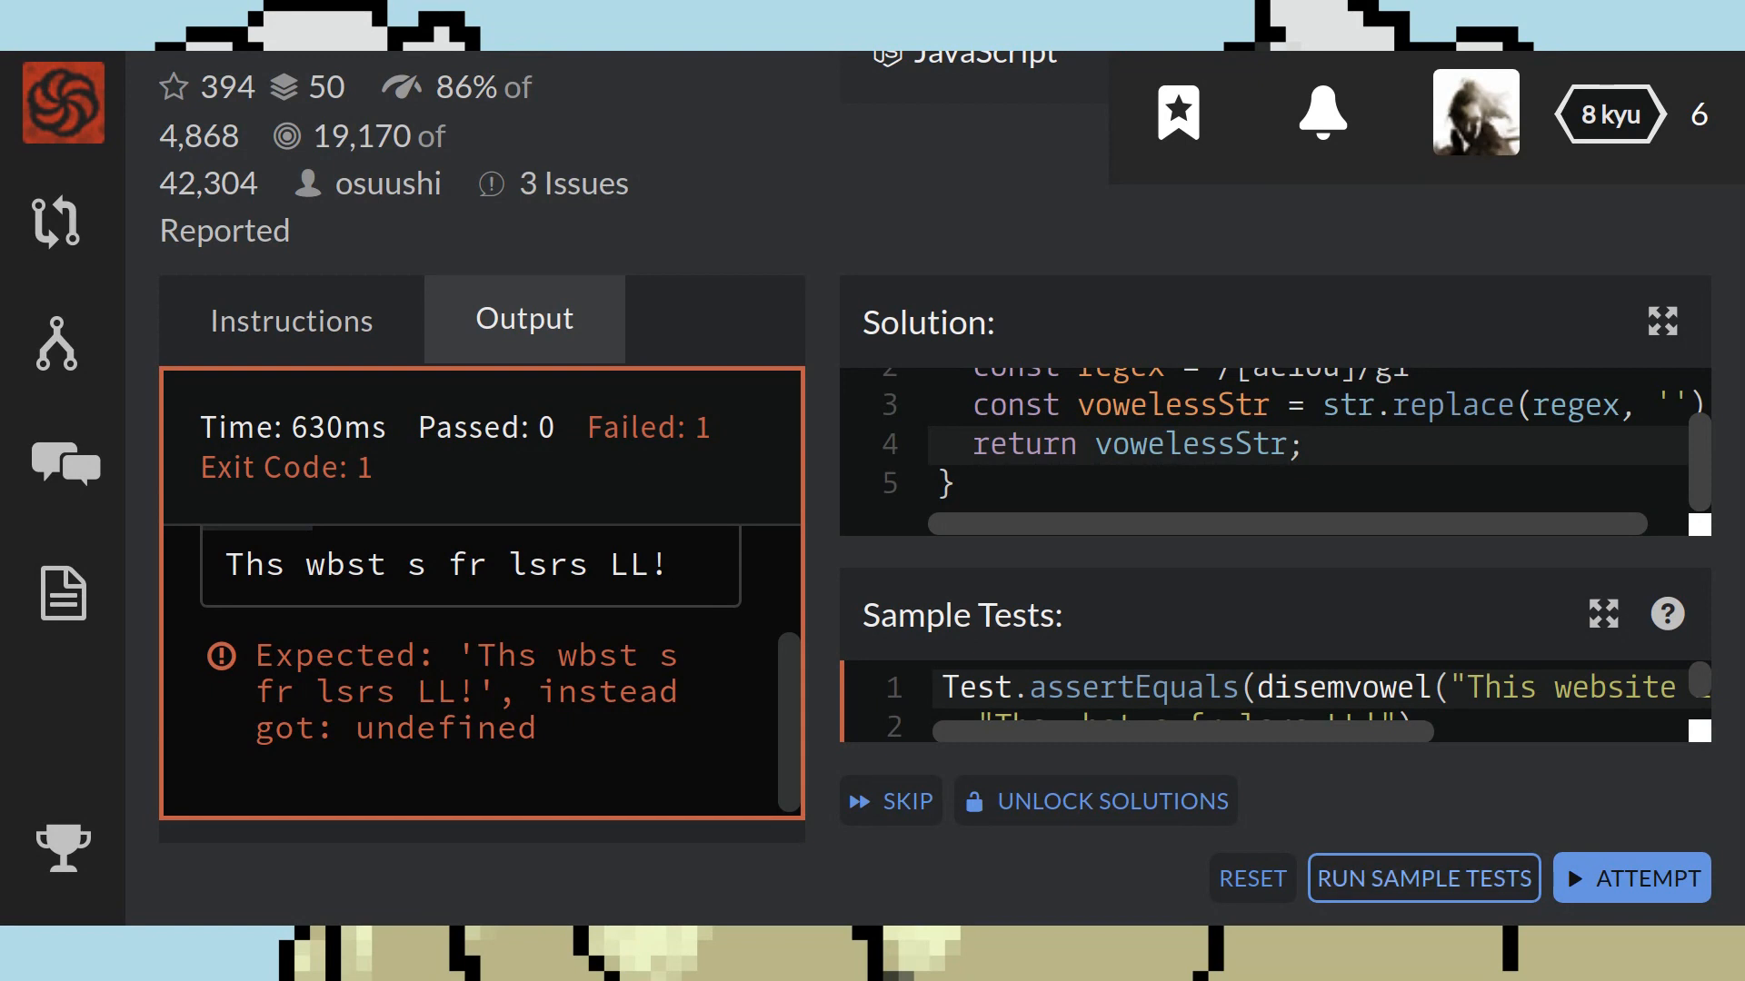
{"action": "left_click", "coordinate": [1423, 878]}
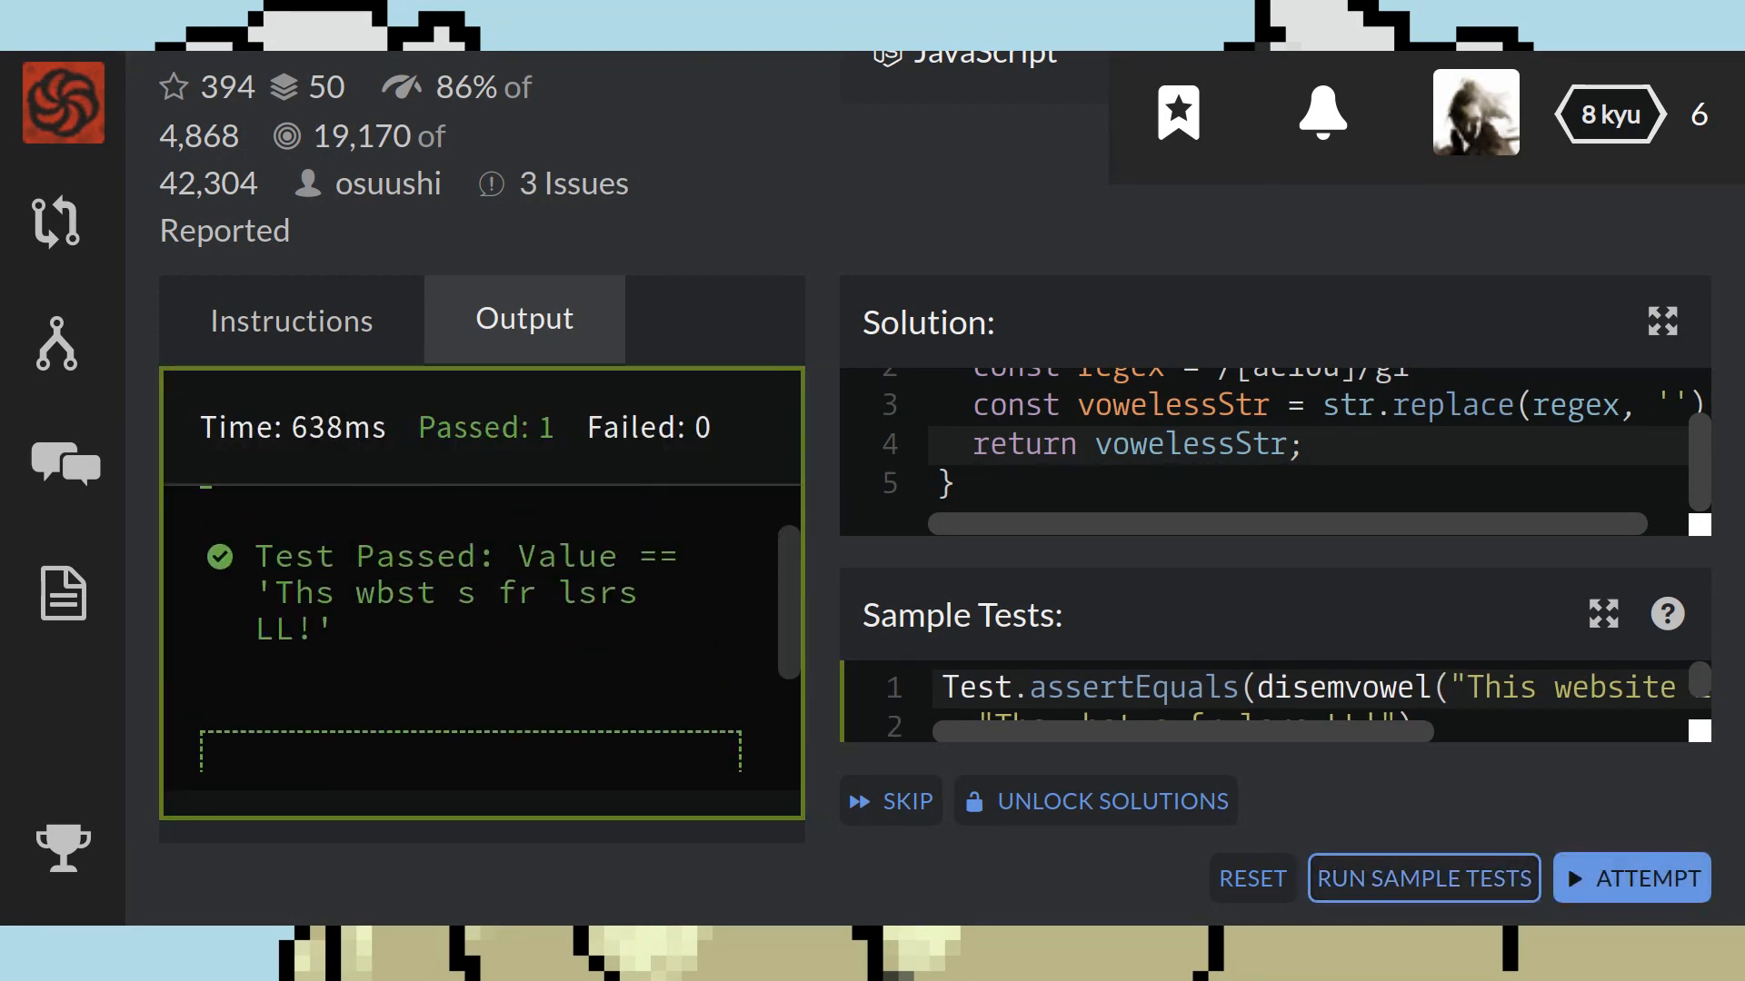
{"action": "left_click", "coordinate": [1423, 878]}
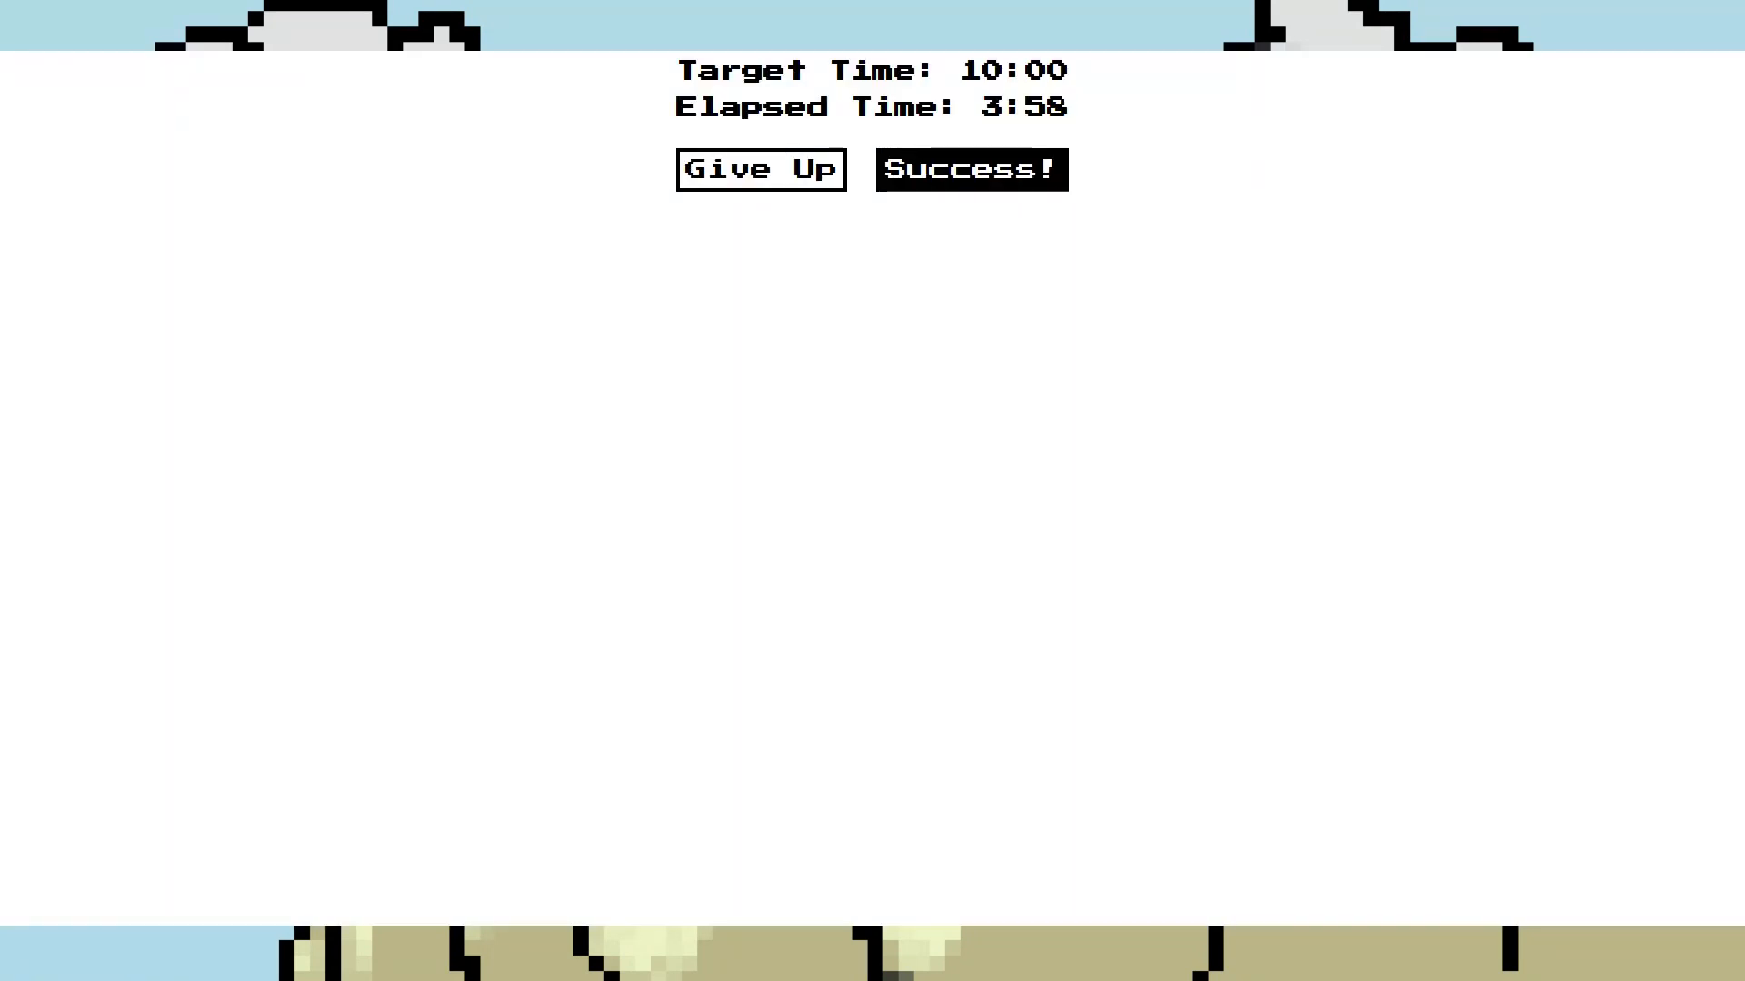
Step: Mark the kata as a success on the timer, 6:01 under target
{"action": "left_click", "coordinate": [970, 170]}
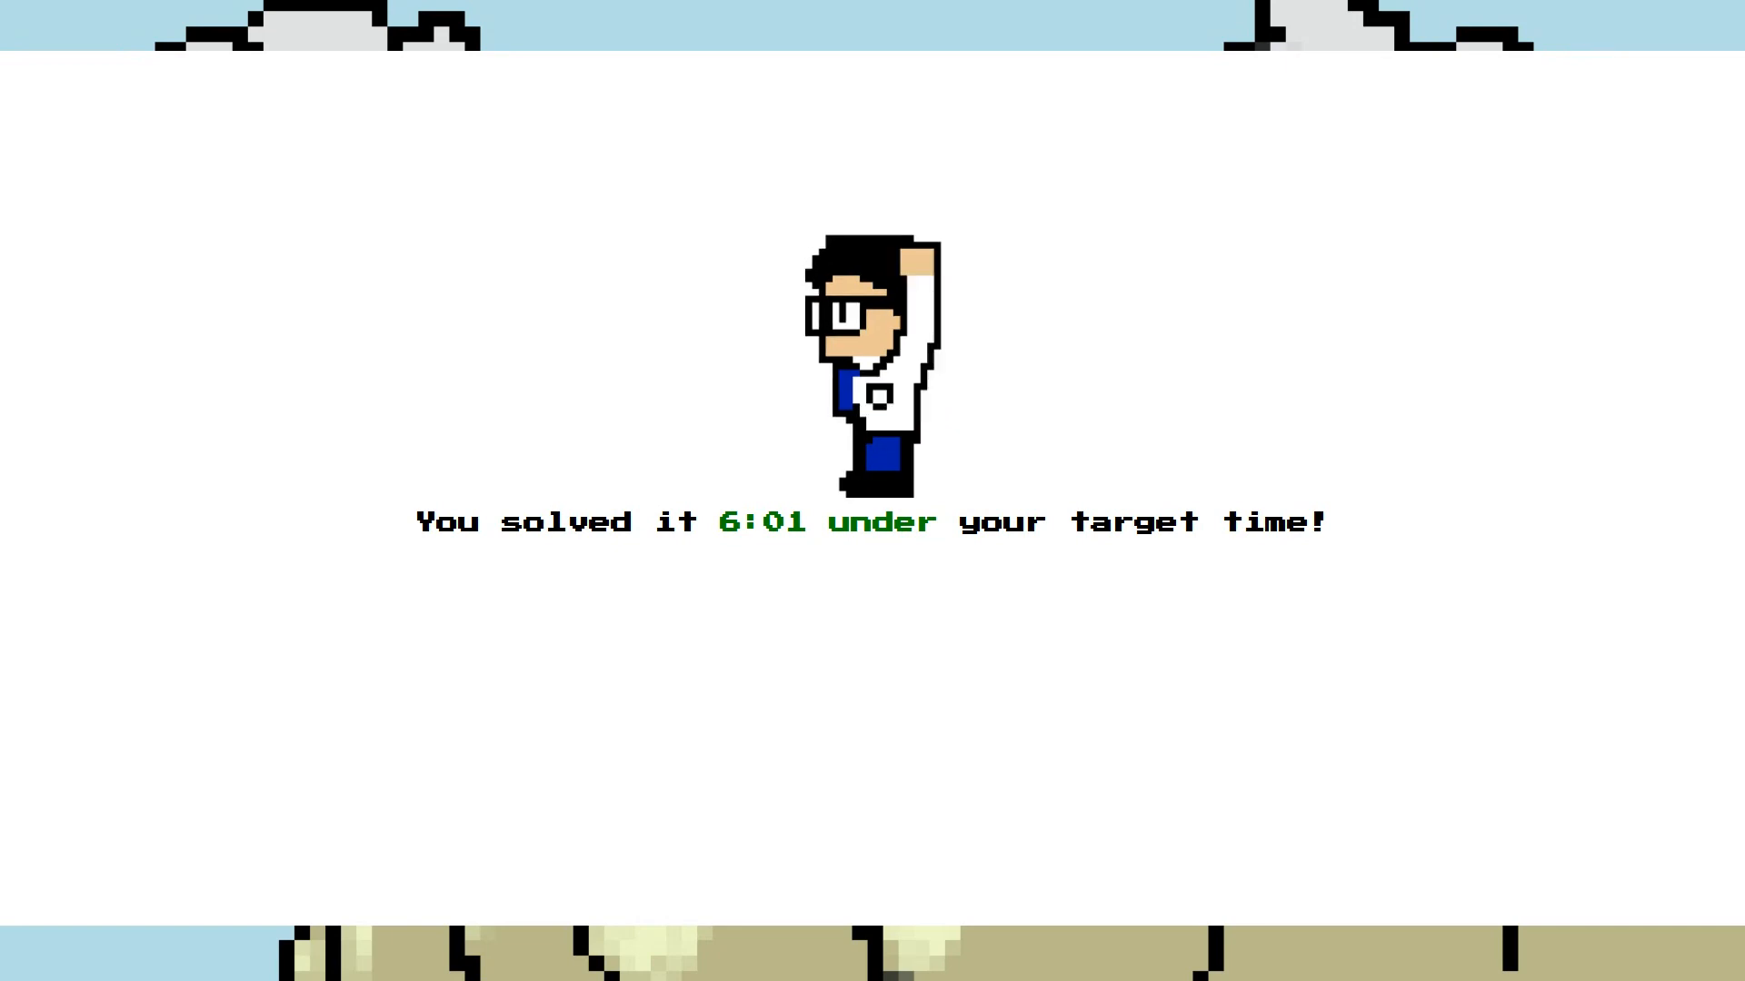